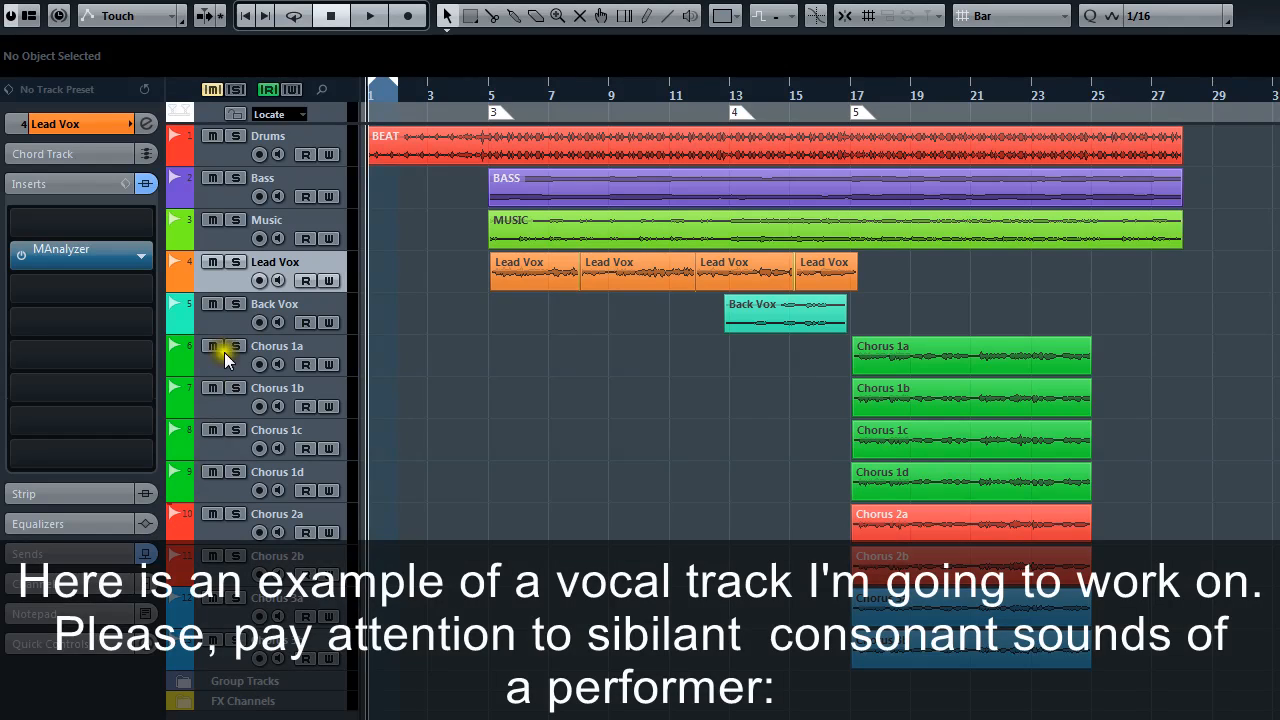
Solo the Lead Vox track and start playback to audition its sibilant consonants
left_click(236, 262)
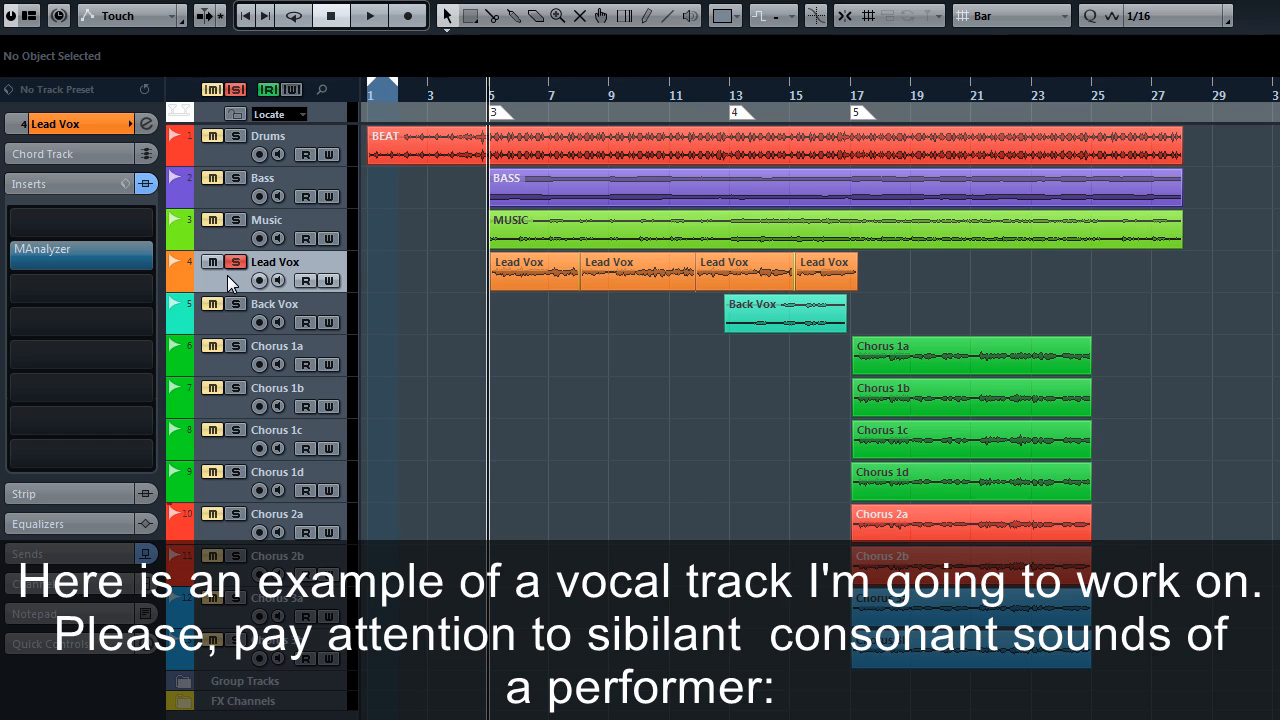
left_click(372, 16)
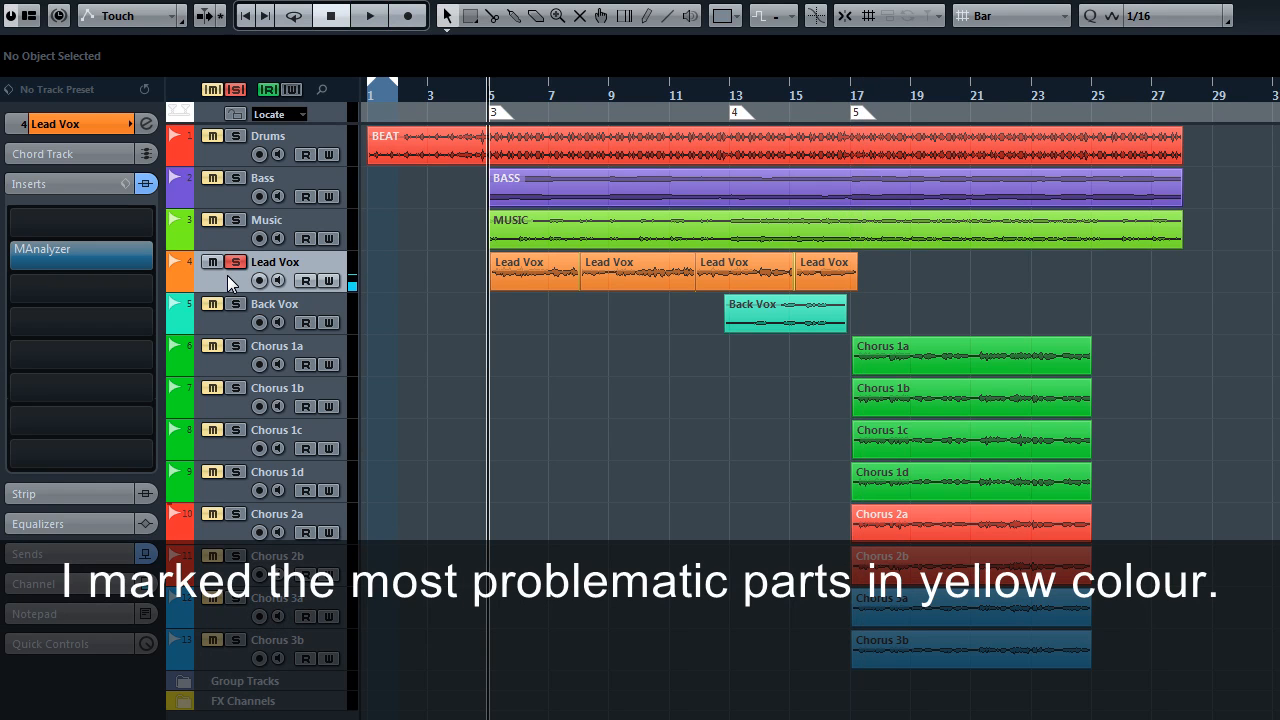
Zoom in on the Lead Vox parts and play them with the MAnalyzer spectrum showing
left_click(620, 122)
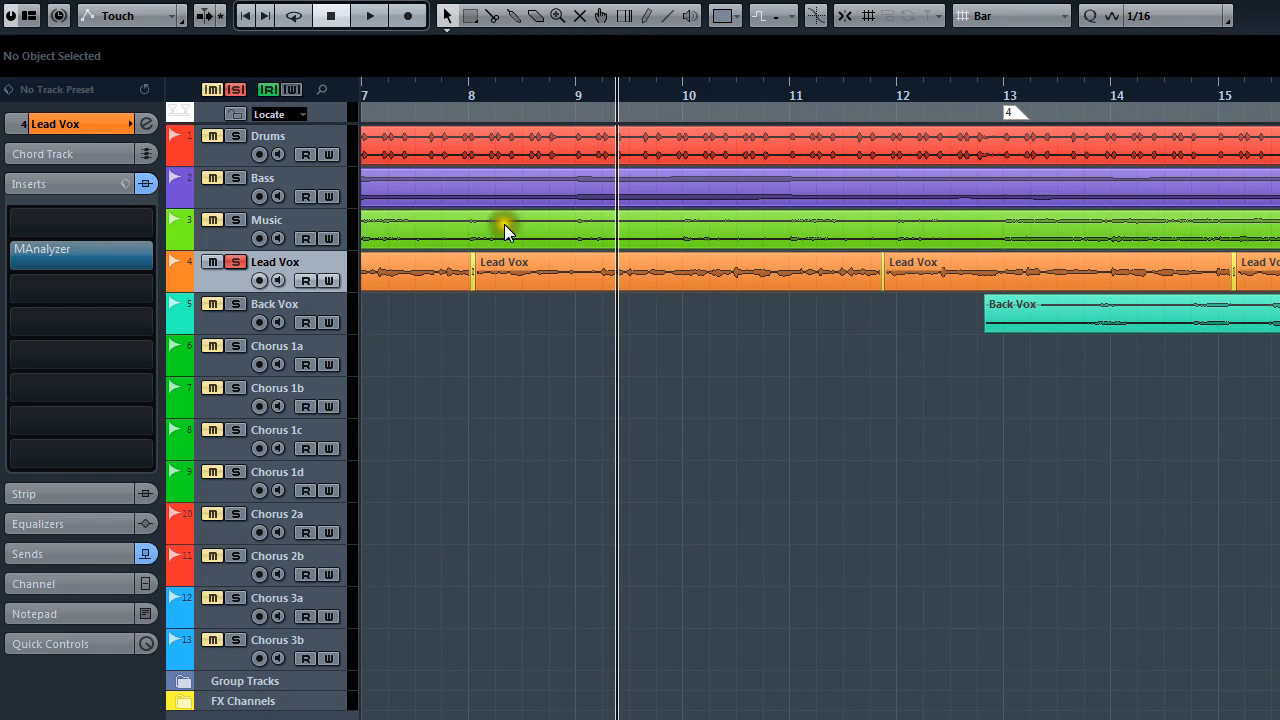
mouse_move(890, 236)
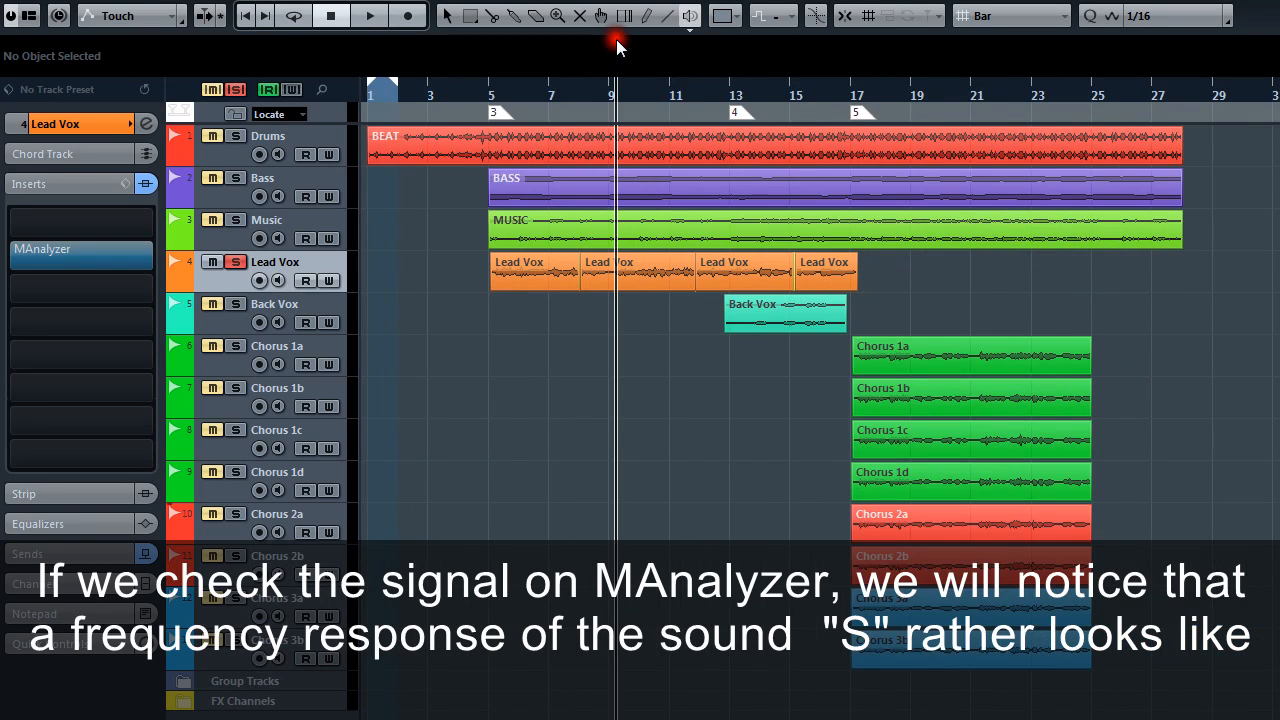
mouse_move(440, 252)
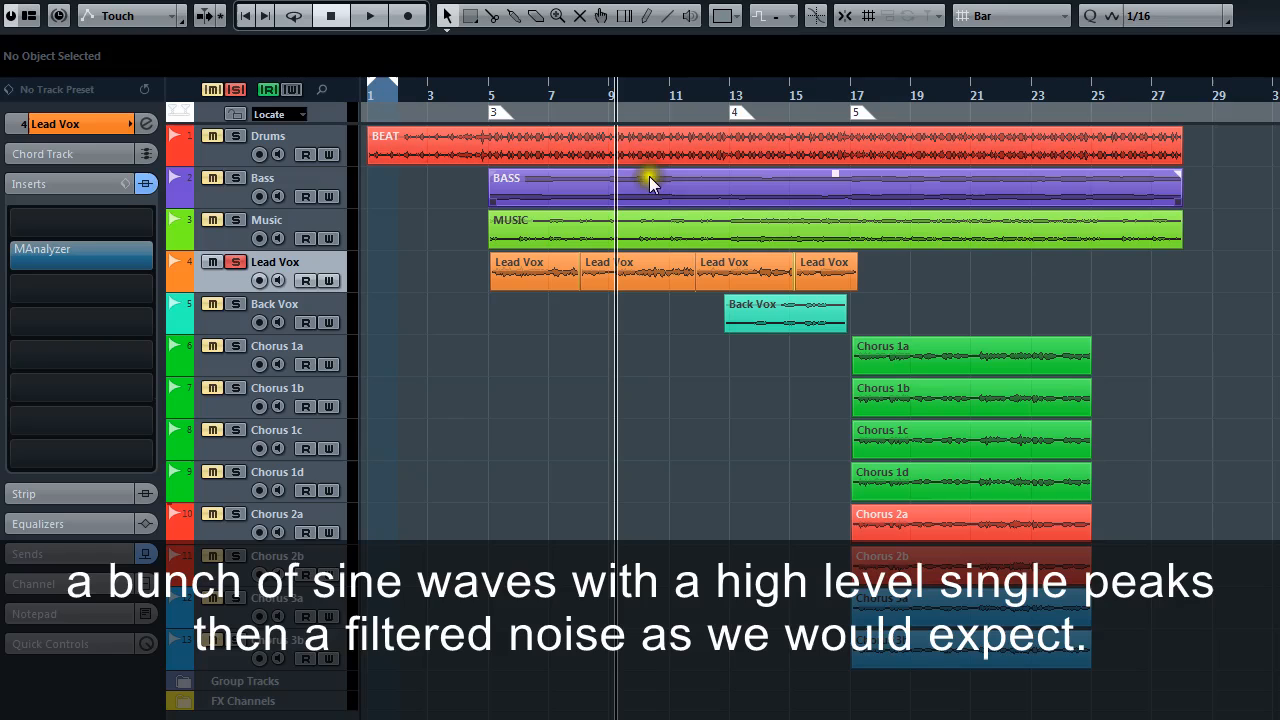
left_click(780, 90)
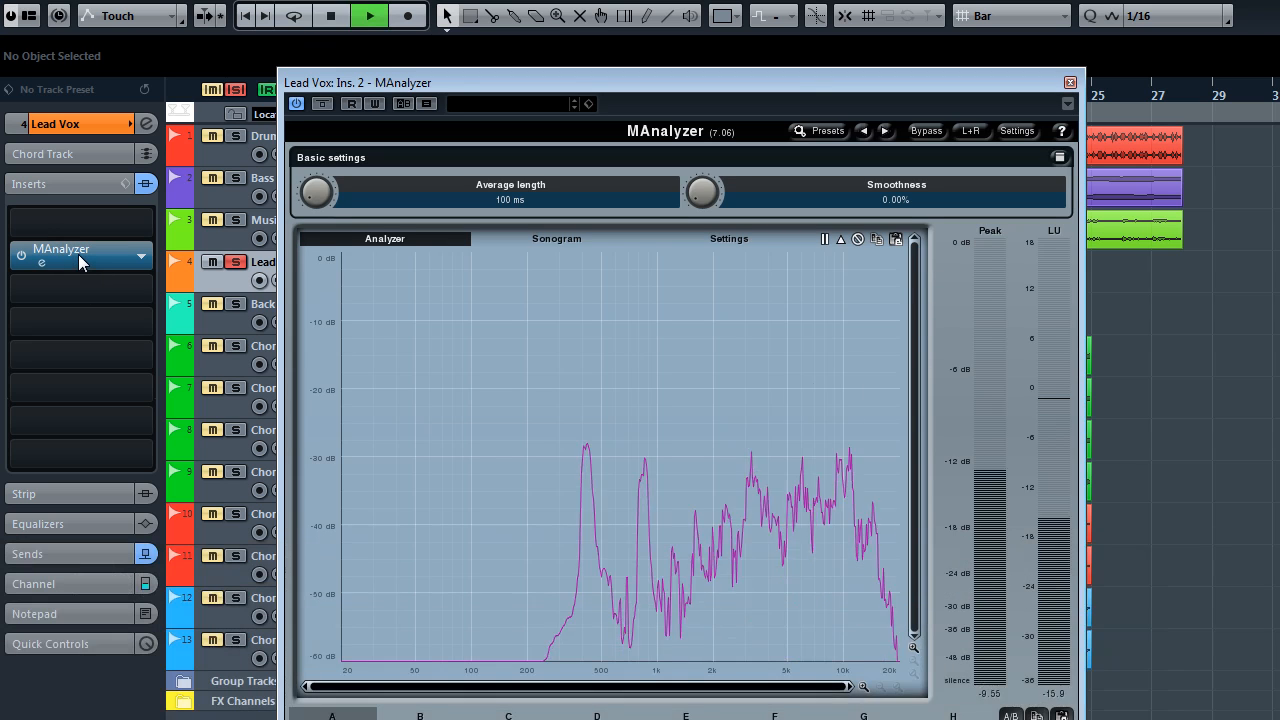
left_click(334, 16)
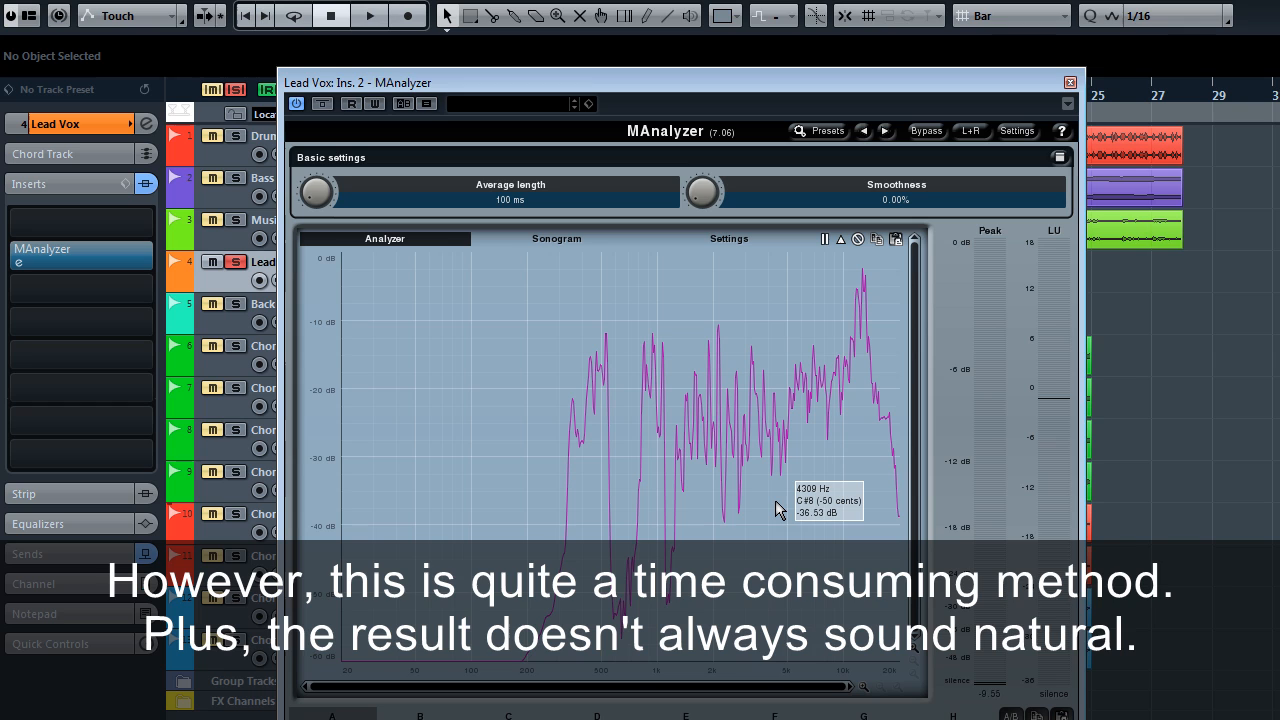
mouse_move(988, 258)
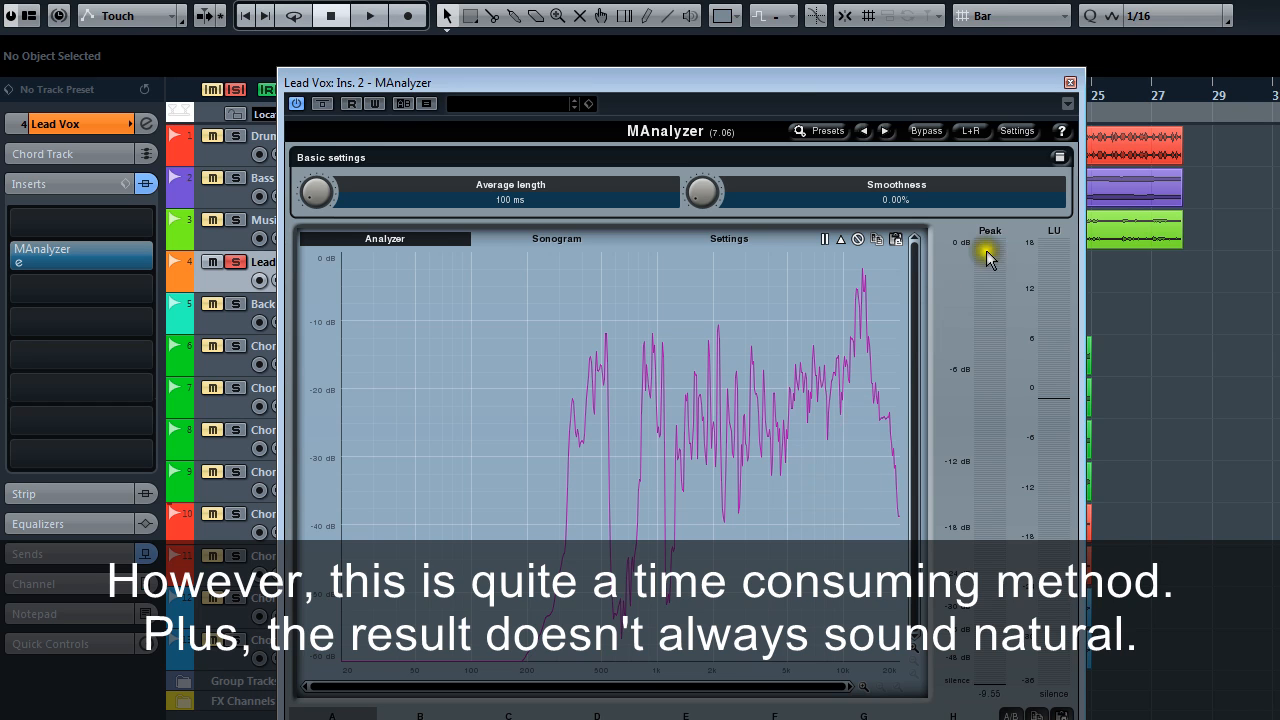
Close MAnalyzer and load the Default preset in the new Lead Vox MSpectralDynamics
left_click(1070, 80)
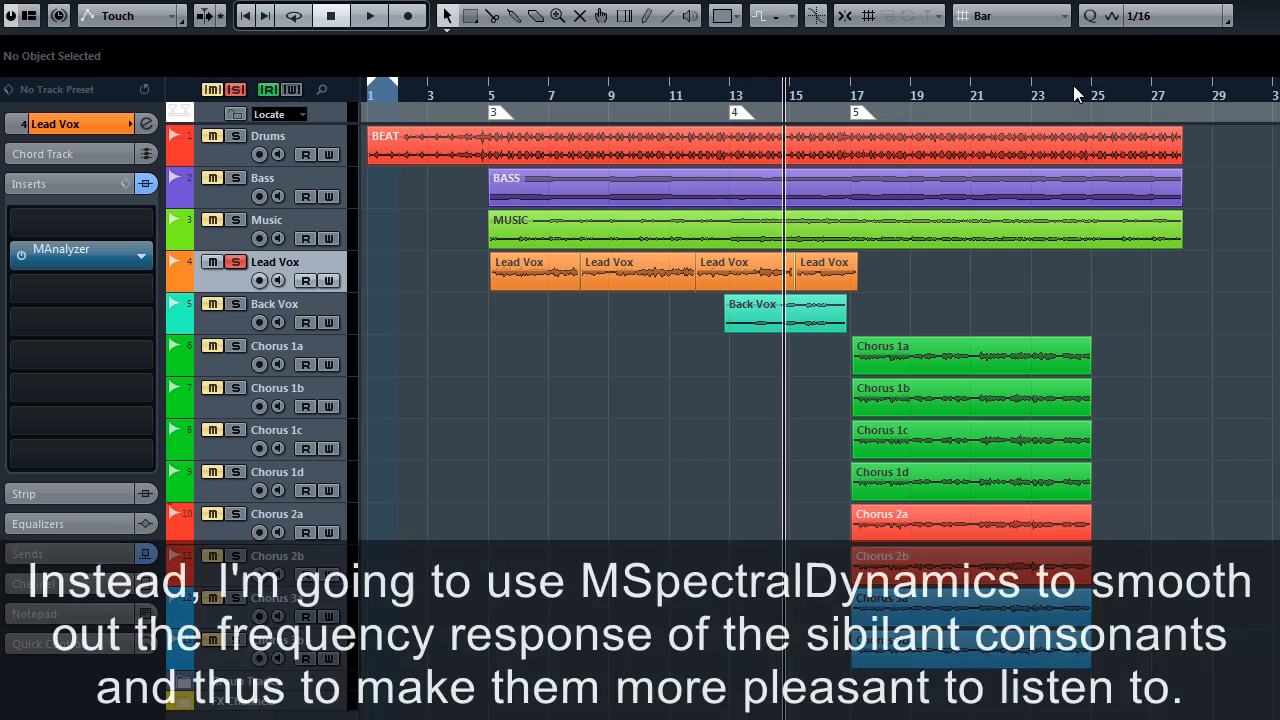
mouse_move(500, 324)
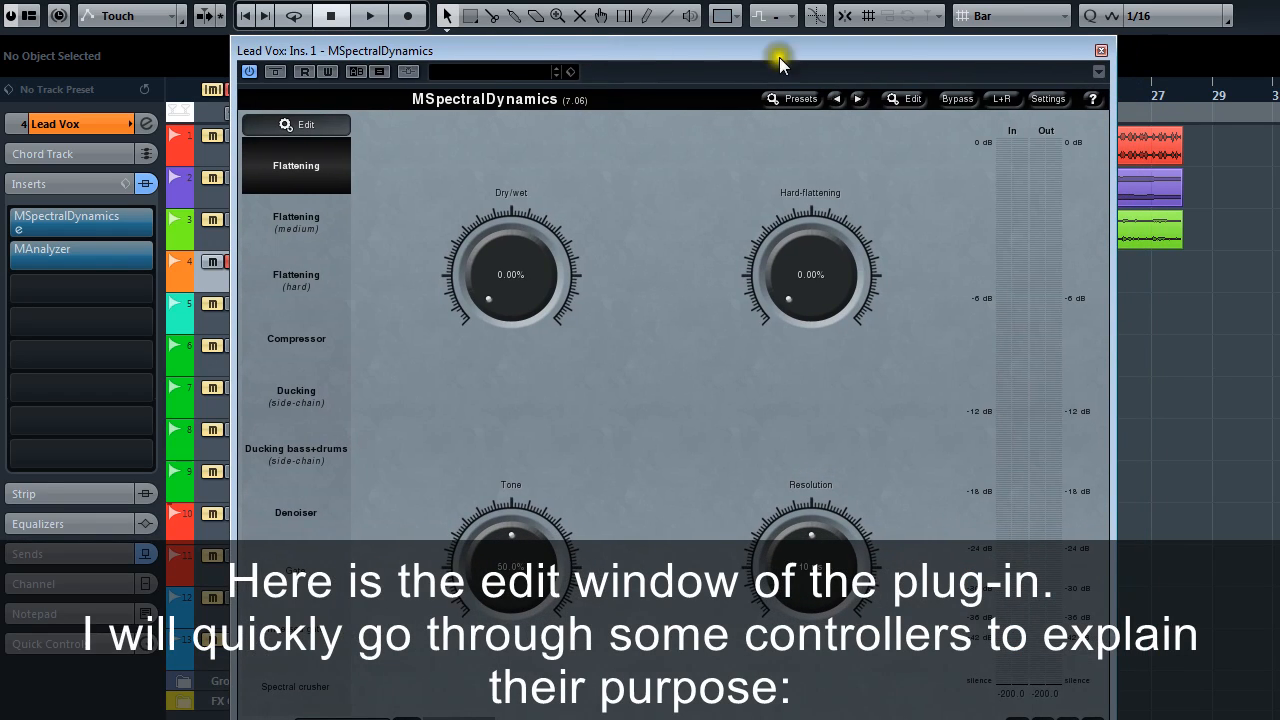
left_click(792, 98)
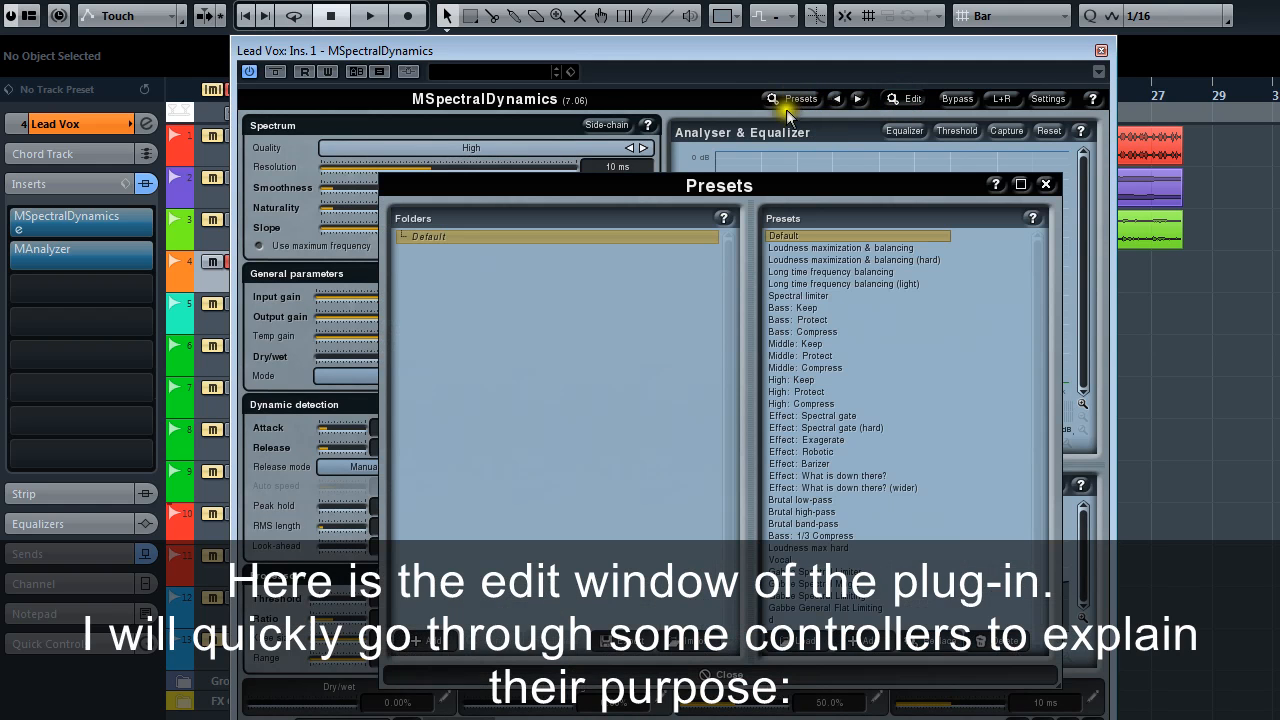
left_click(1044, 184)
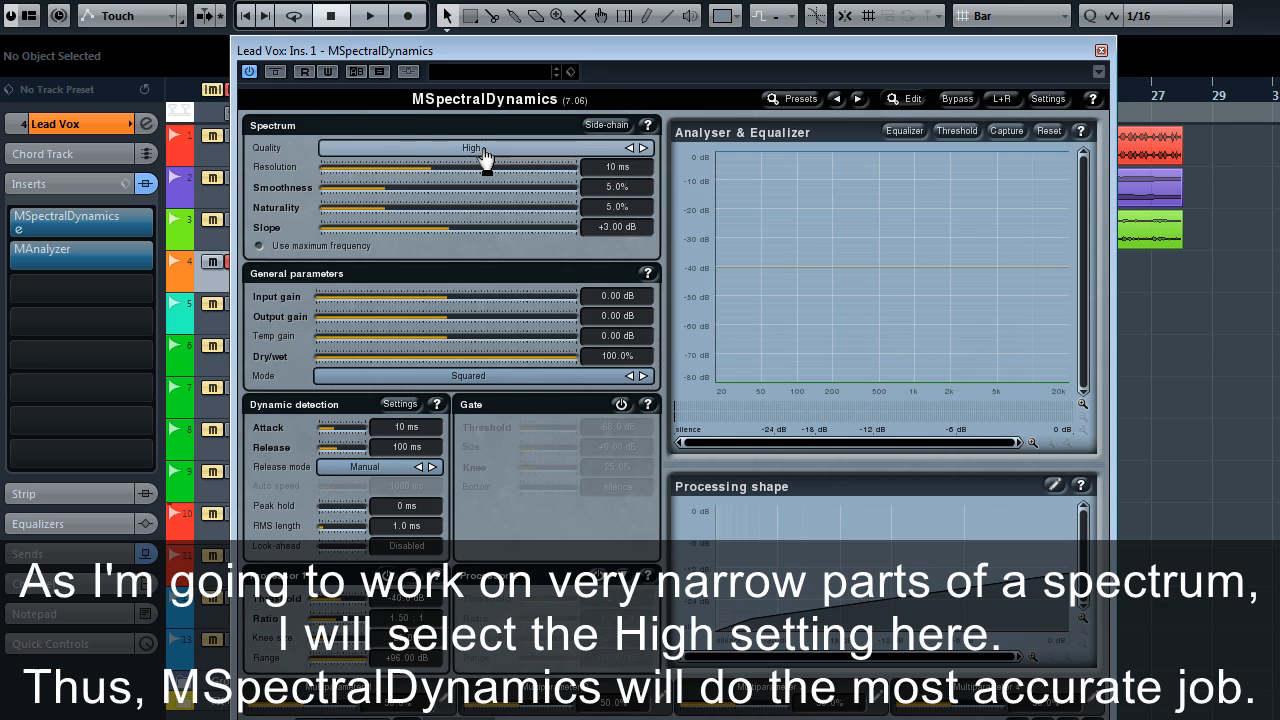
Set Quality to High and pull Smoothness and Naturality down to 0%
left_click(480, 148)
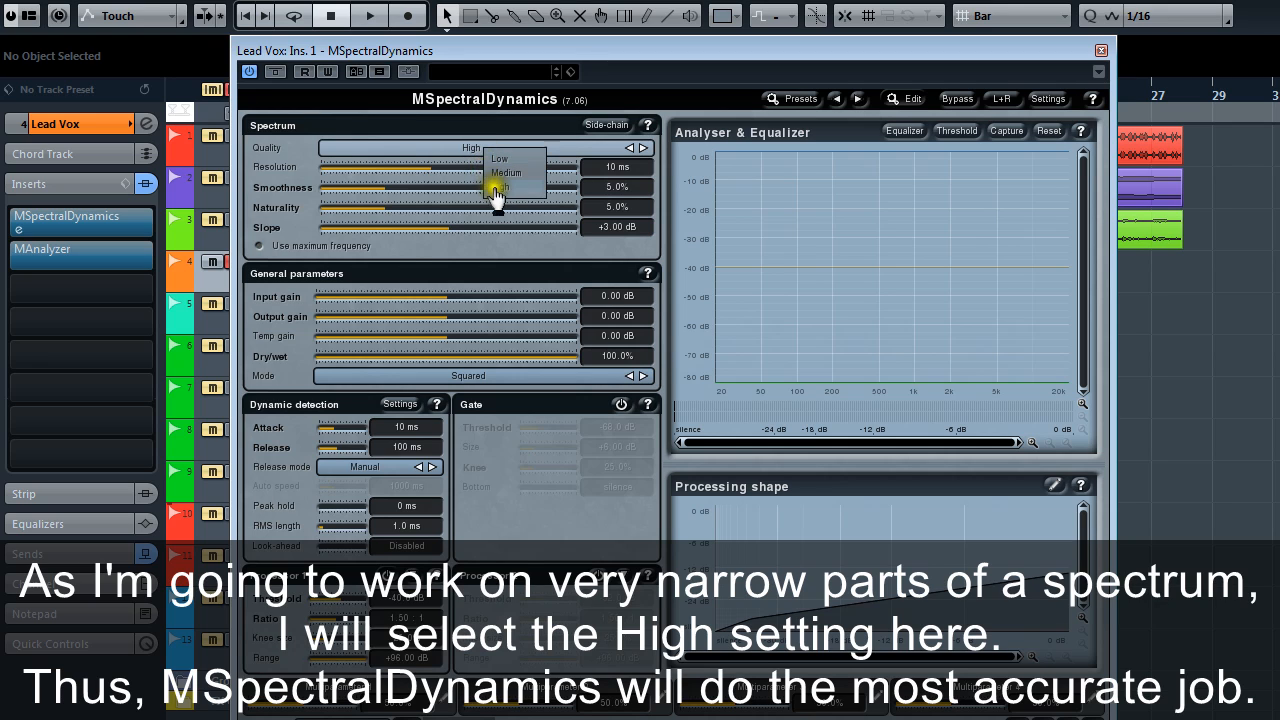
left_click(500, 188)
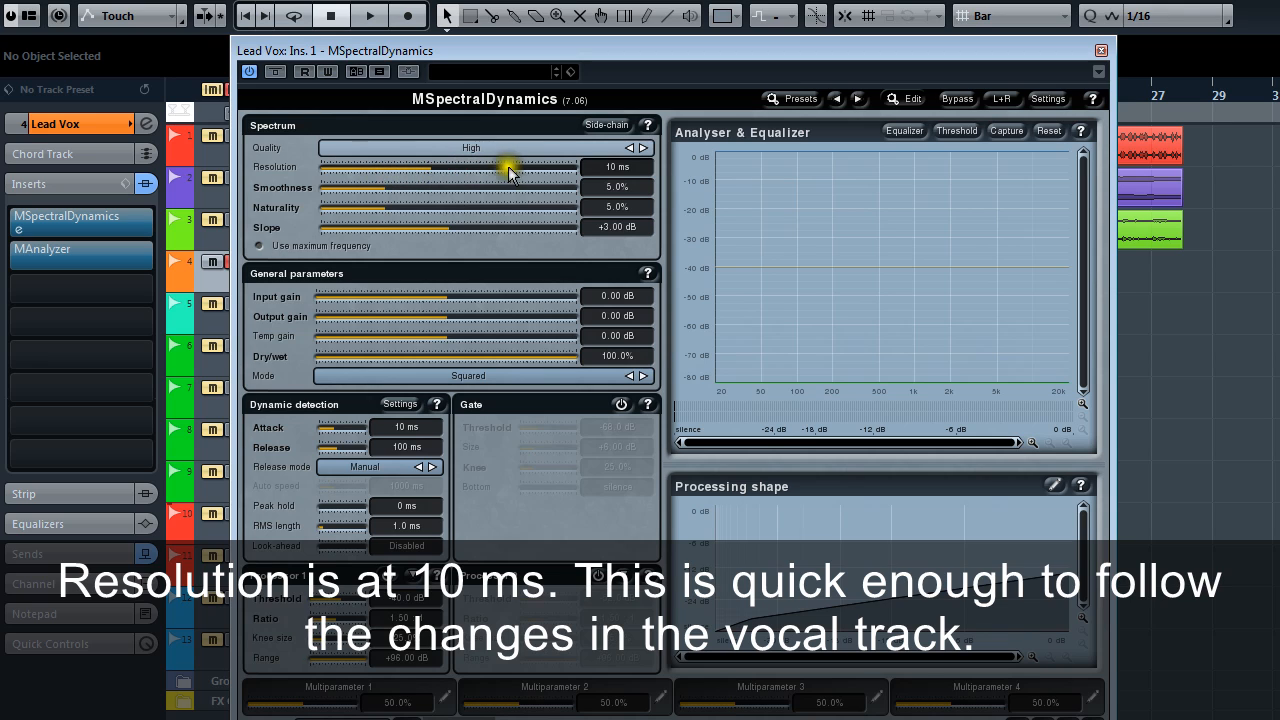
mouse_move(428, 176)
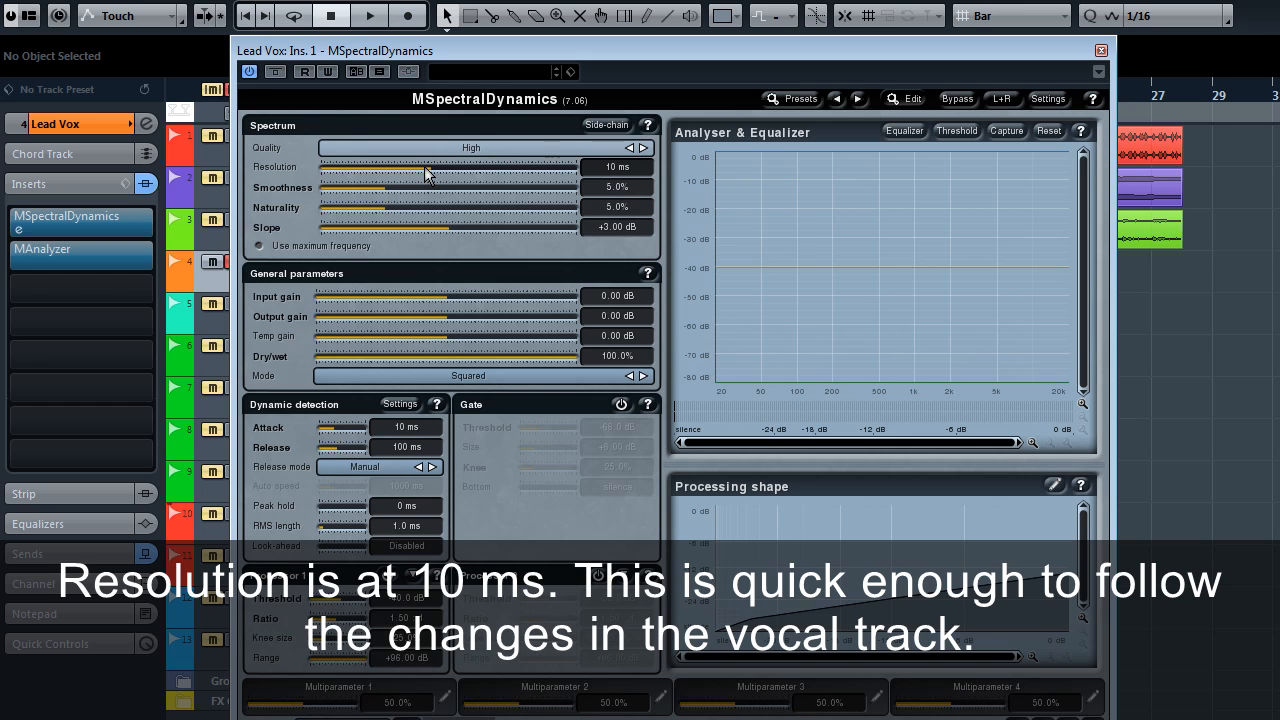
left_click_drag(450, 188, 350, 188)
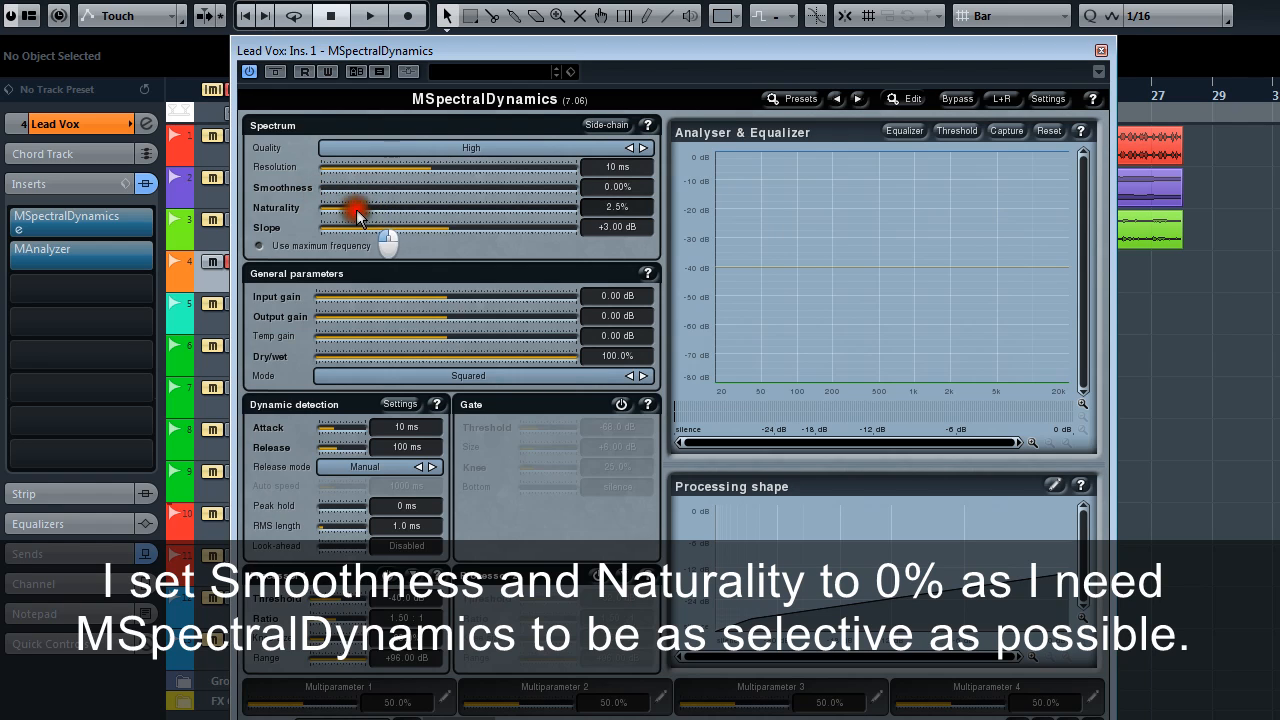
left_click_drag(360, 208, 318, 208)
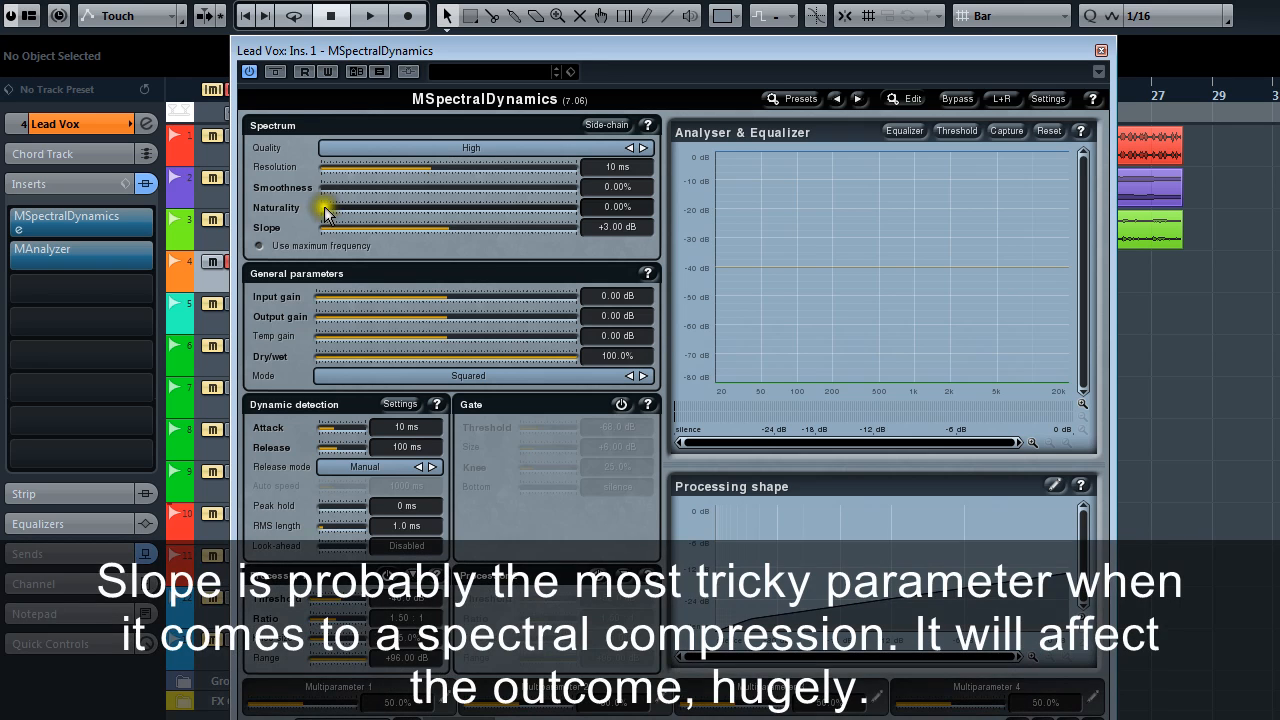
Raise the Slope amount and confirm it at +4.00 dB
left_click_drag(324, 228, 520, 228)
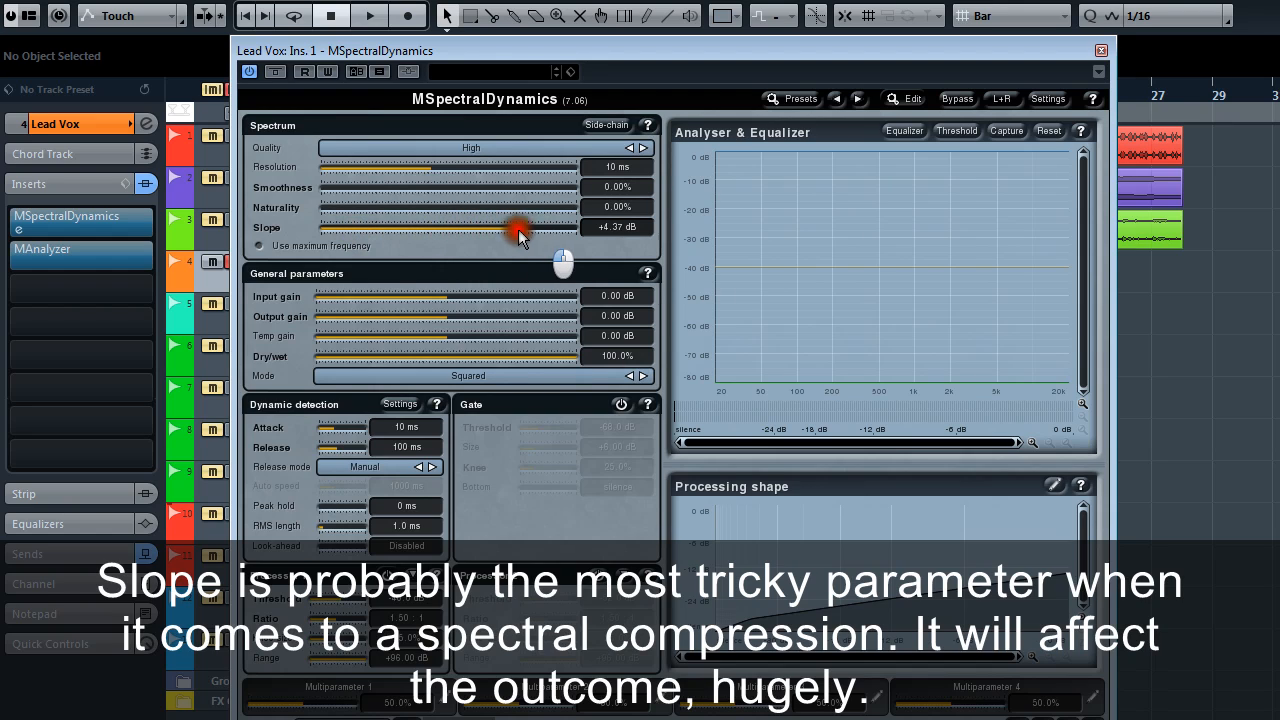
left_click_drag(520, 230, 484, 236)
type("4")
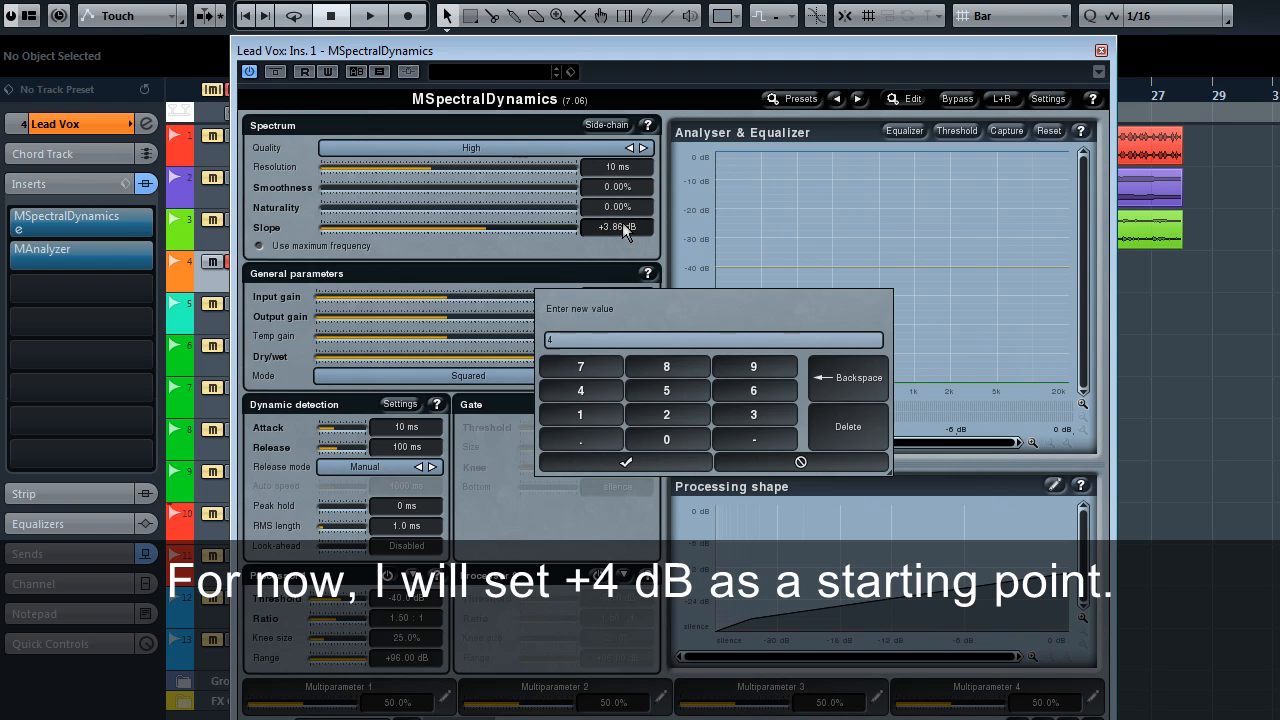
left_click(624, 462)
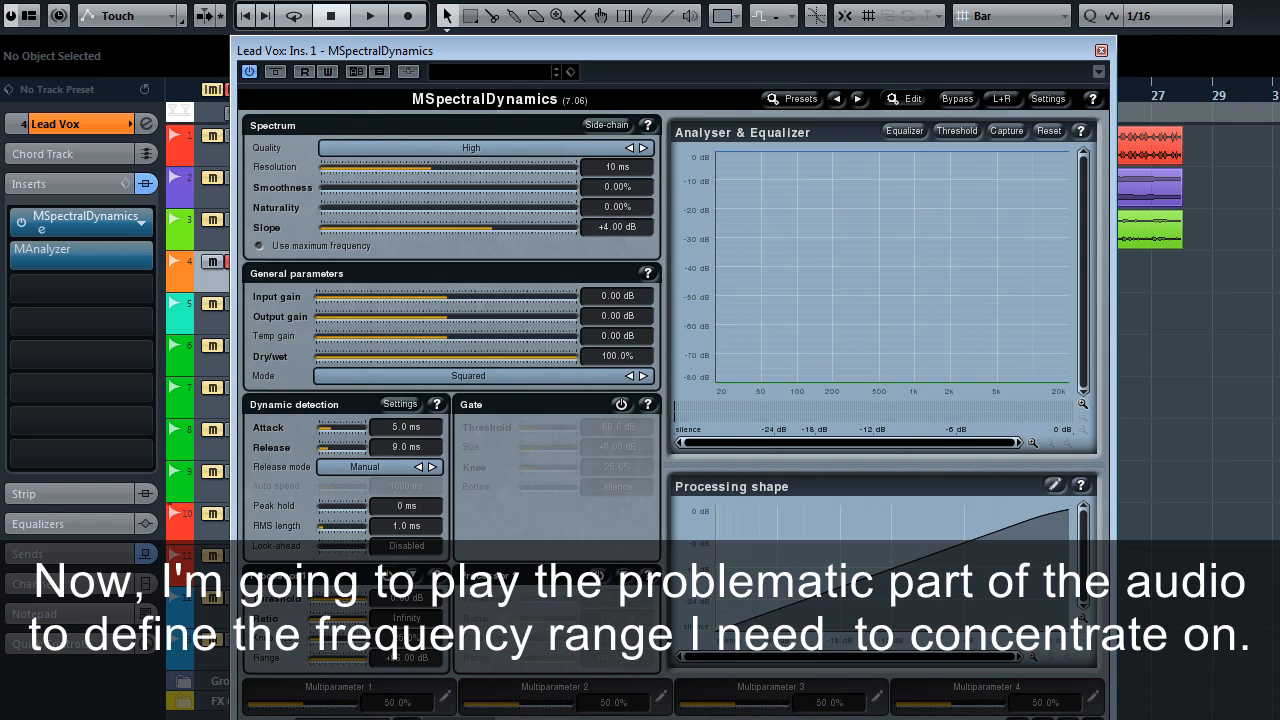
left_click(378, 16)
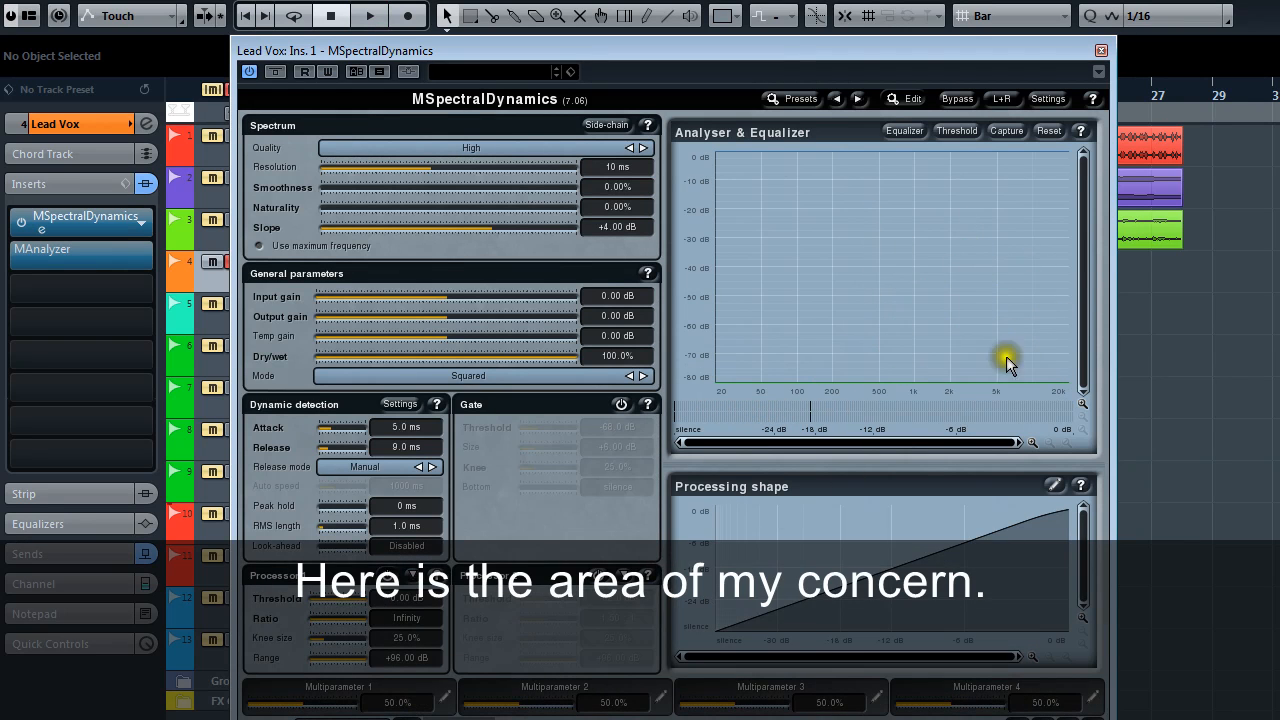
mouse_move(996, 244)
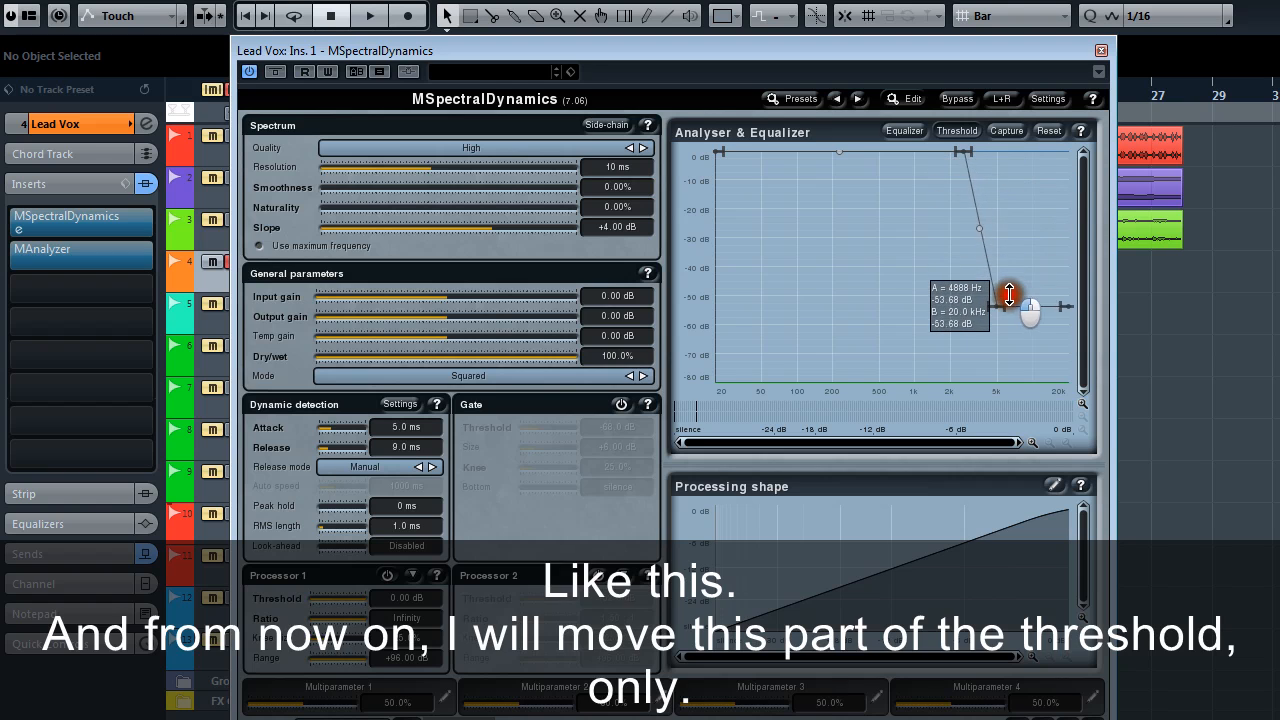
Pull the threshold curve down around 4.9 kHz while the vocal plays back
left_click_drag(1008, 296, 1032, 178)
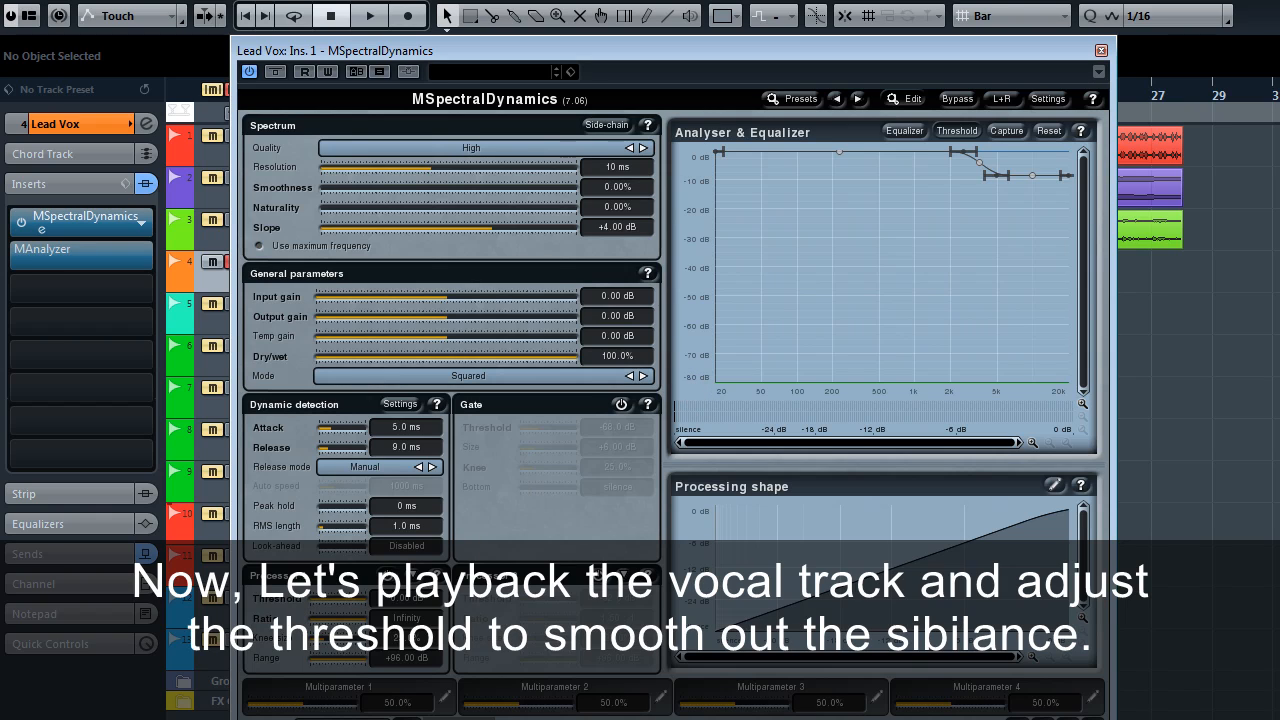
left_click(344, 16)
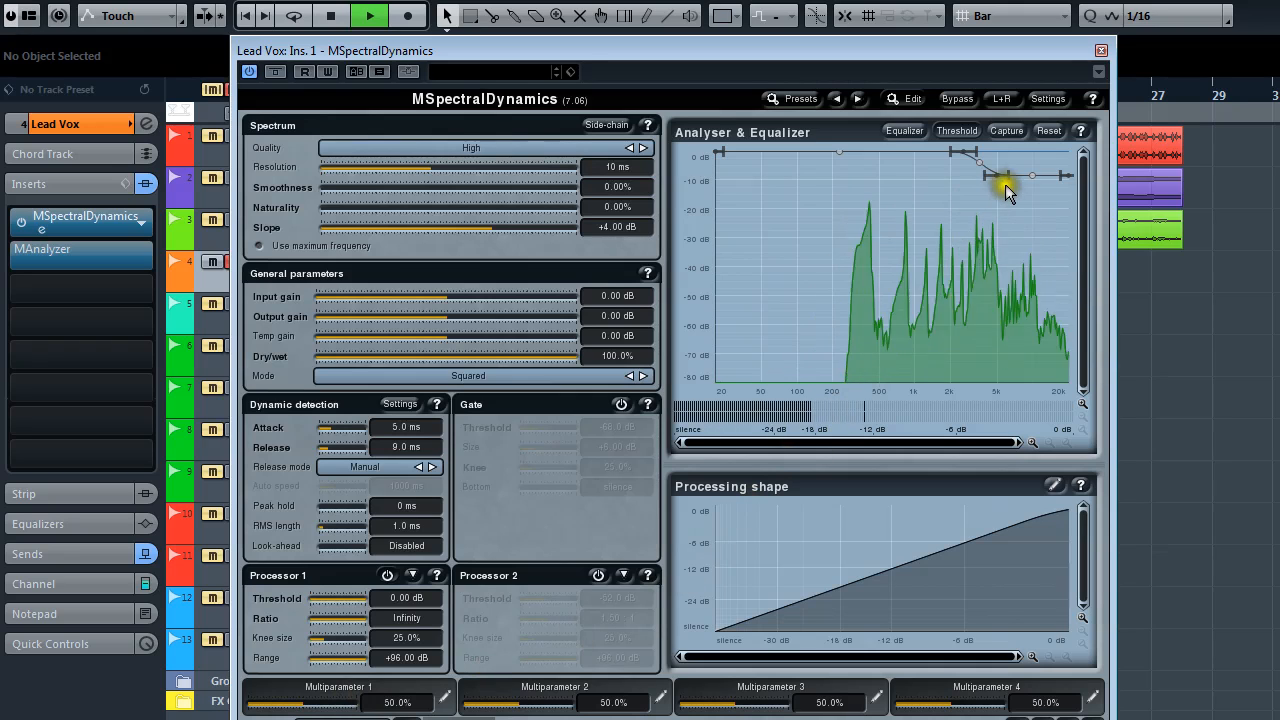
left_click_drag(1004, 190, 1012, 220)
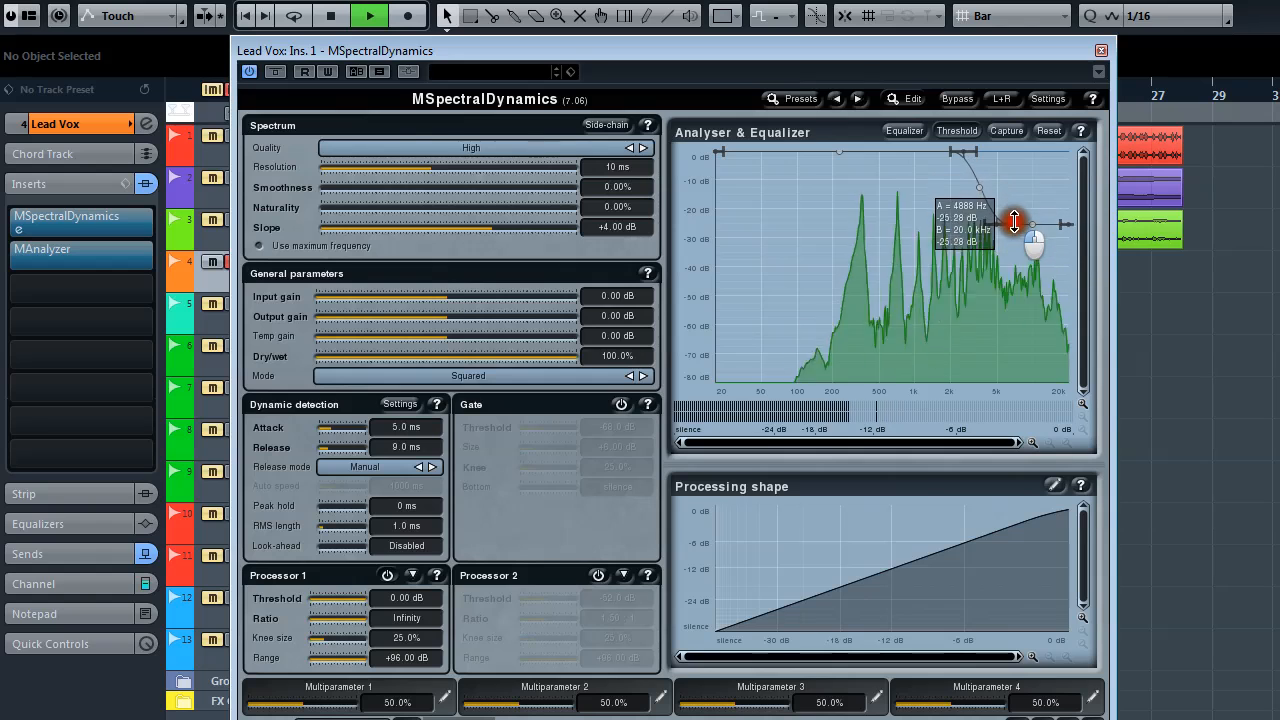
left_click_drag(1012, 222, 1016, 252)
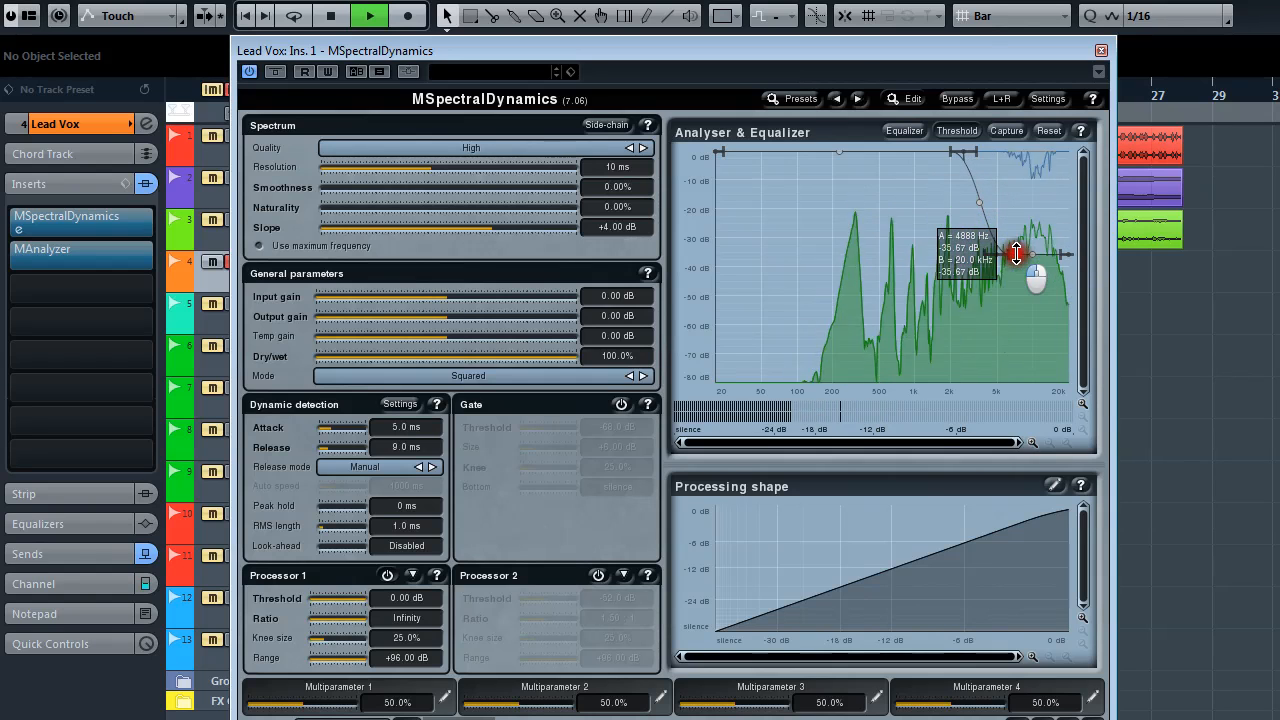
left_click_drag(1016, 256, 1022, 218)
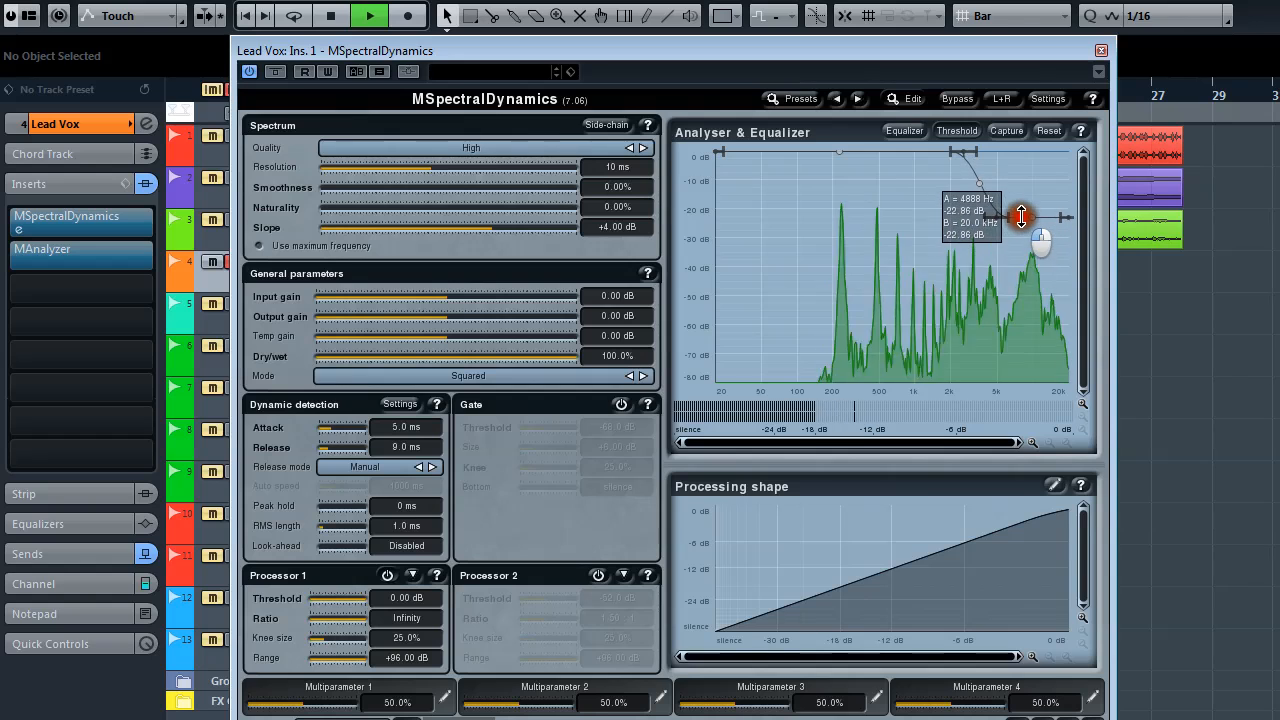
left_click_drag(1020, 218, 1022, 198)
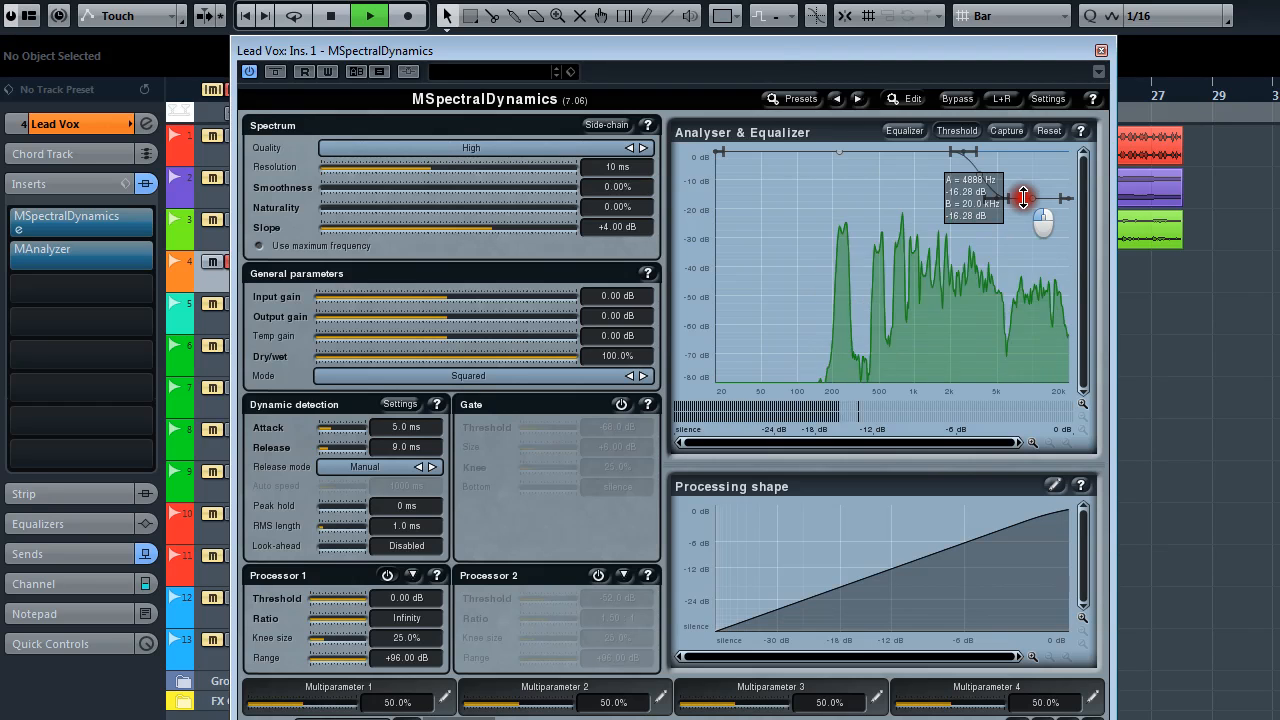
Refine the high-frequency threshold dip to sit on the sibilant range
left_click_drag(1024, 198, 1024, 216)
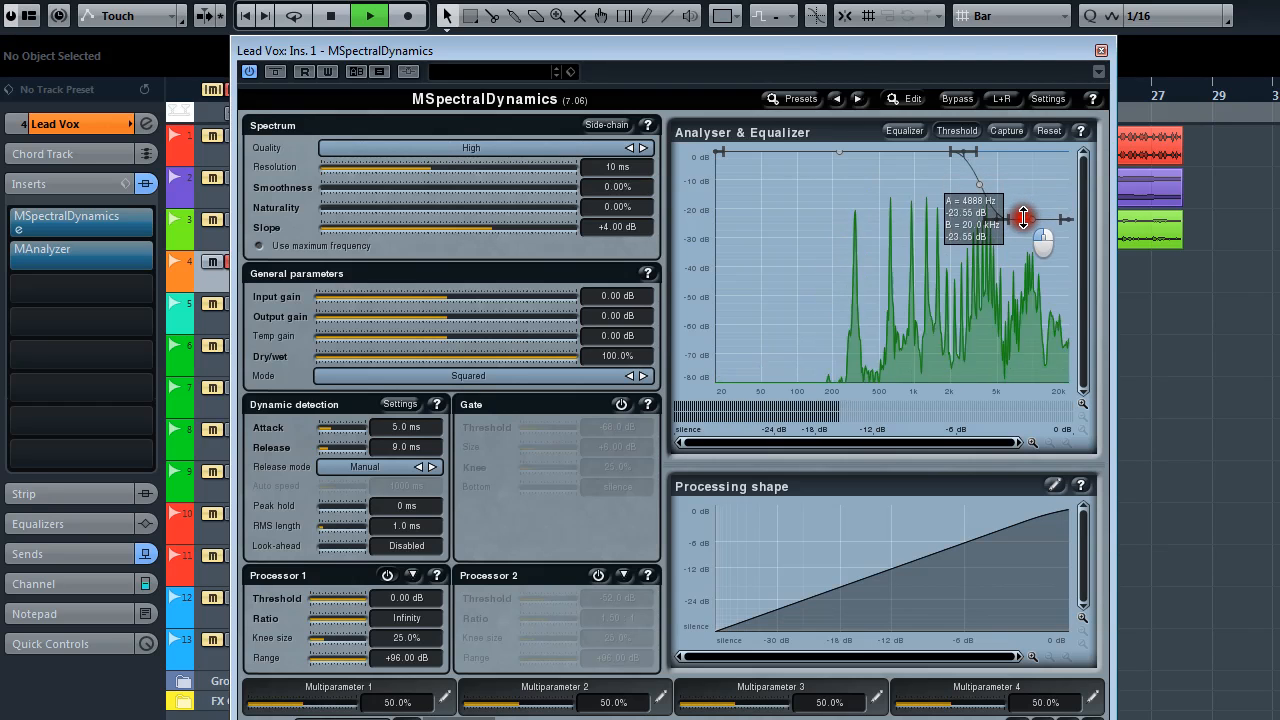
left_click_drag(1024, 216, 1024, 224)
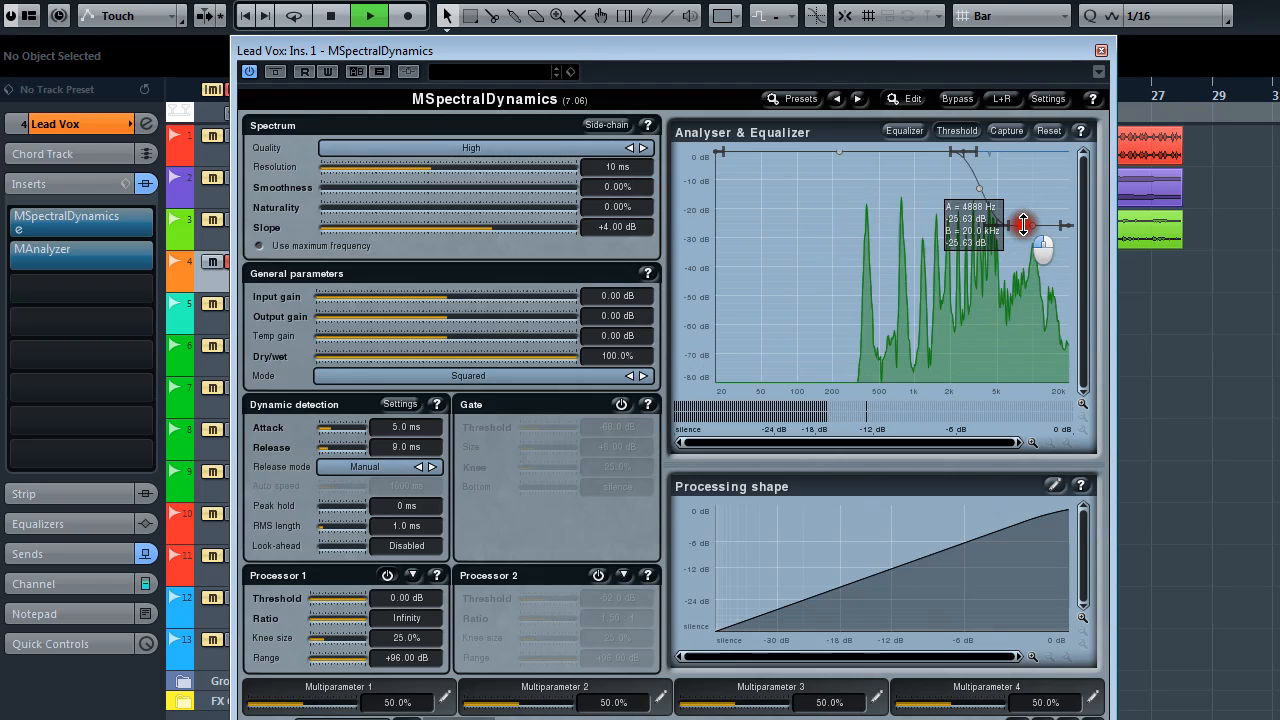
left_click_drag(1022, 224, 1024, 216)
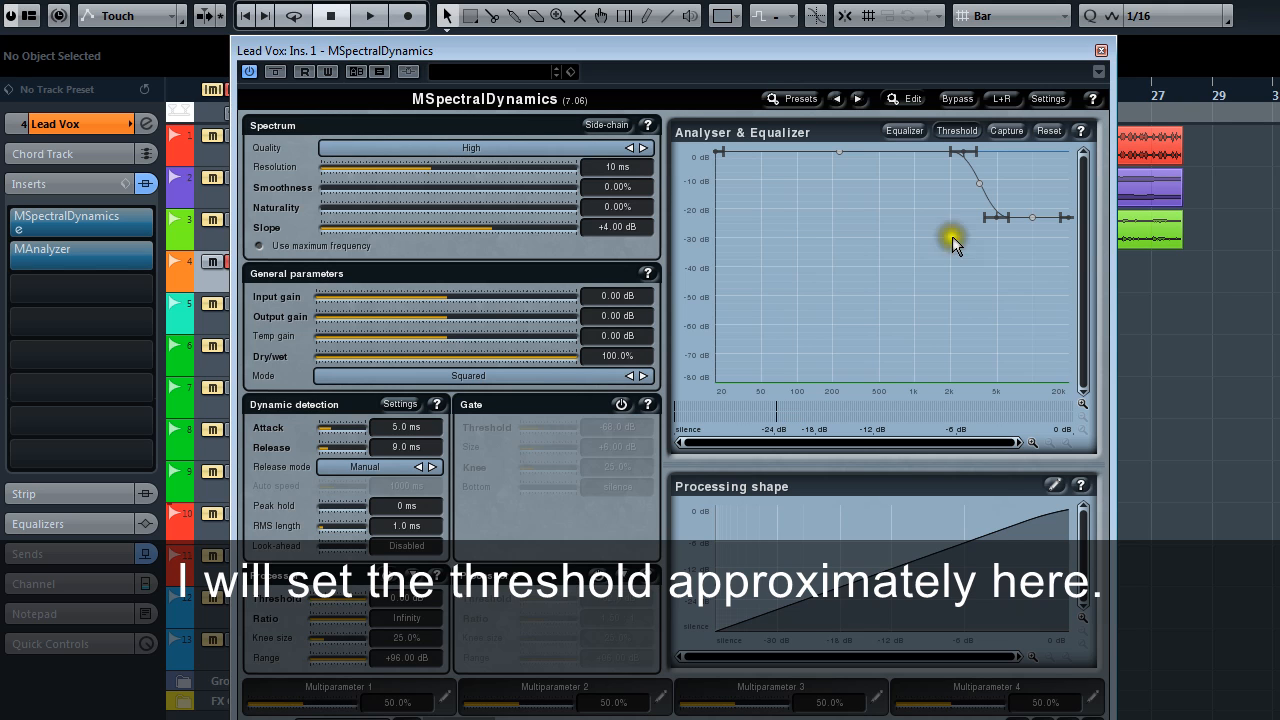
left_click_drag(956, 244, 990, 210)
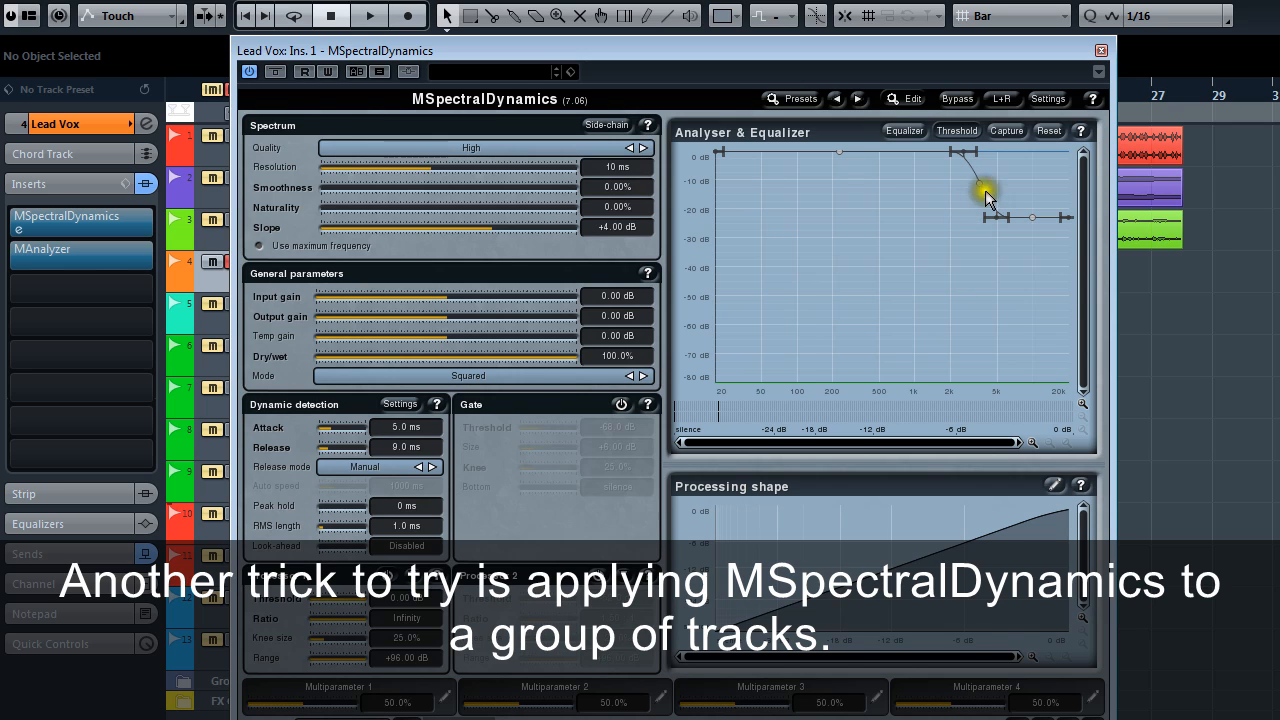
Close the Lead Vox settings, then the DeEsser group's MSpectralDynamics after setting its curve
left_click(1100, 50)
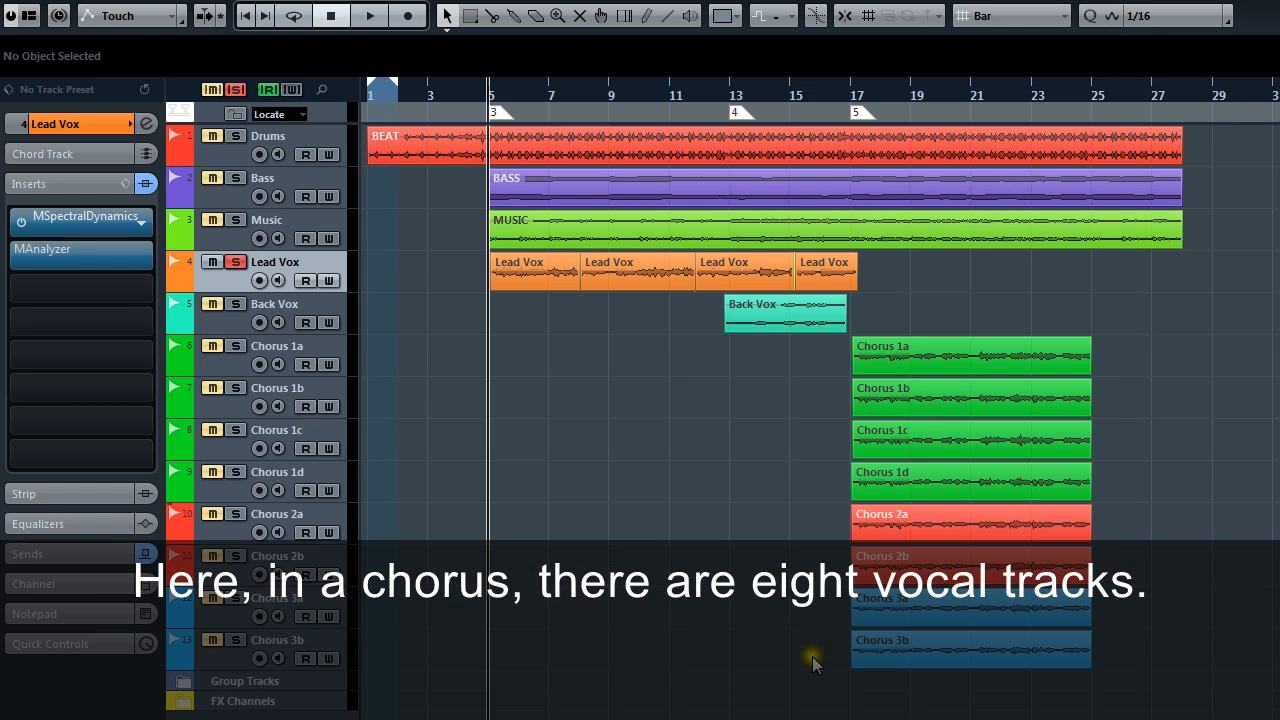
mouse_move(844, 380)
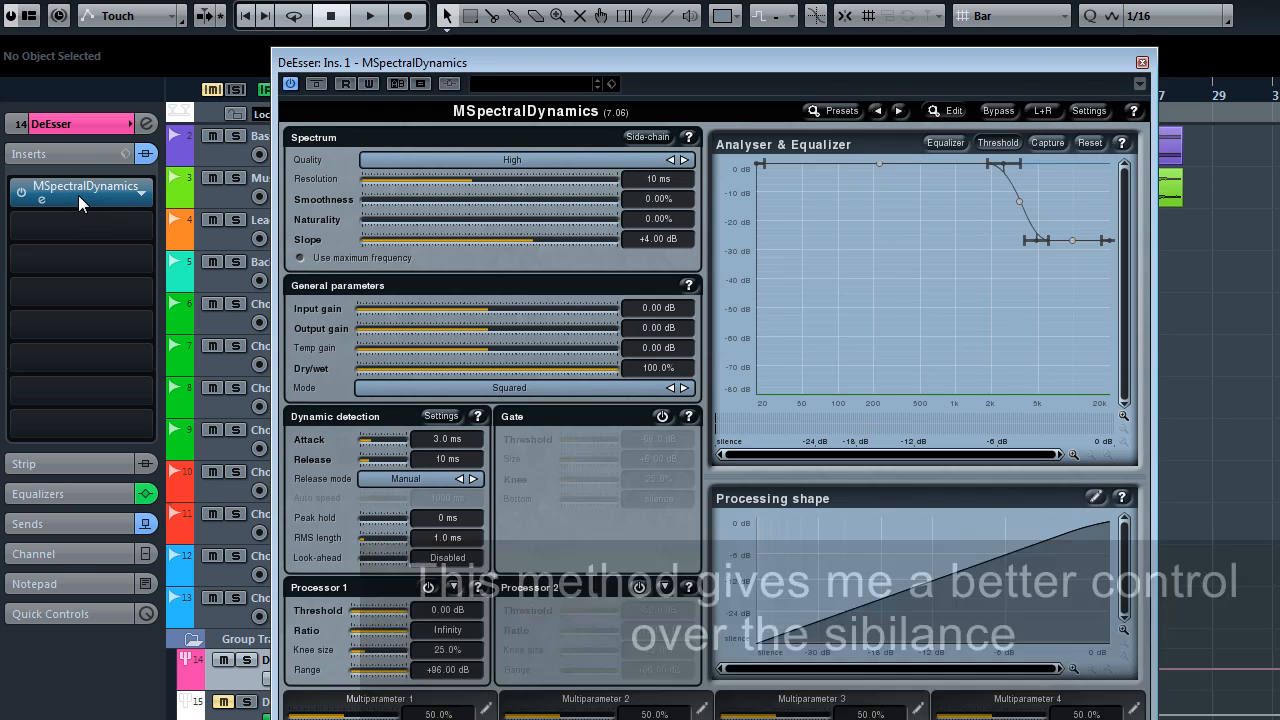
left_click(1140, 62)
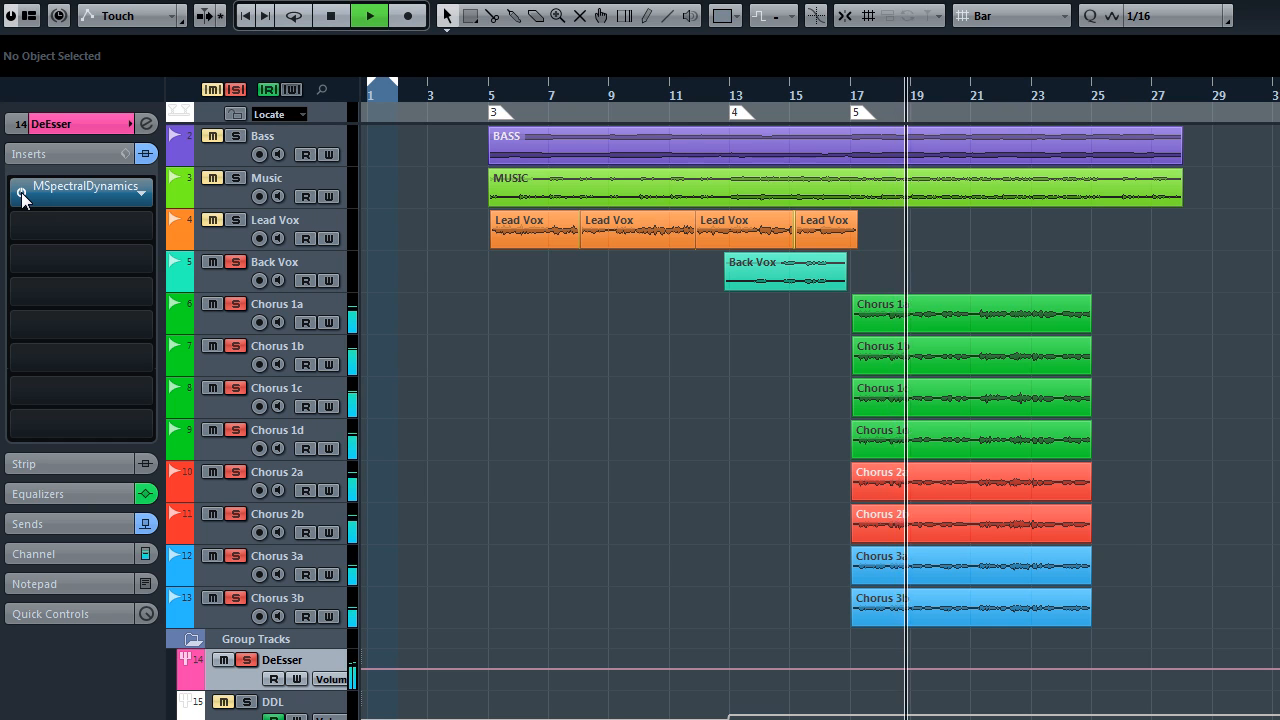
Review the DeEsser group's MSpectralDynamics settings once more and close them
left_click(80, 192)
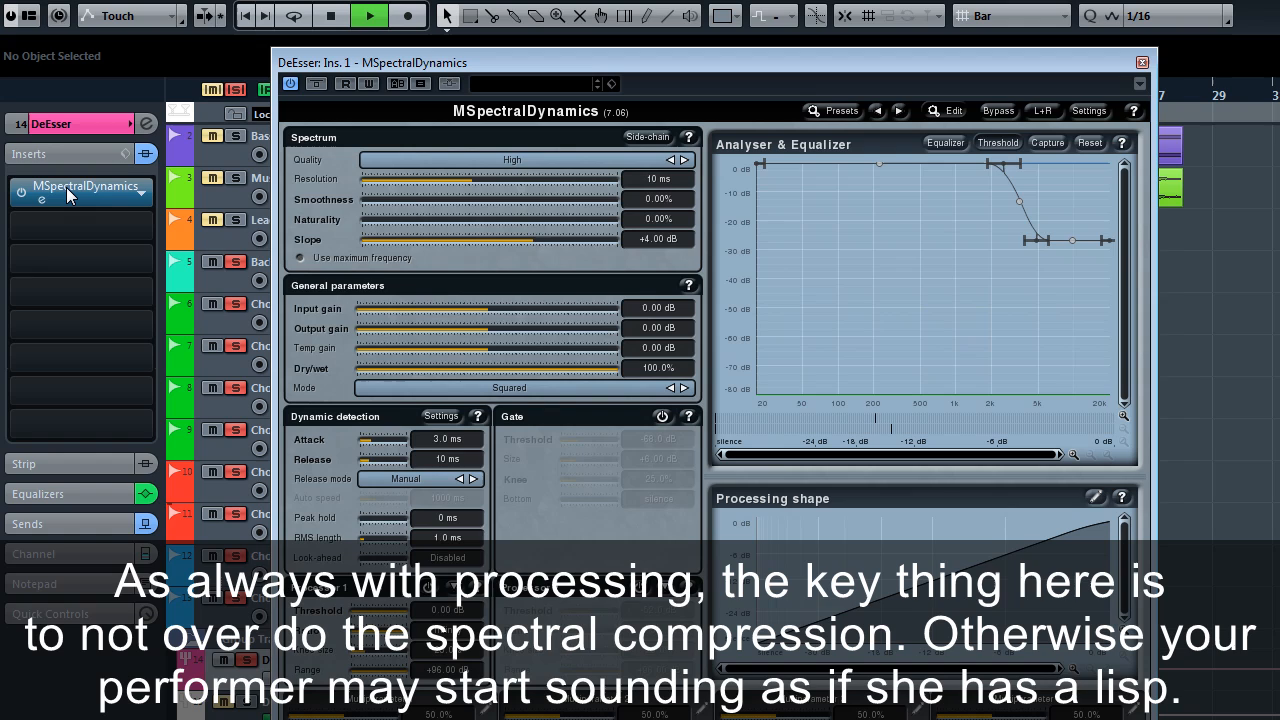
left_click(344, 16)
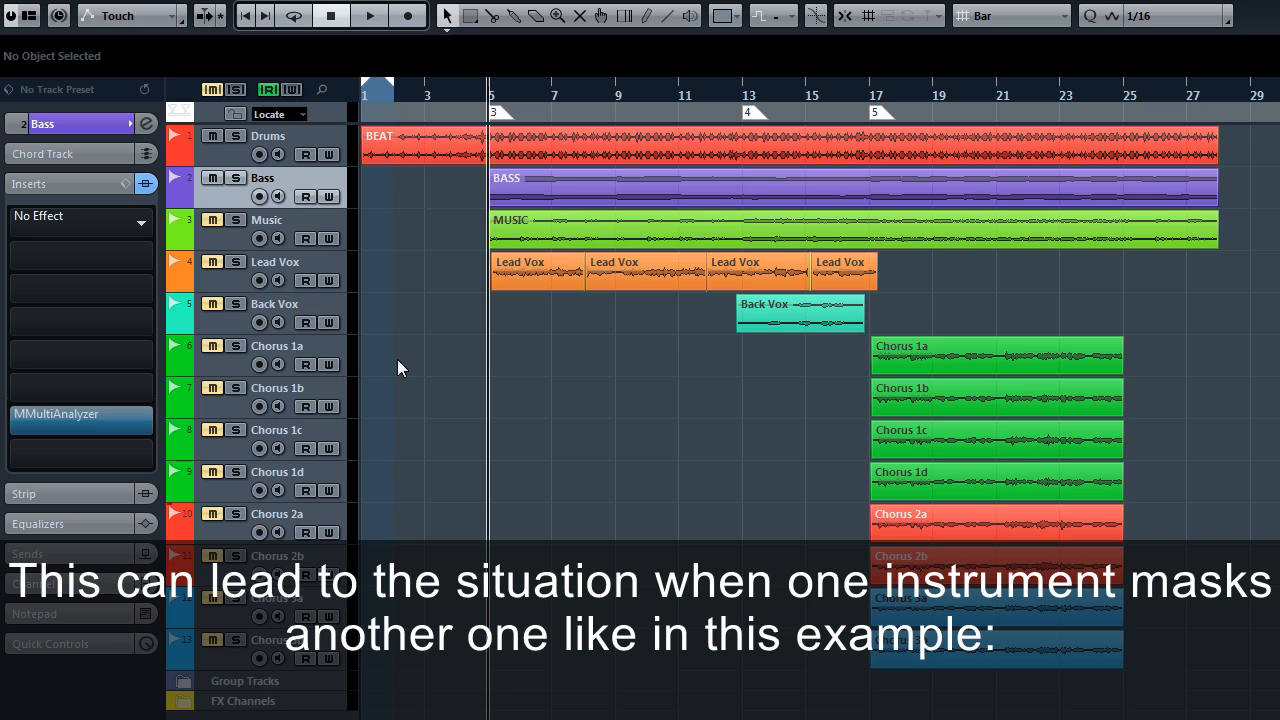
Stop playback and bring up MMultiAnalyzer on the Bass channel's insert slot
left_click(378, 16)
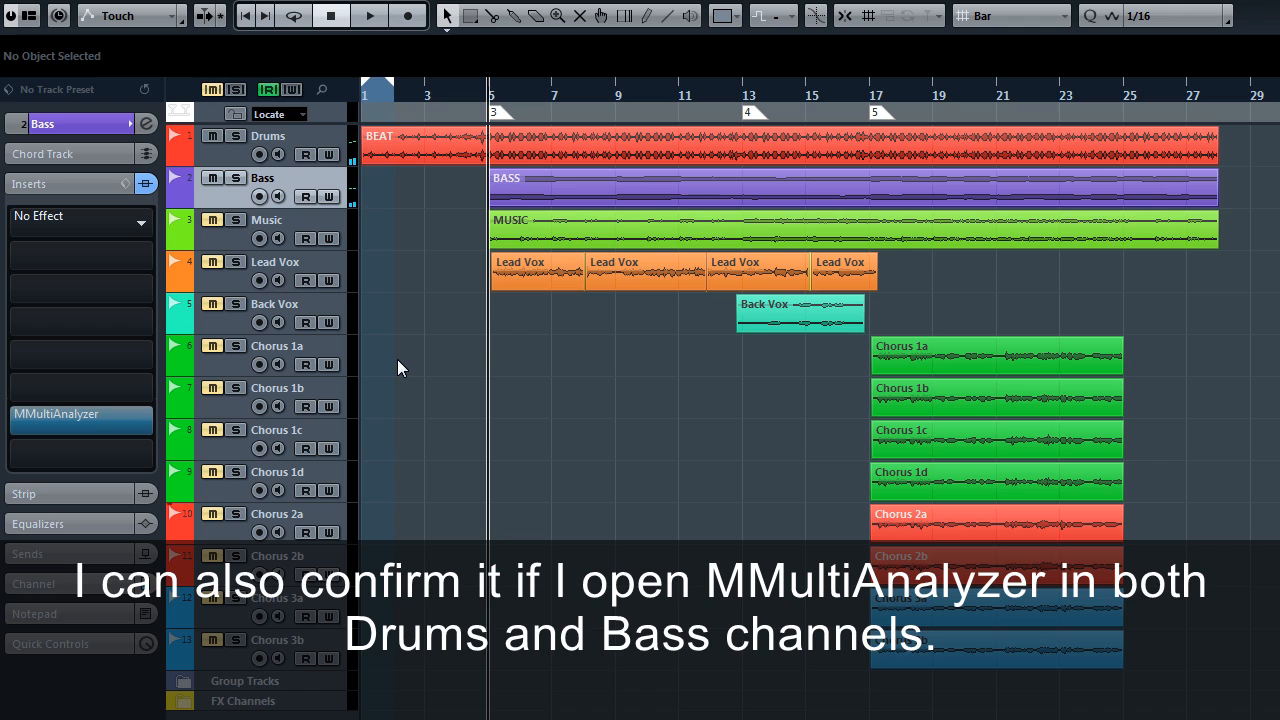
left_click(70, 414)
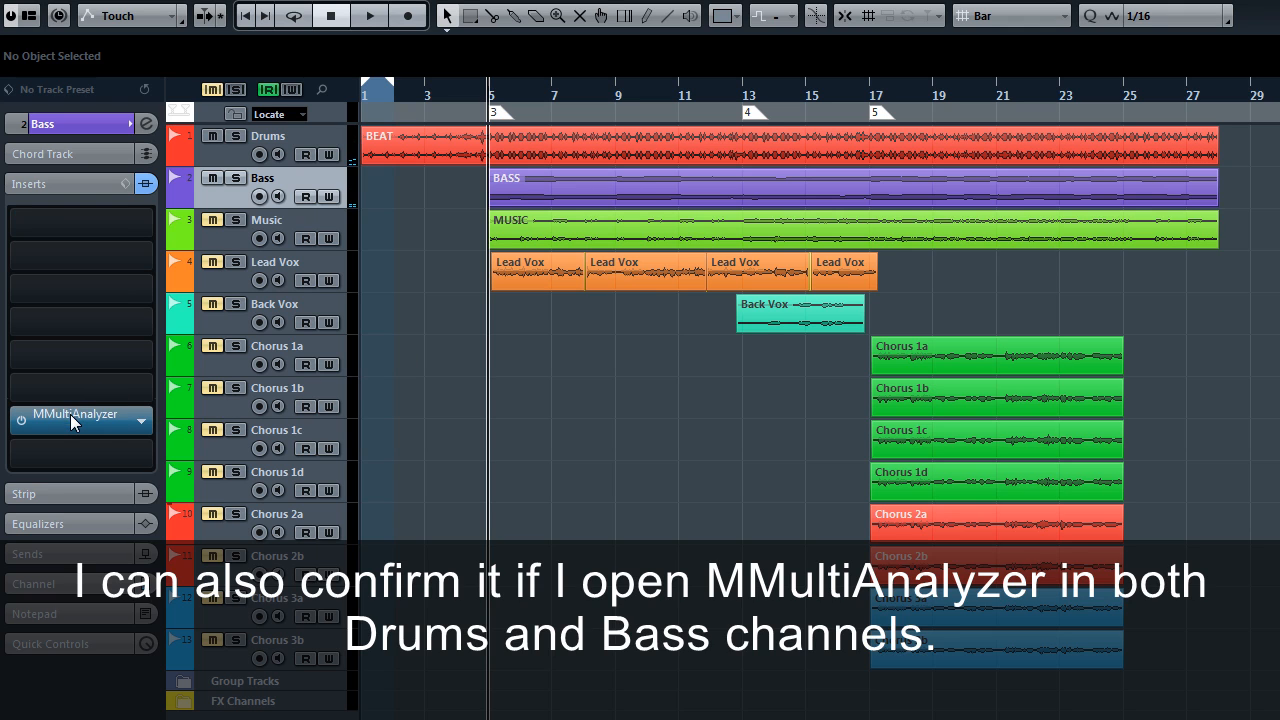
left_click(76, 414)
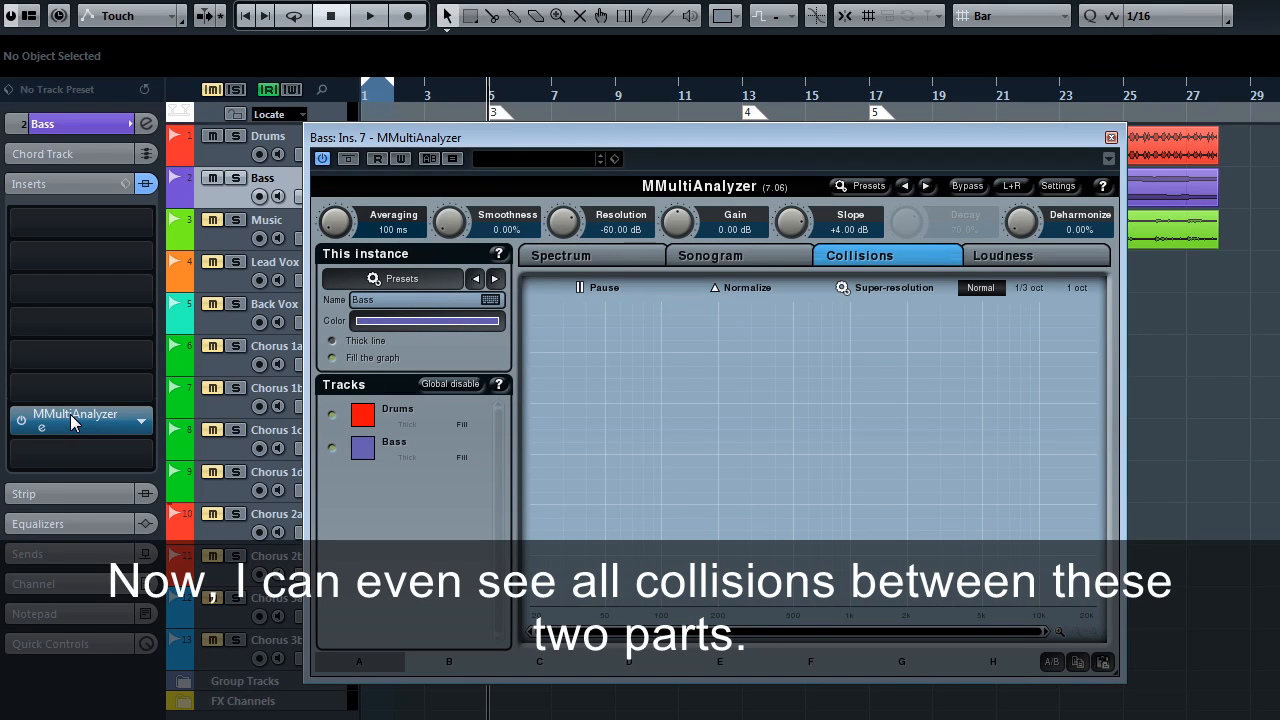
Play the song to fill the Collisions display with Drums and Bass activity
left_click(380, 16)
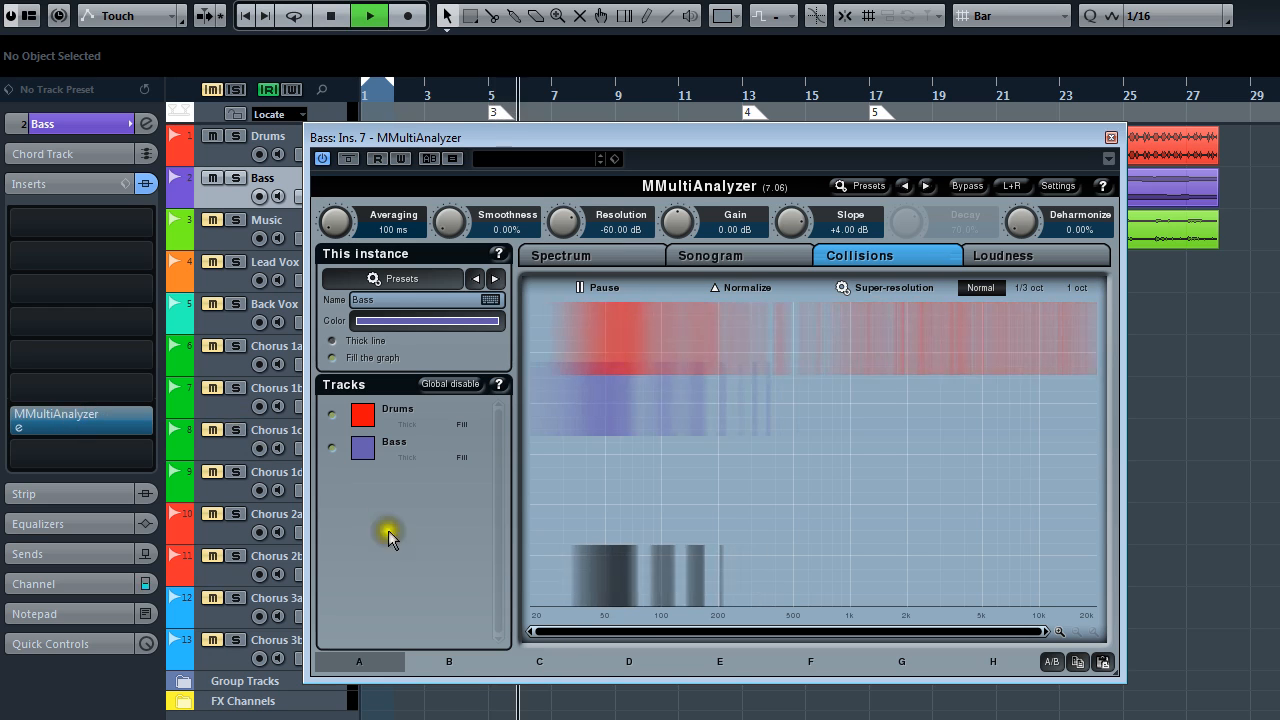
mouse_move(858, 600)
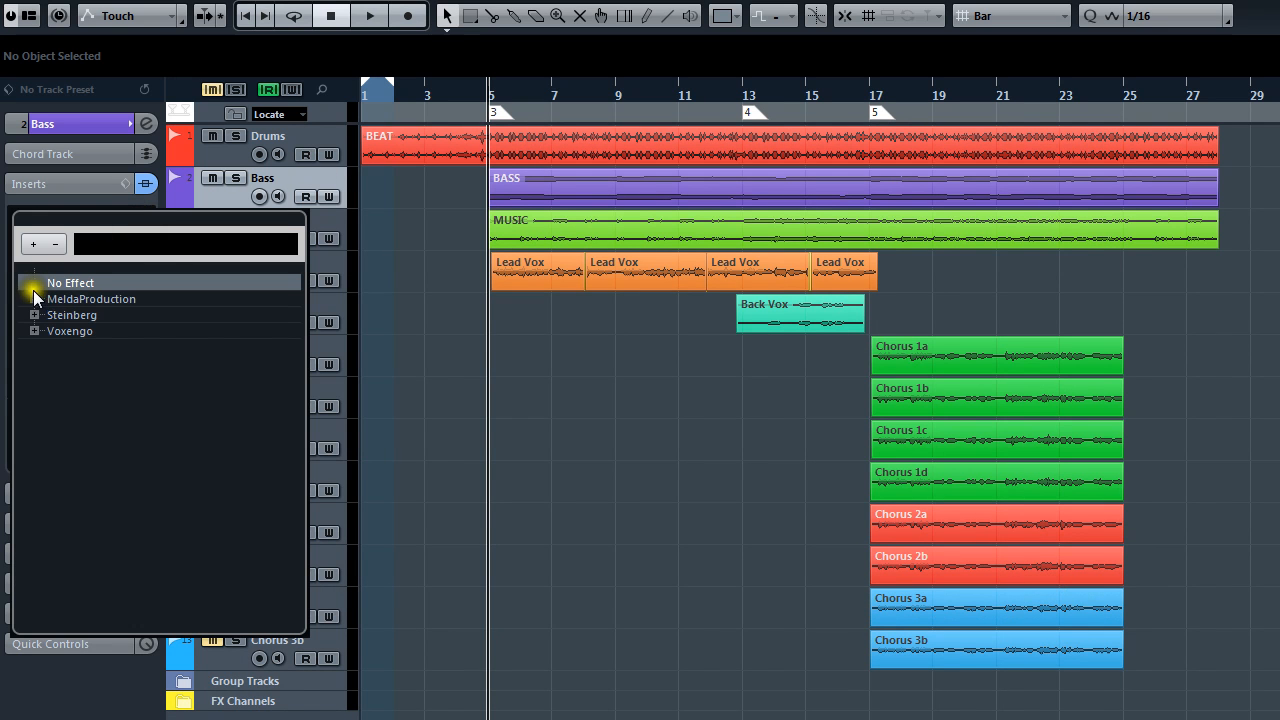
Insert MSpectralDynamics on Bass with the Ducking bass+drums preset and side-chain input enabled
left_click(36, 298)
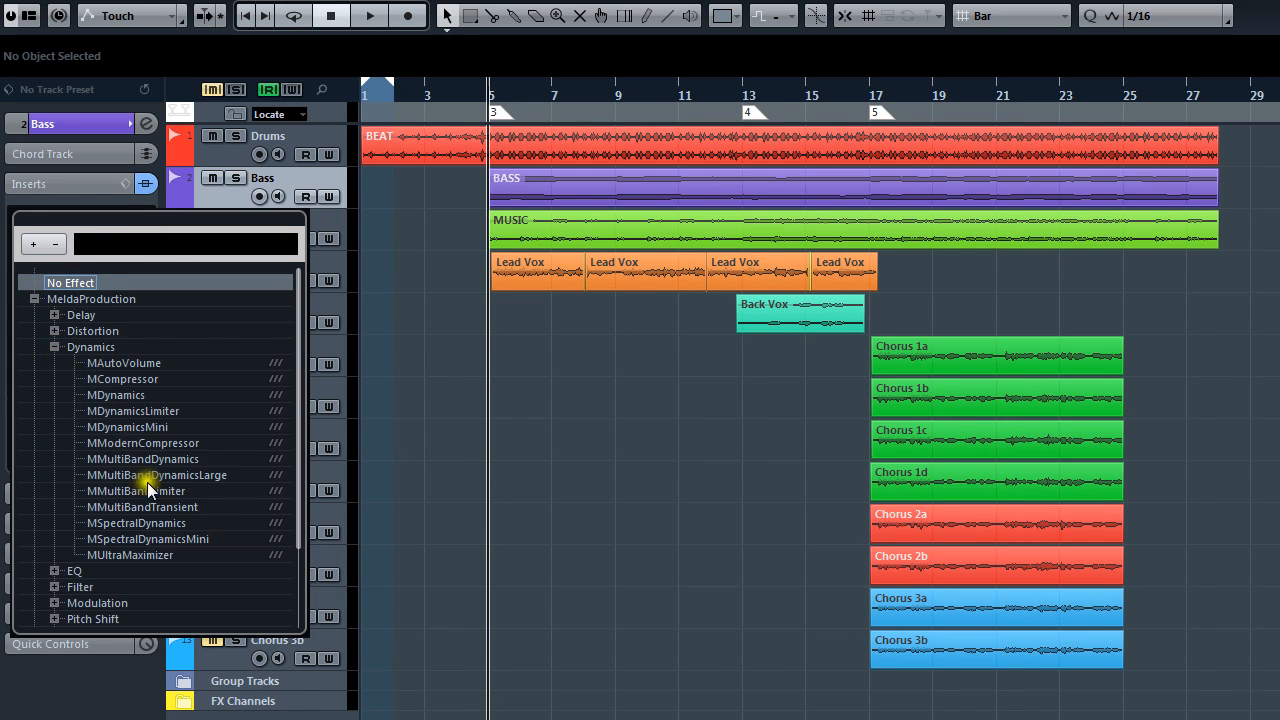
left_click(136, 522)
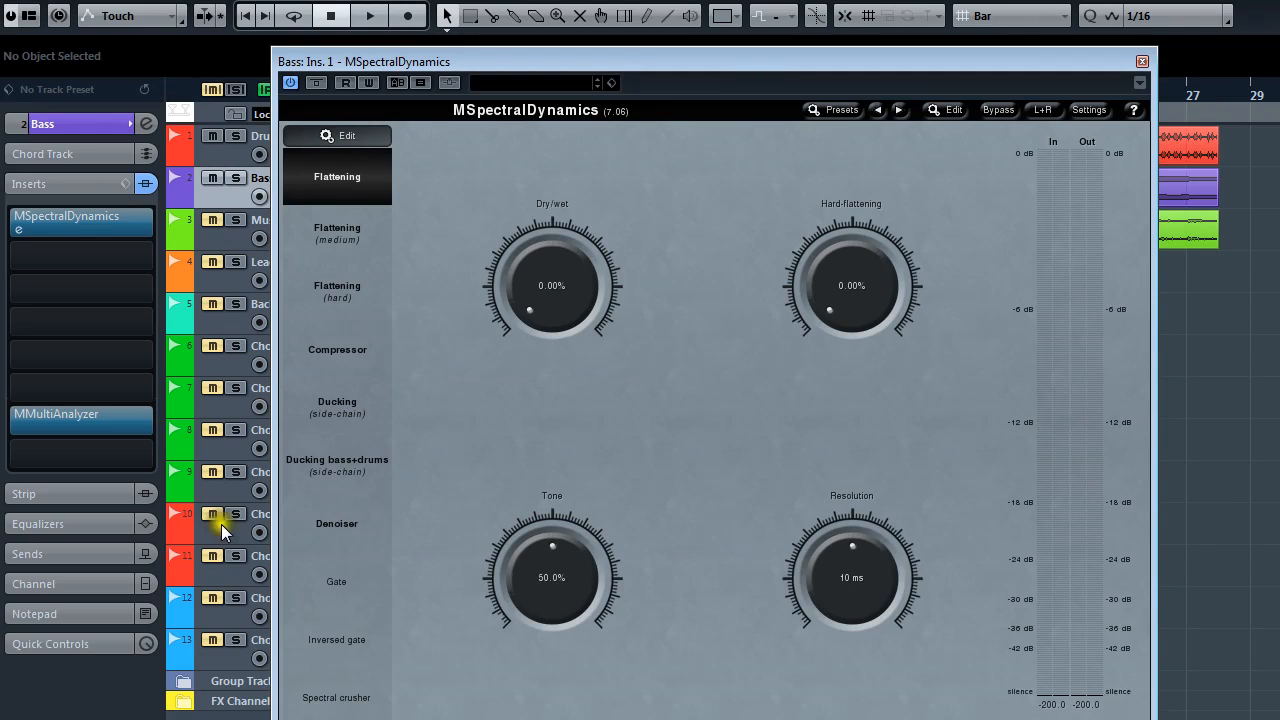
left_click(336, 464)
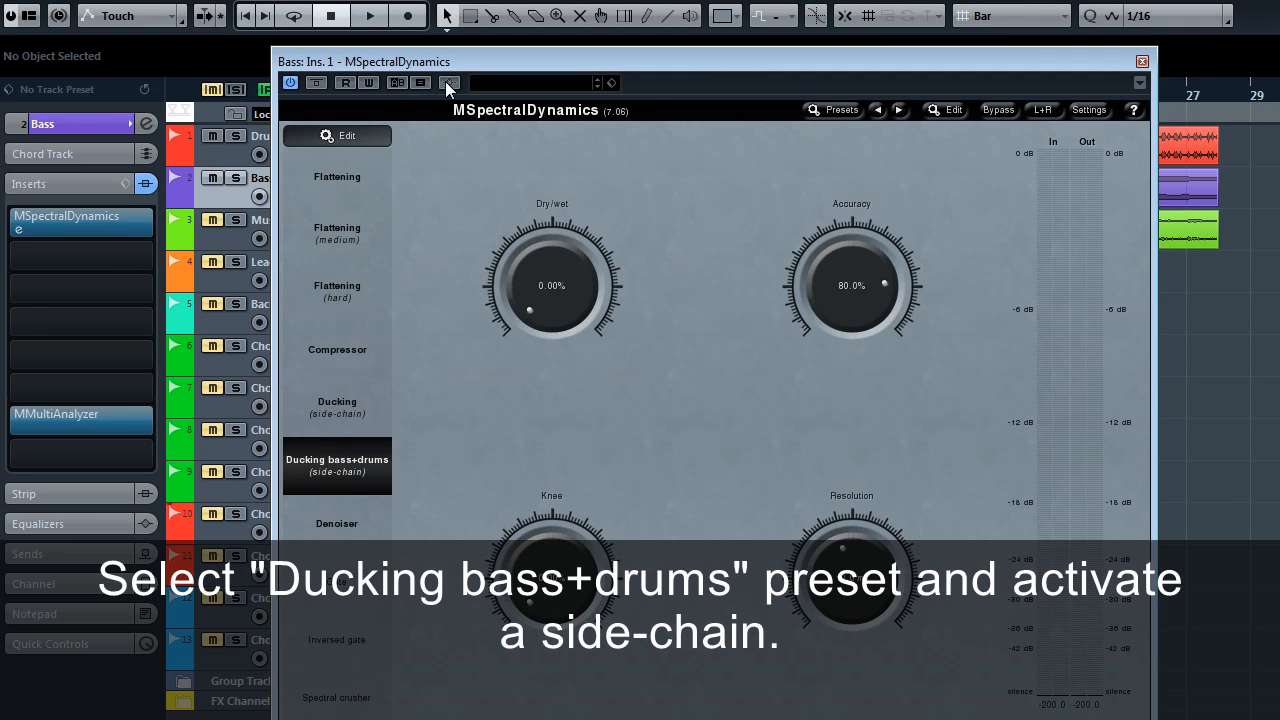
left_click(444, 82)
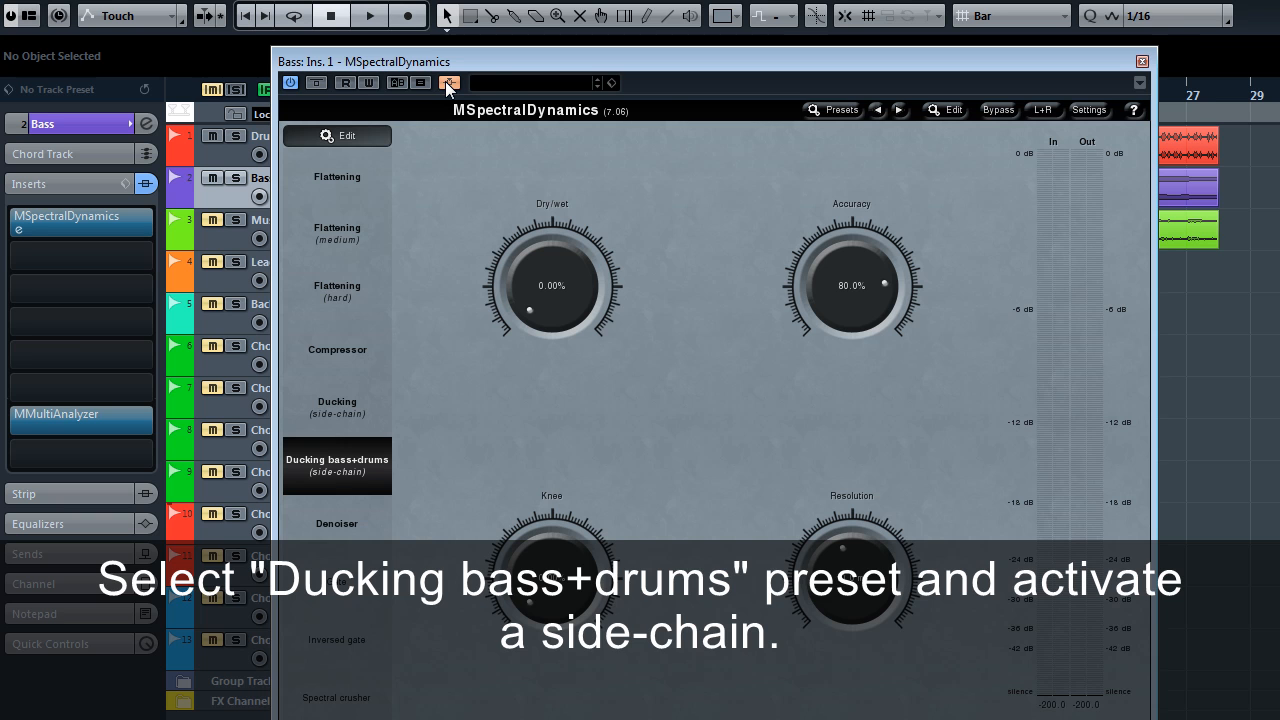
left_click(1140, 60)
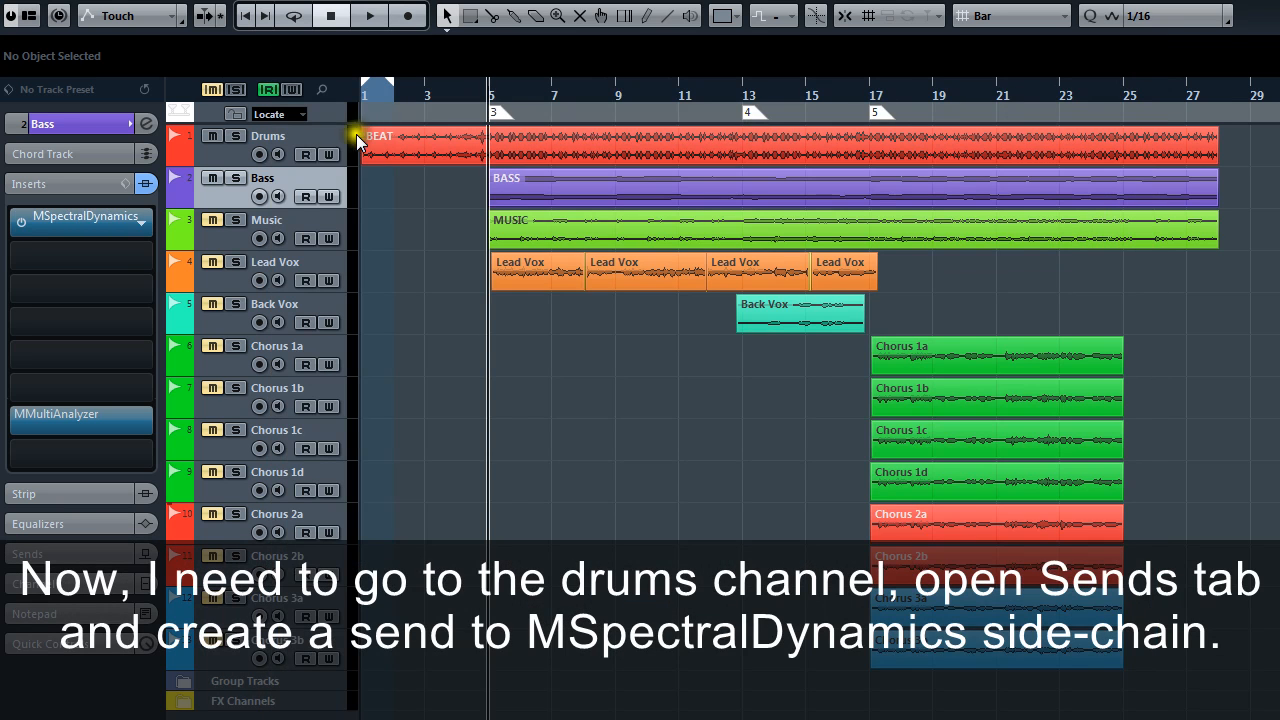
Send Drums at 0 dB pre-fader into the Bass MSpectralDynamics side-chain
left_click(268, 136)
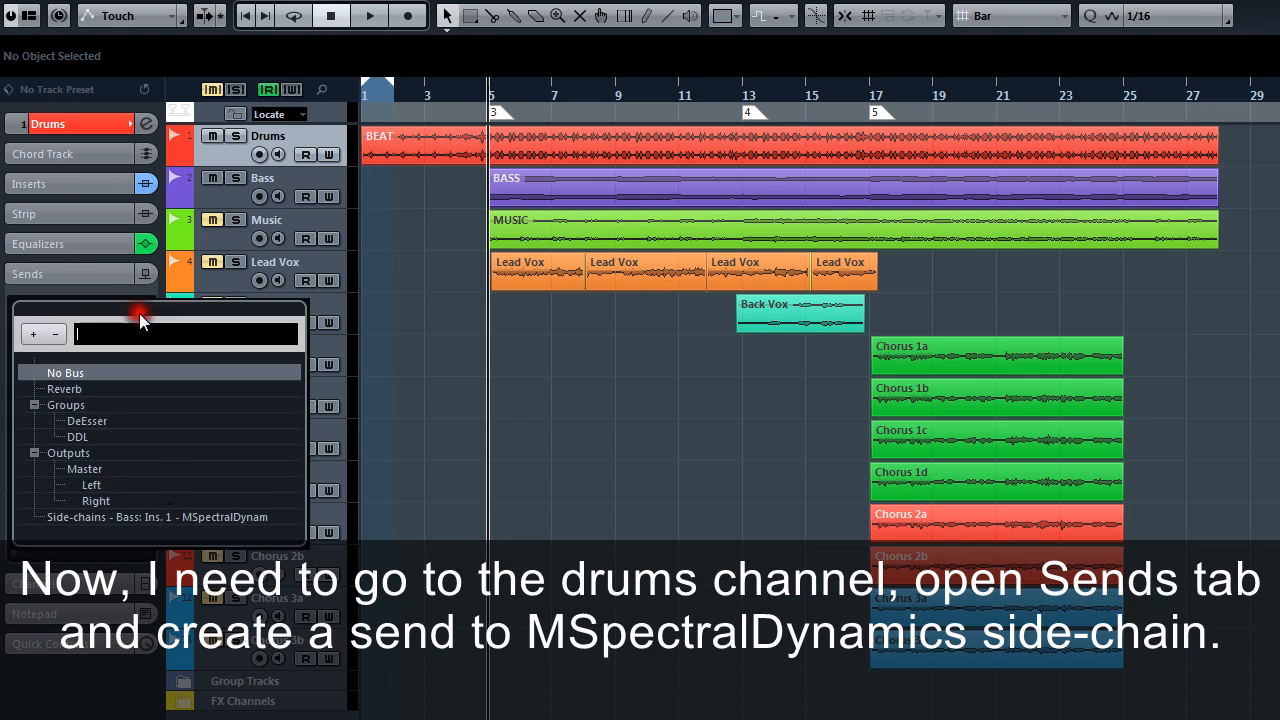
left_click(156, 516)
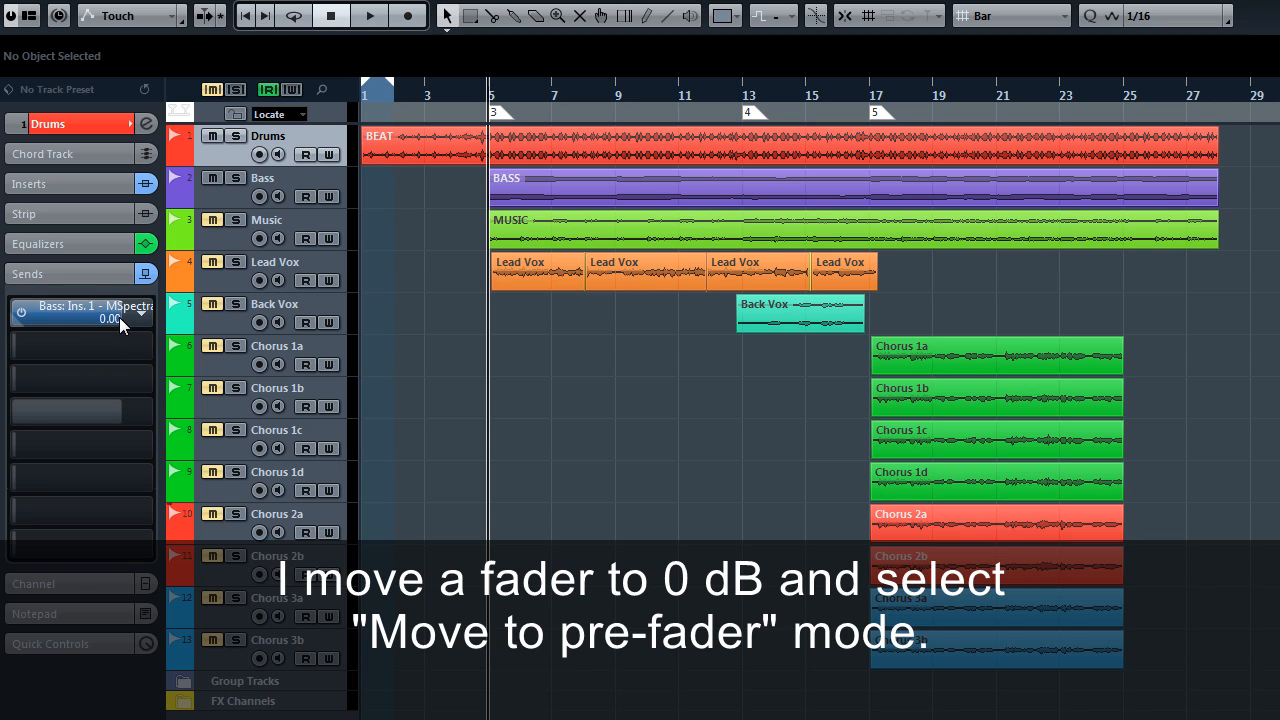
right_click(80, 312)
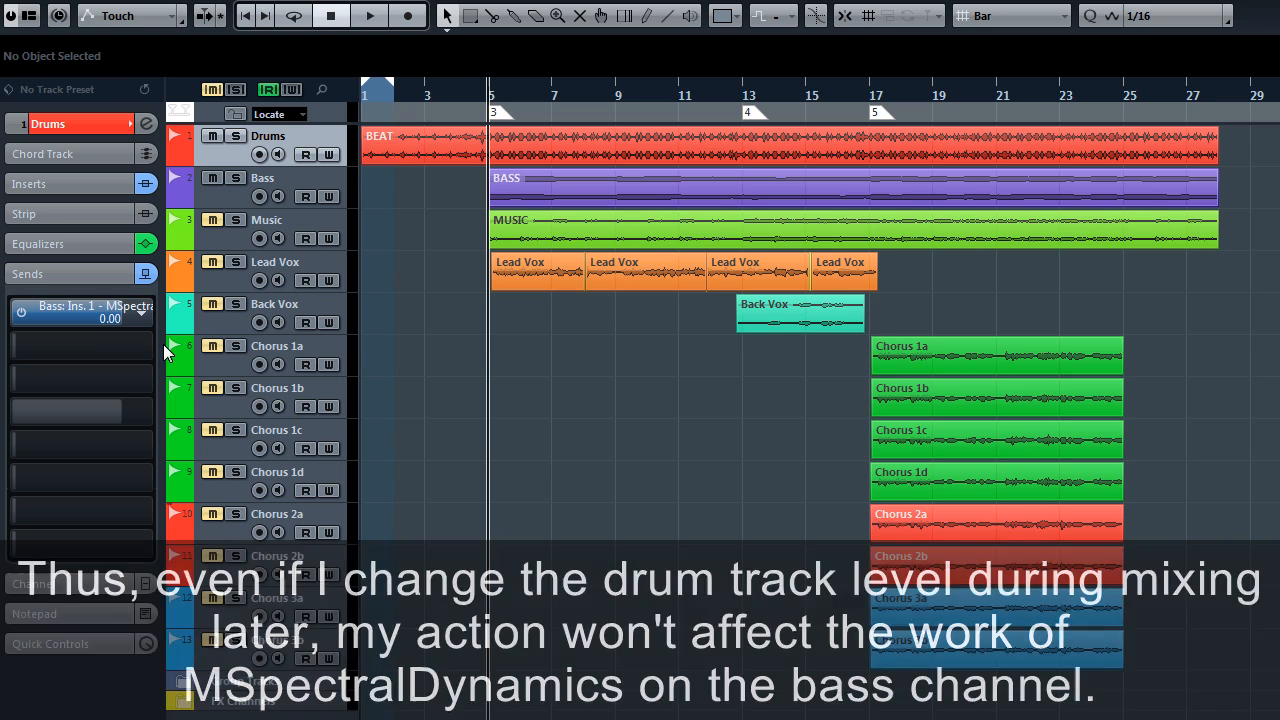
Reopen the Bass MSpectralDynamics and audition the ducking Dry/wet from fully wet to about 98.6%
left_click(262, 178)
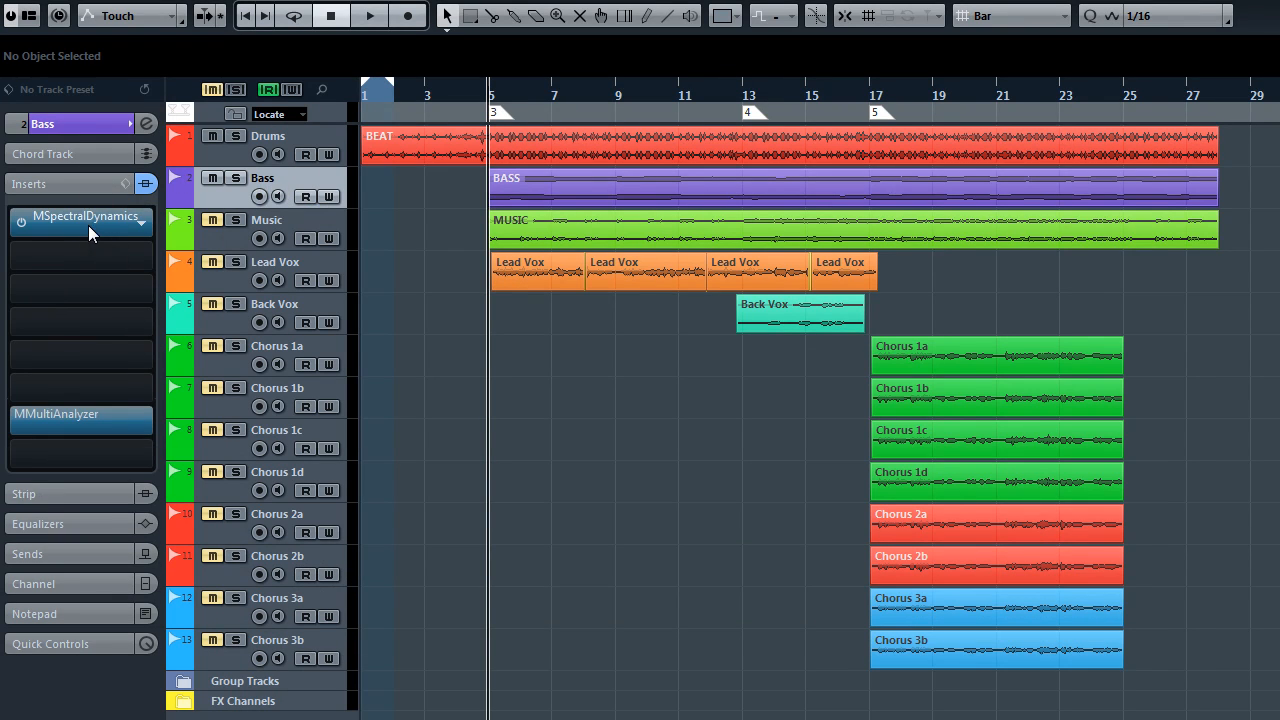
left_click(80, 216)
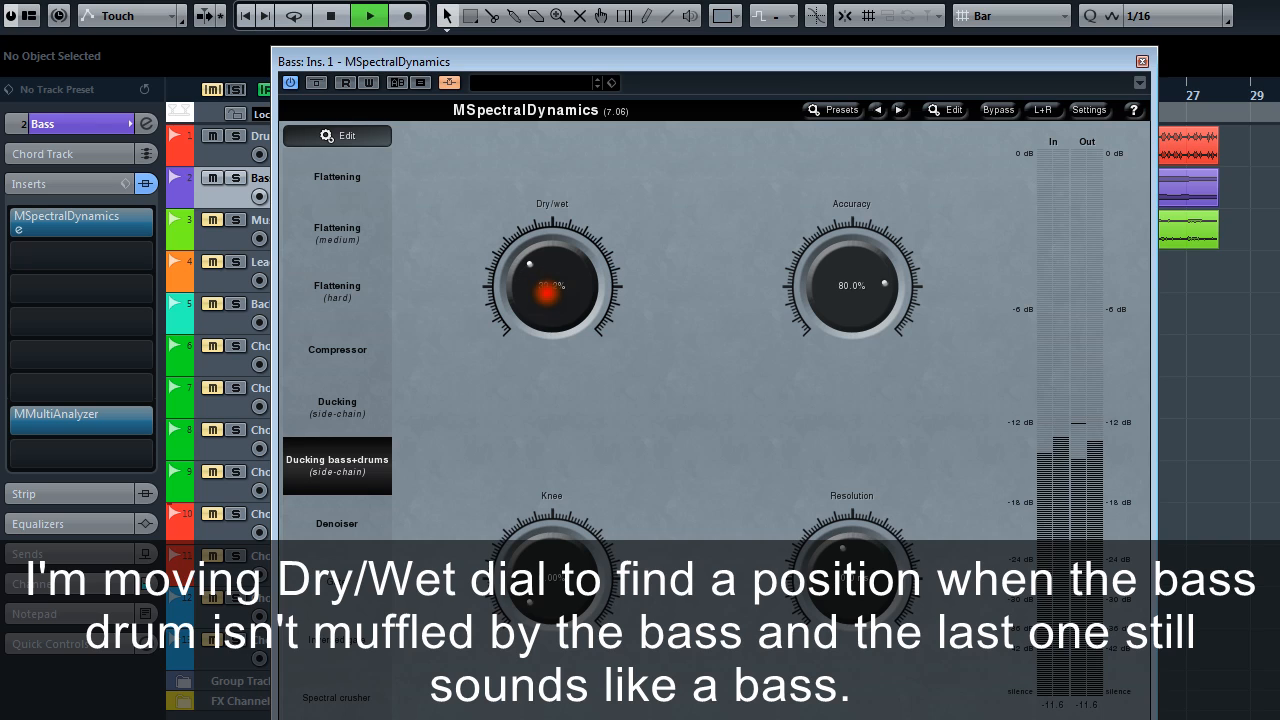
left_click_drag(552, 258, 560, 254)
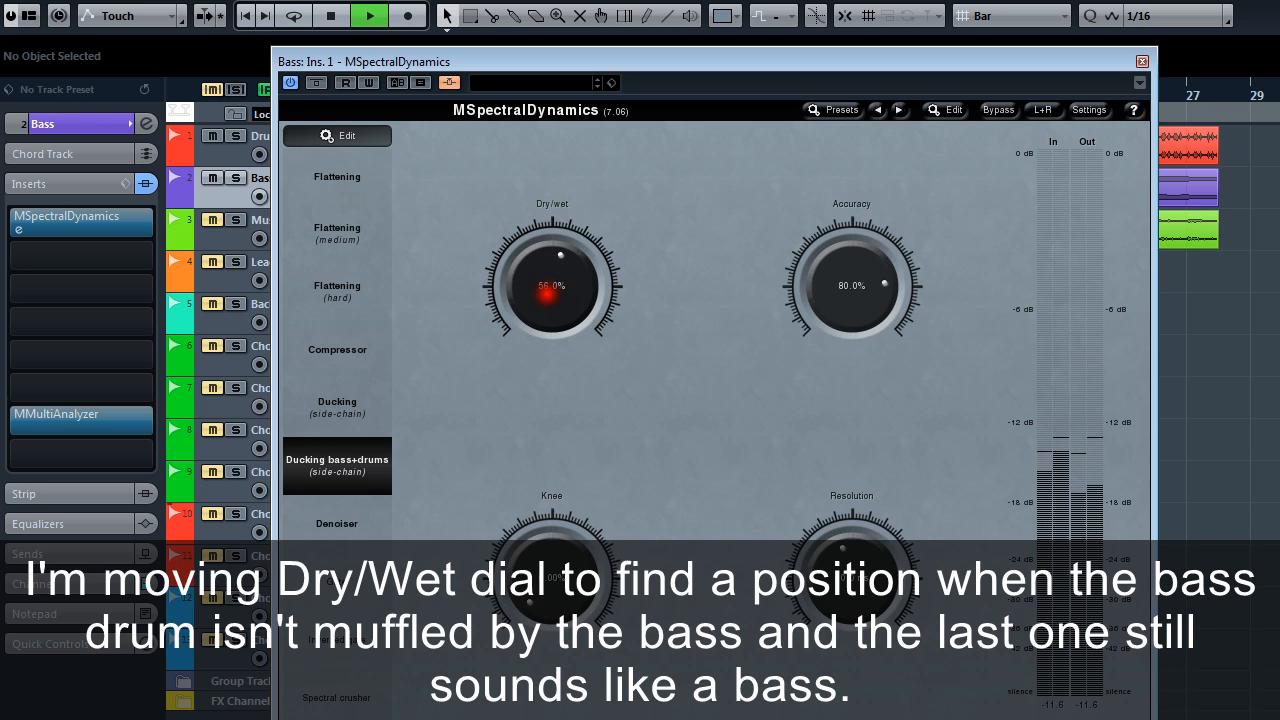
left_click_drag(552, 284, 580, 290)
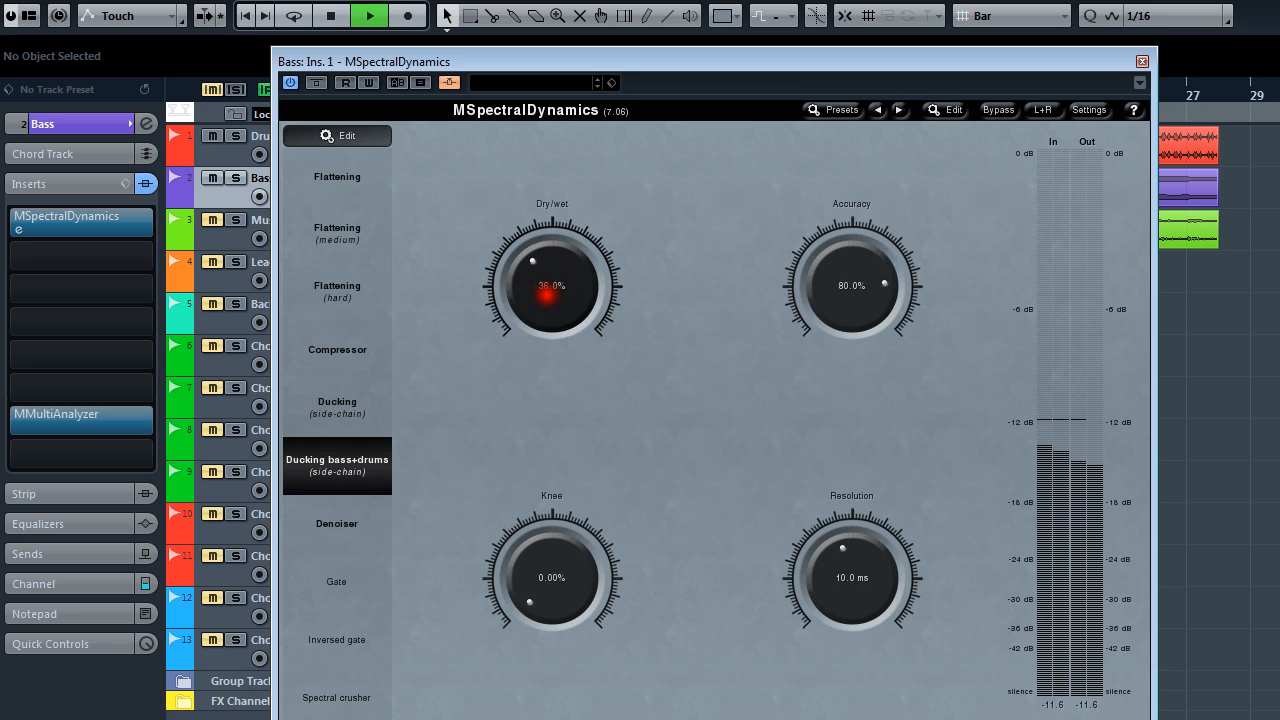
left_click_drag(552, 270, 544, 284)
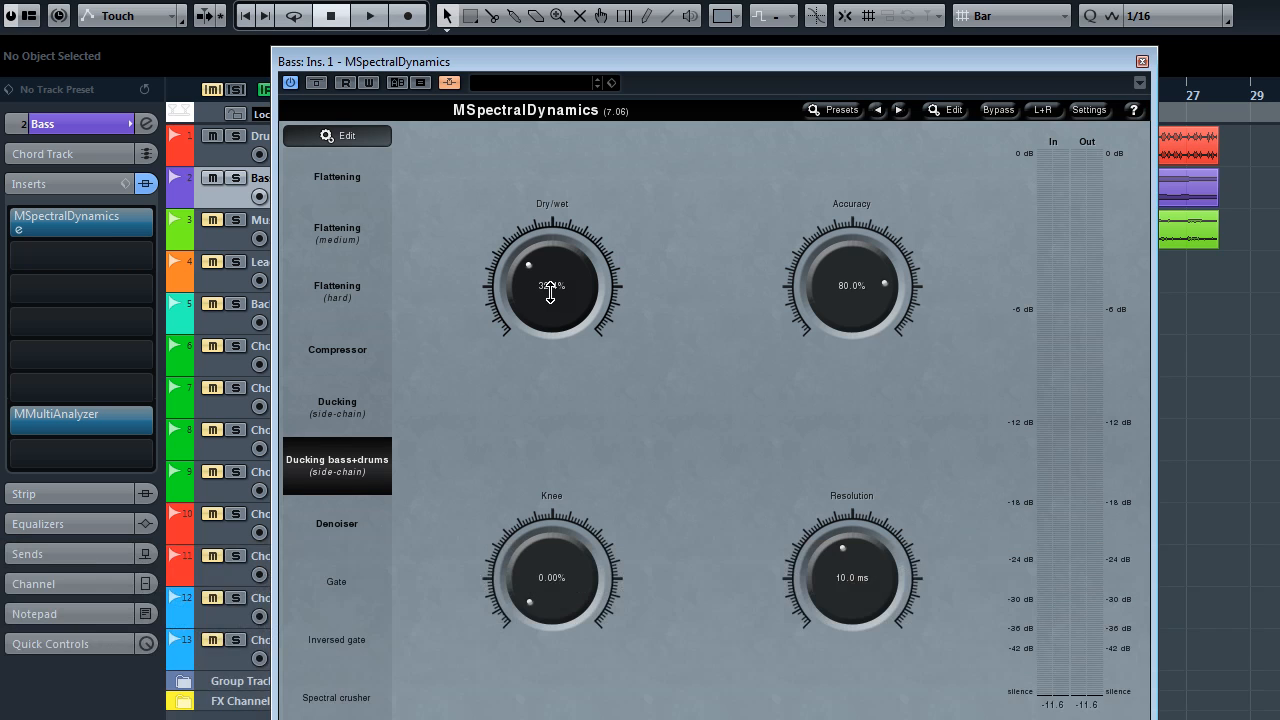
left_click(376, 16)
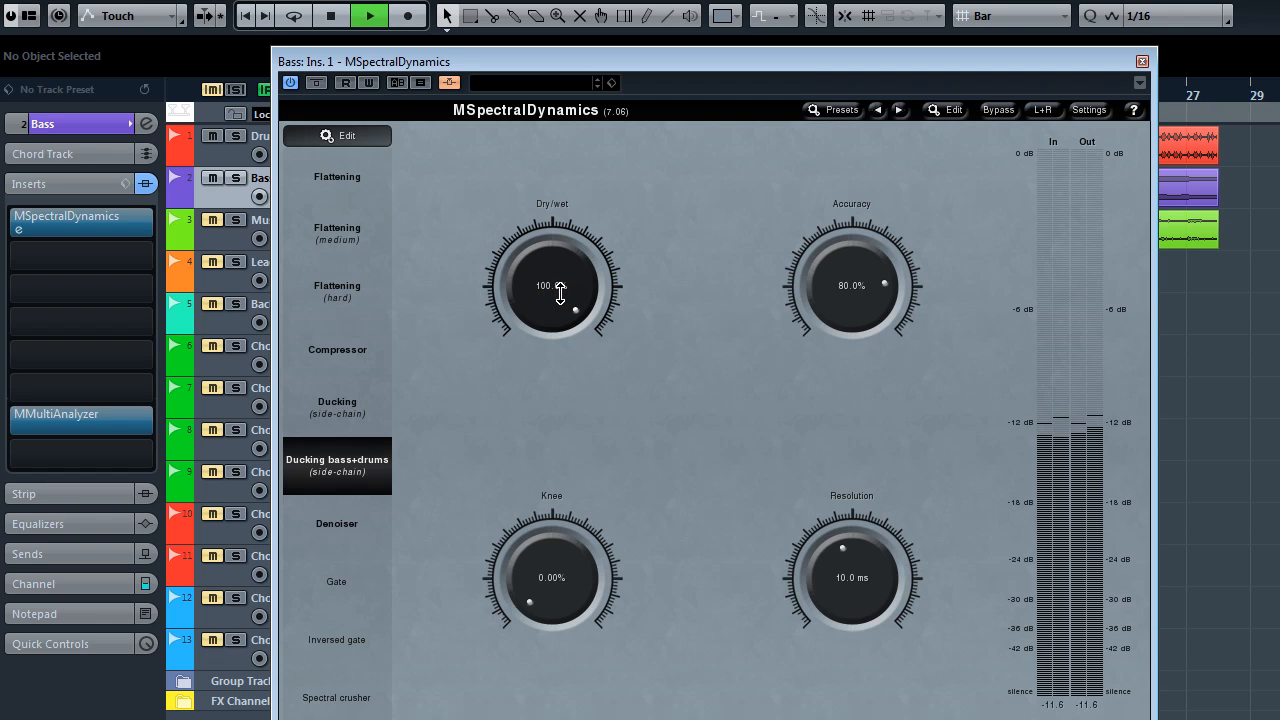
left_click(330, 16)
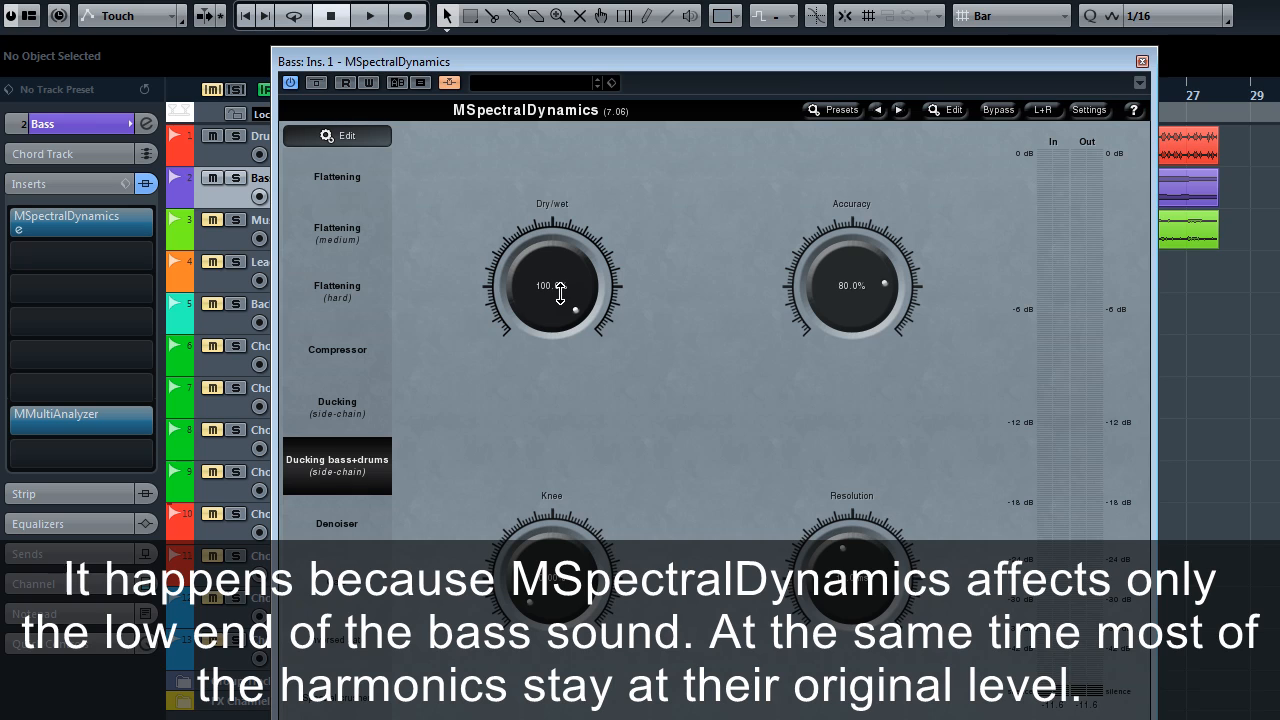
left_click(378, 18)
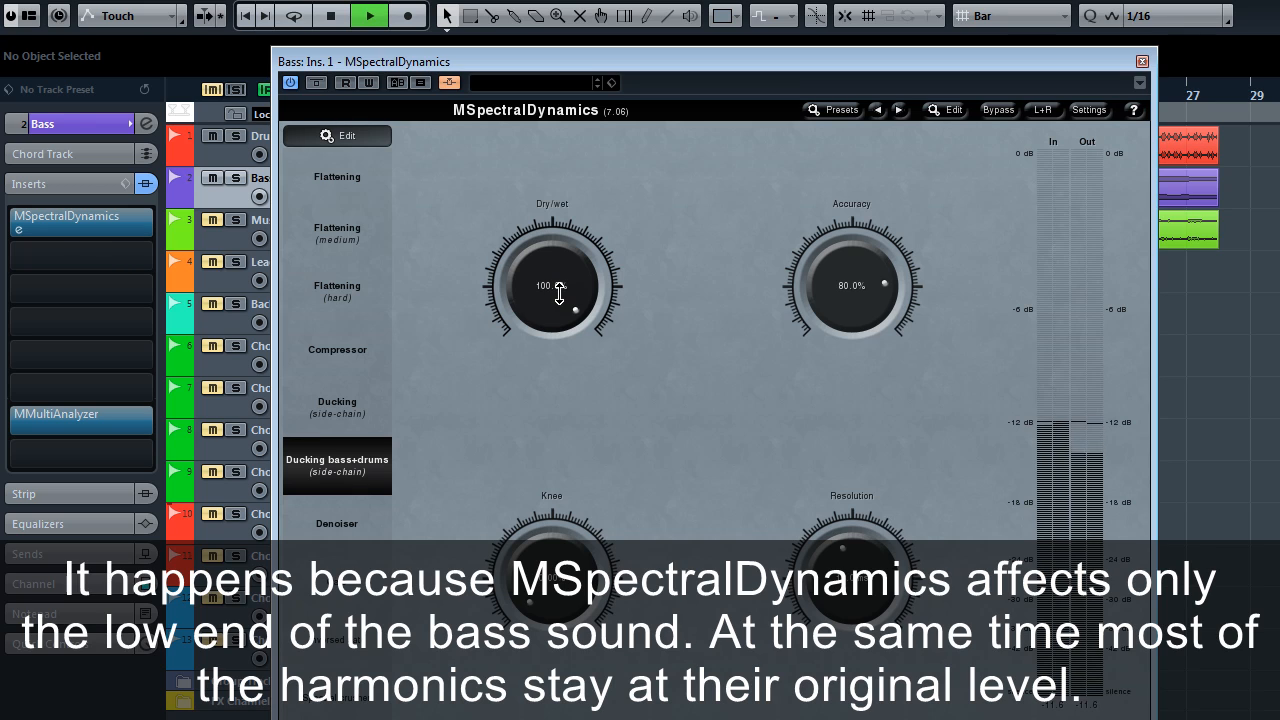
left_click_drag(552, 284, 552, 290)
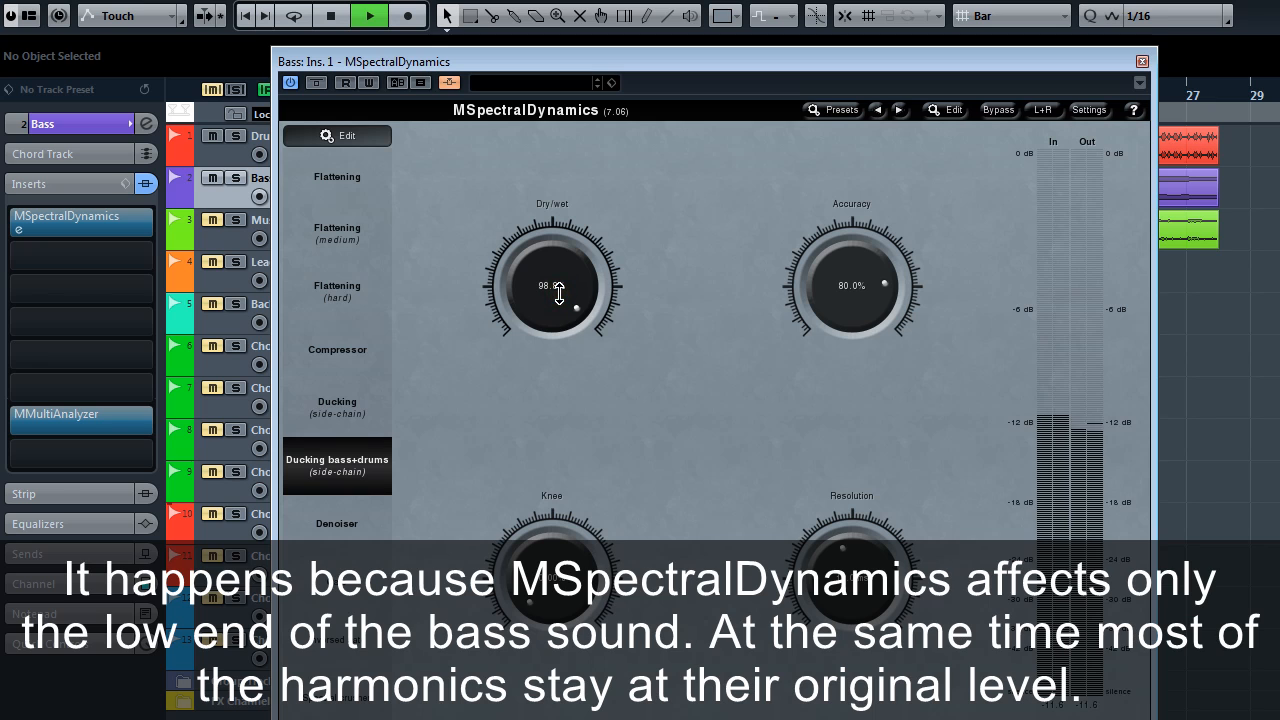
Check the Edit page settings and lower the ducking Dry/wet to about 49.6%
left_click(946, 110)
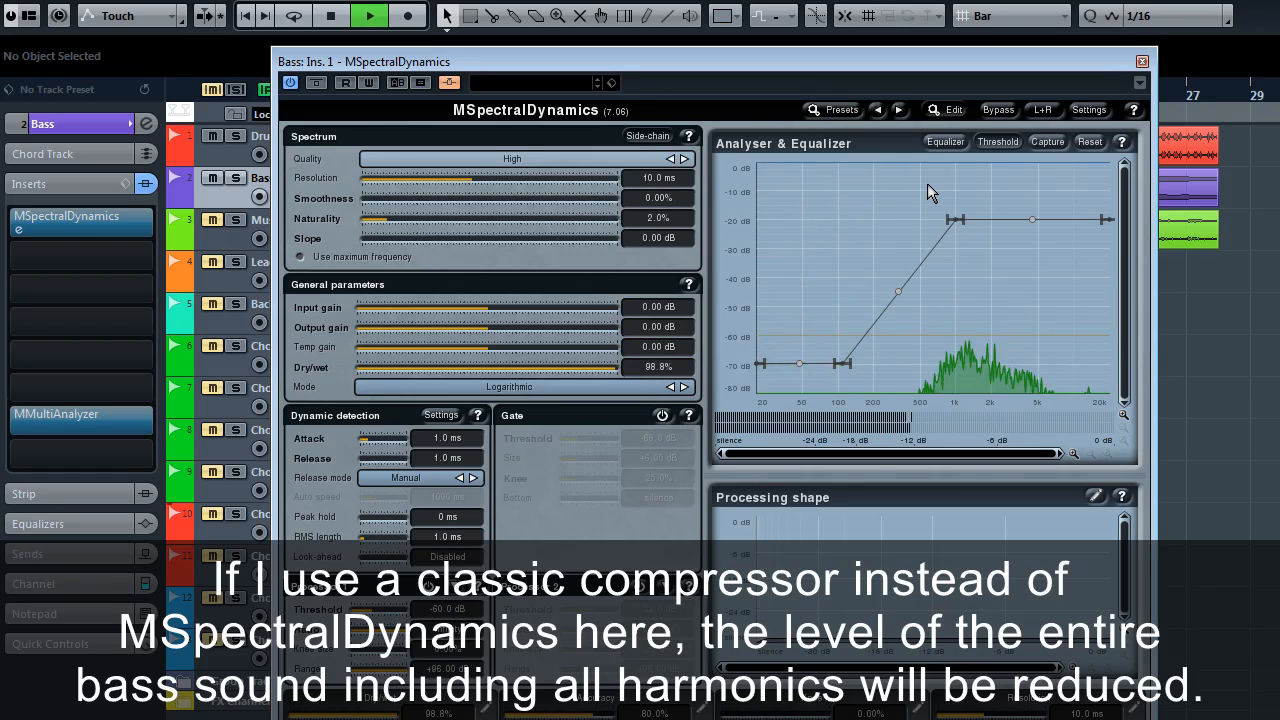
left_click(946, 110)
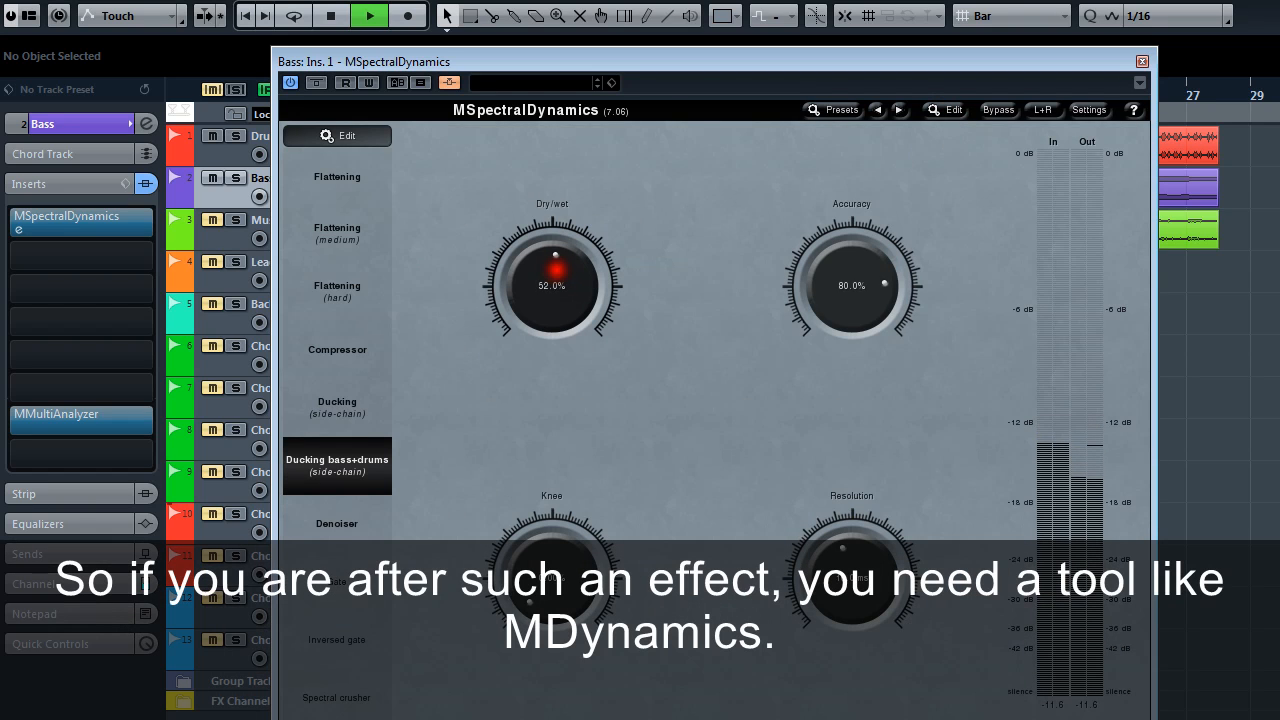
left_click_drag(552, 250, 552, 260)
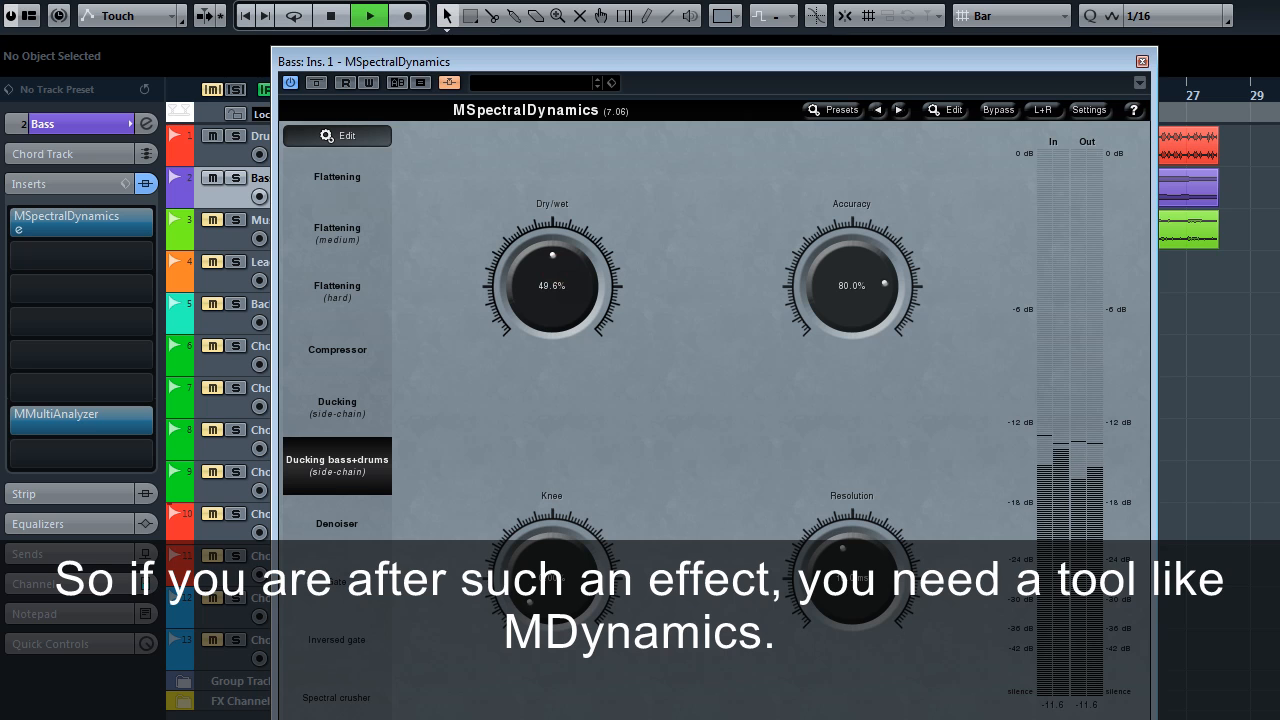
mouse_move(556, 266)
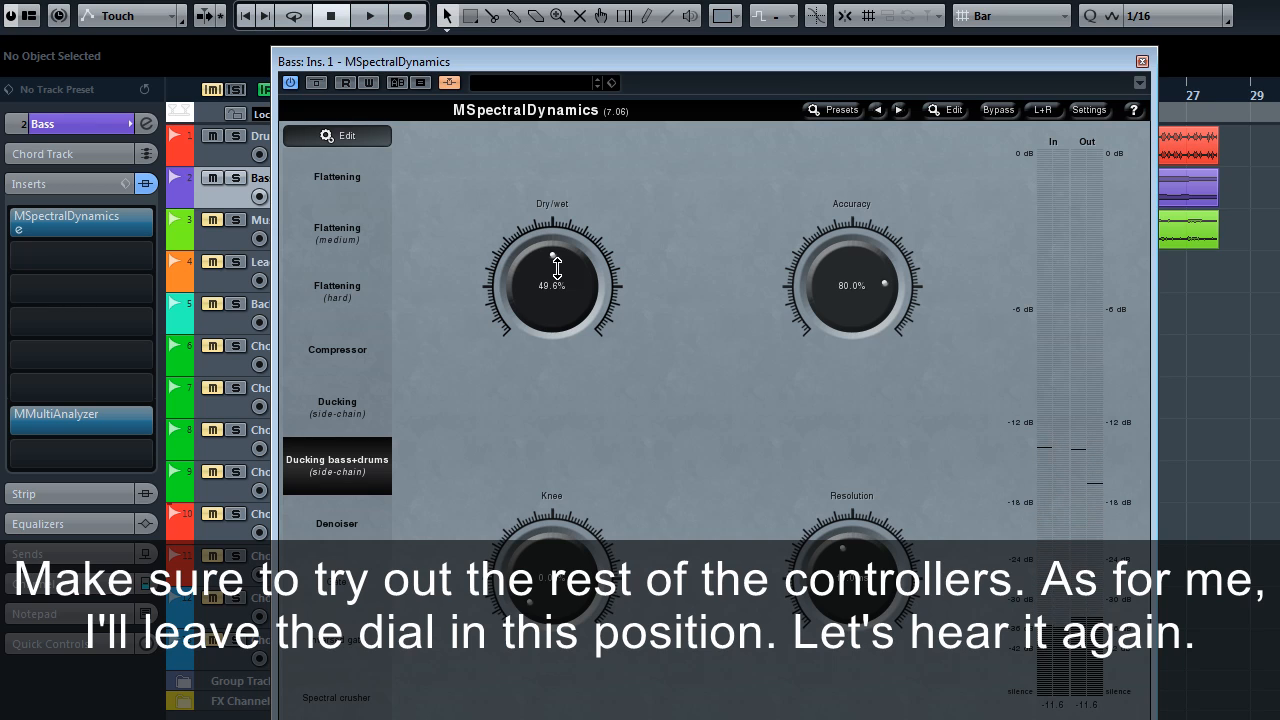
left_click(376, 16)
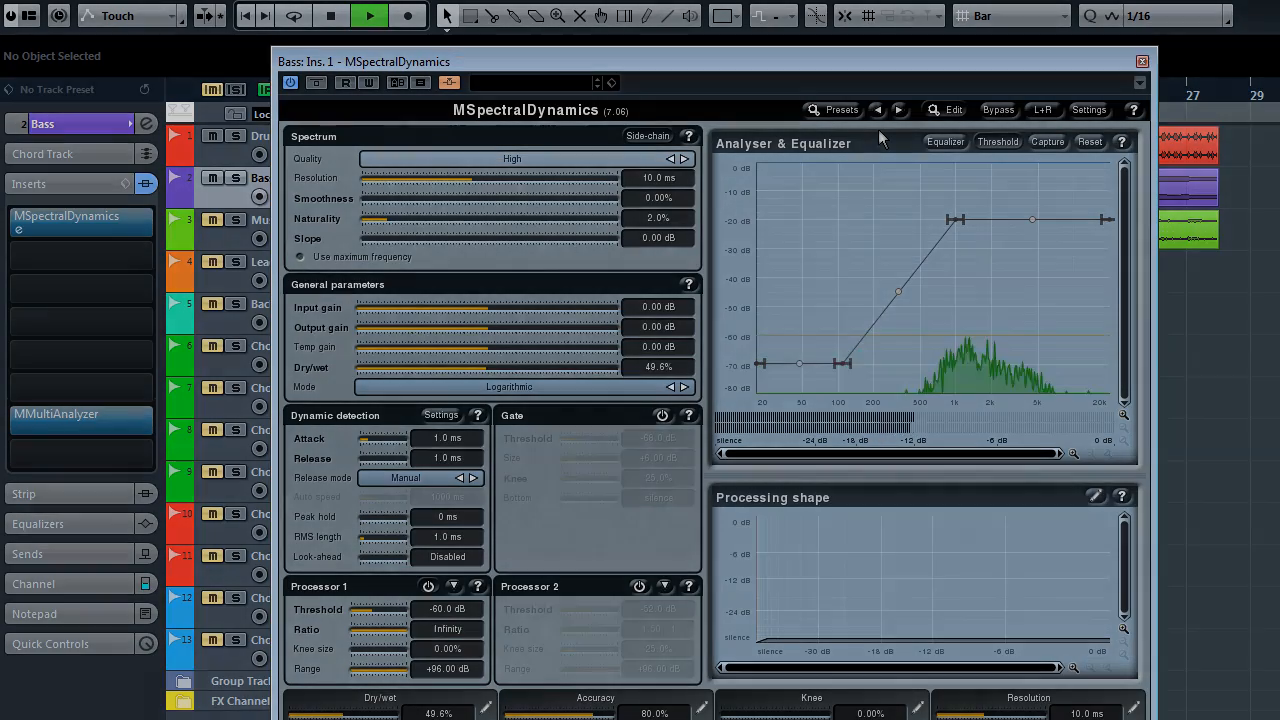
Close the Bass MSpectralDynamics window to show the mixer with master bus inserts
left_click(1142, 62)
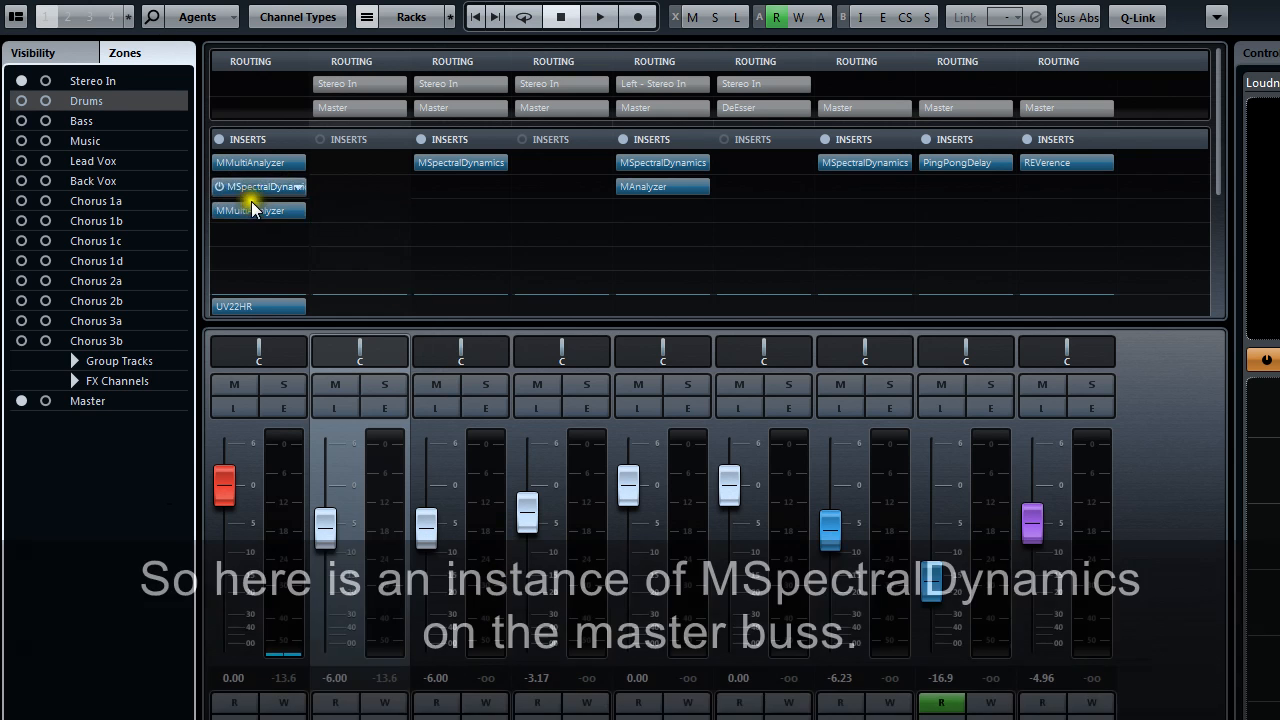
Load the Flattening preset on the master MSpectralDynamics and raise Dry/wet to about 51%
double_click(258, 186)
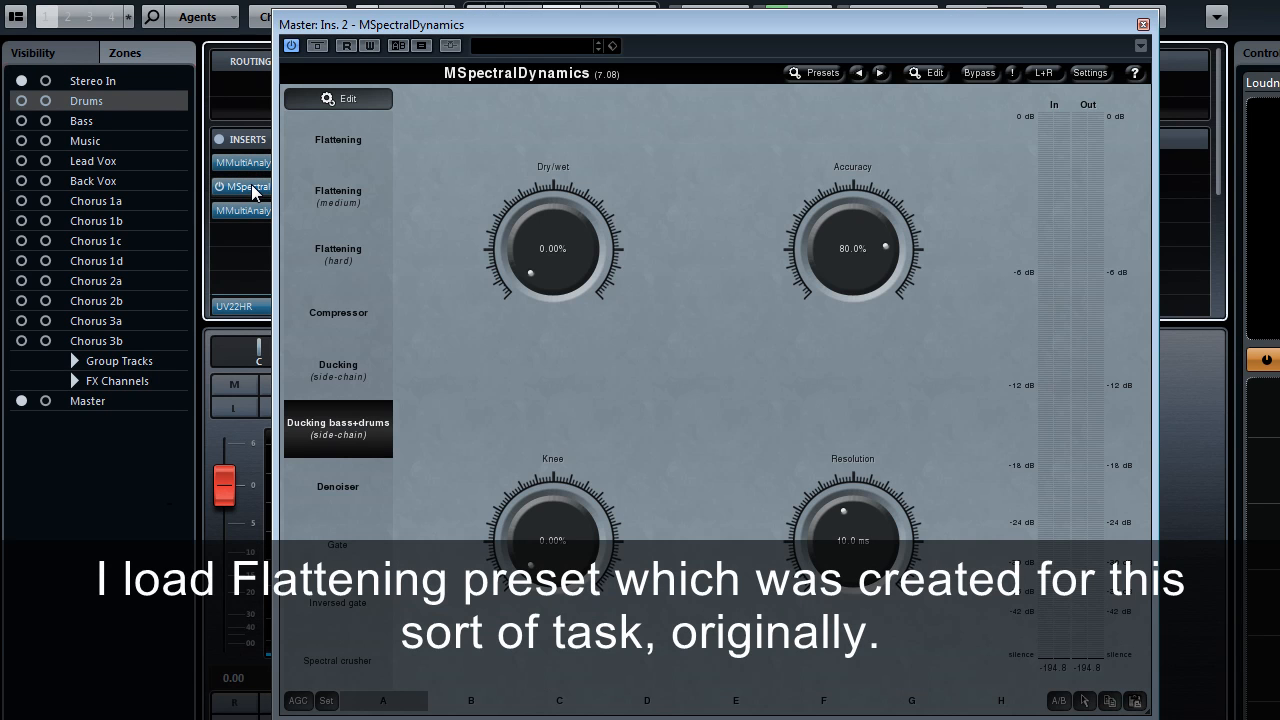
left_click(338, 140)
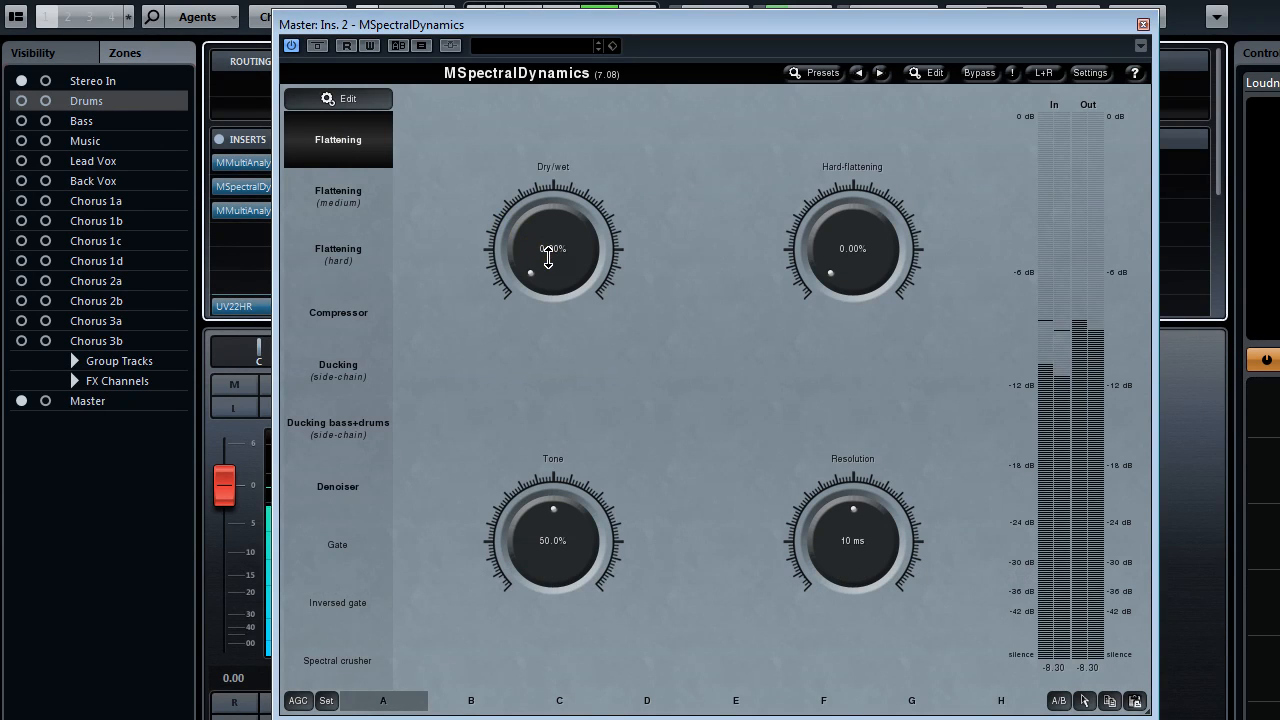
left_click_drag(548, 258, 524, 236)
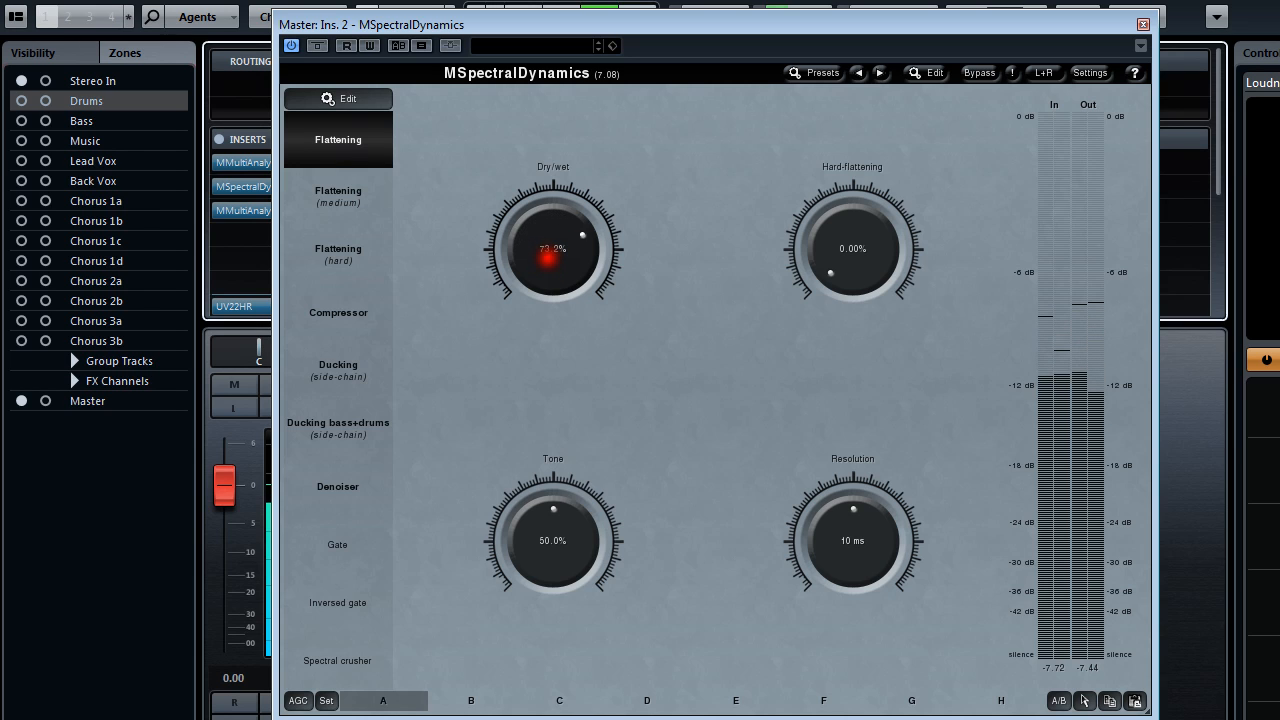
left_click_drag(552, 248, 580, 270)
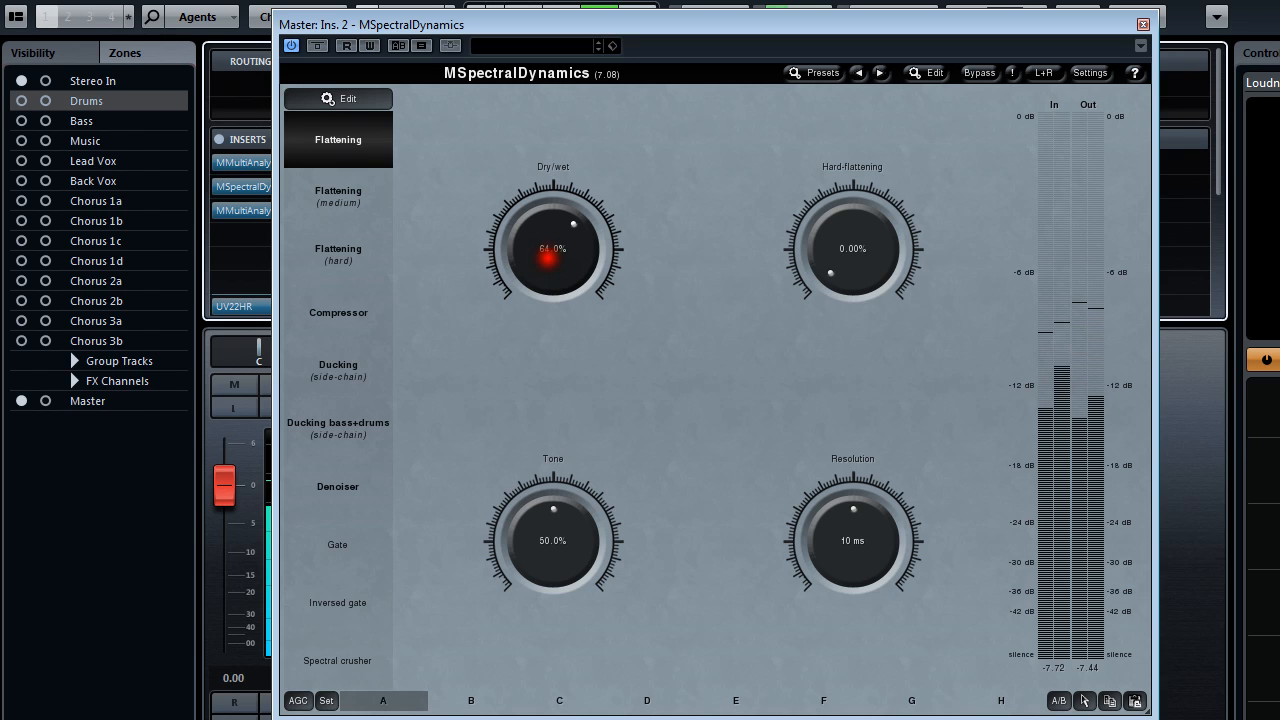
Sweep the flattening amount between 0% and about 49% and try Flattening (medium)
left_click_drag(570, 222, 520, 256)
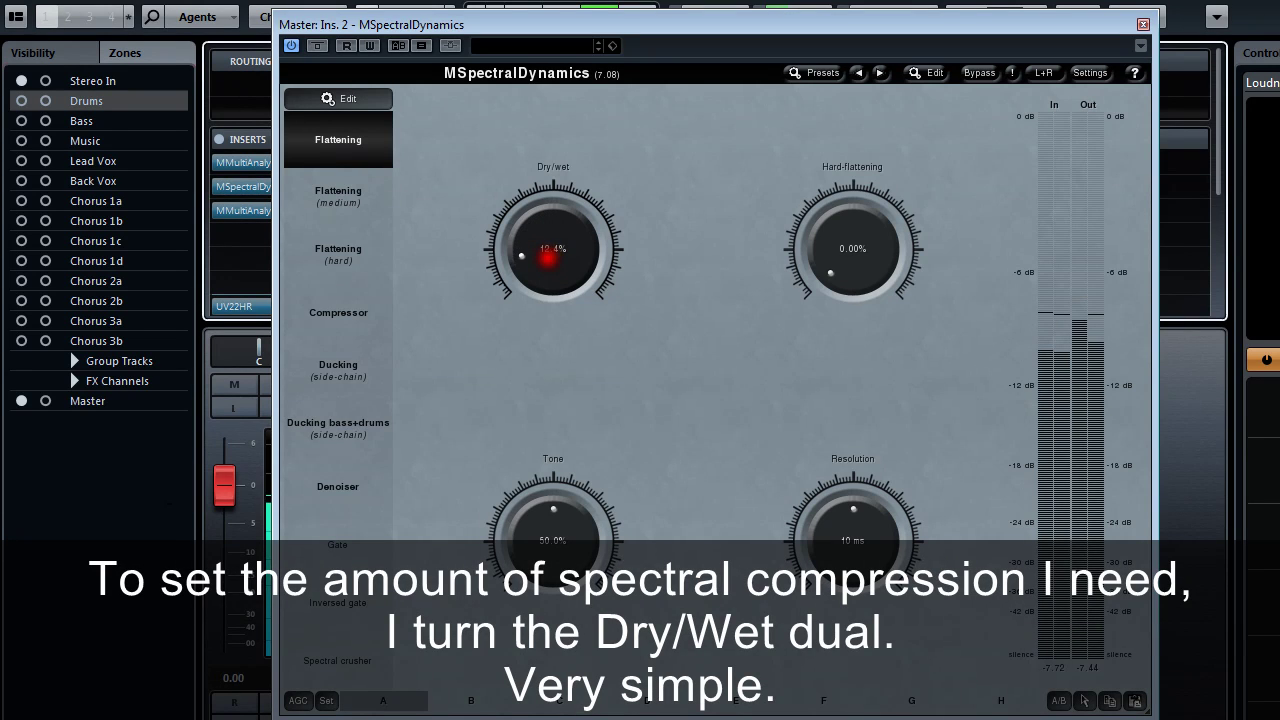
left_click_drag(520, 256, 530, 272)
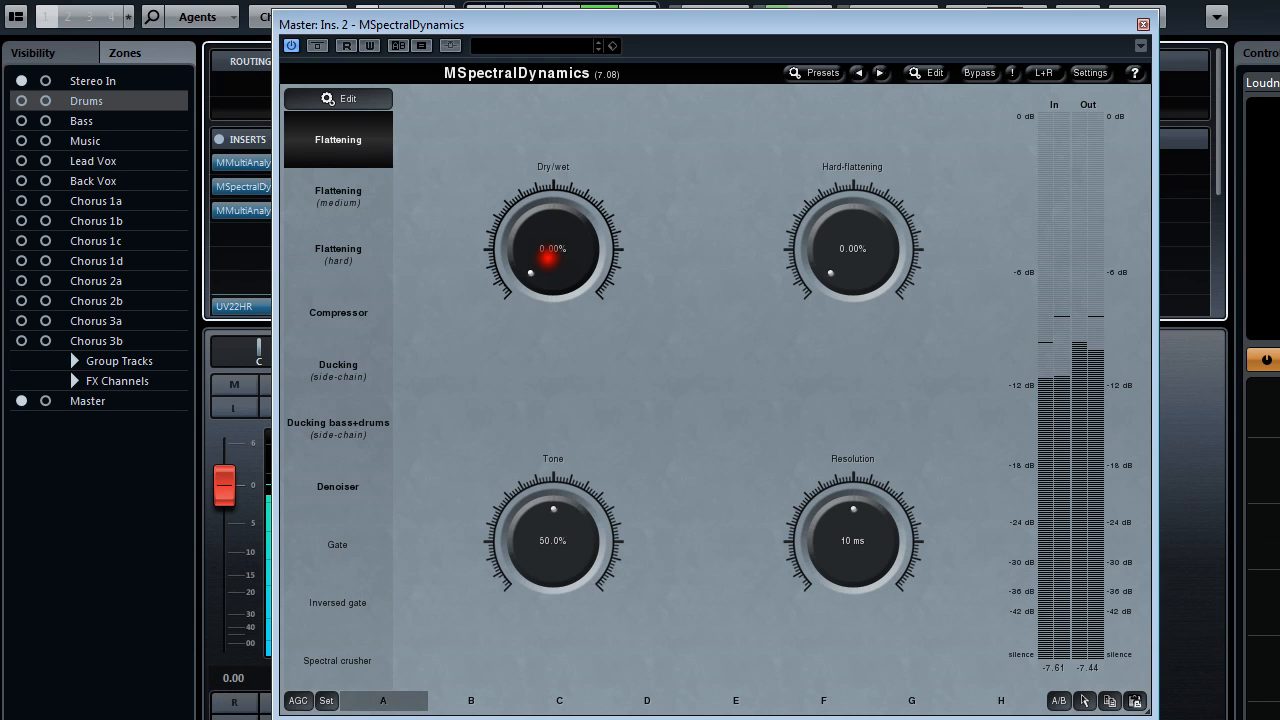
left_click_drag(552, 248, 528, 230)
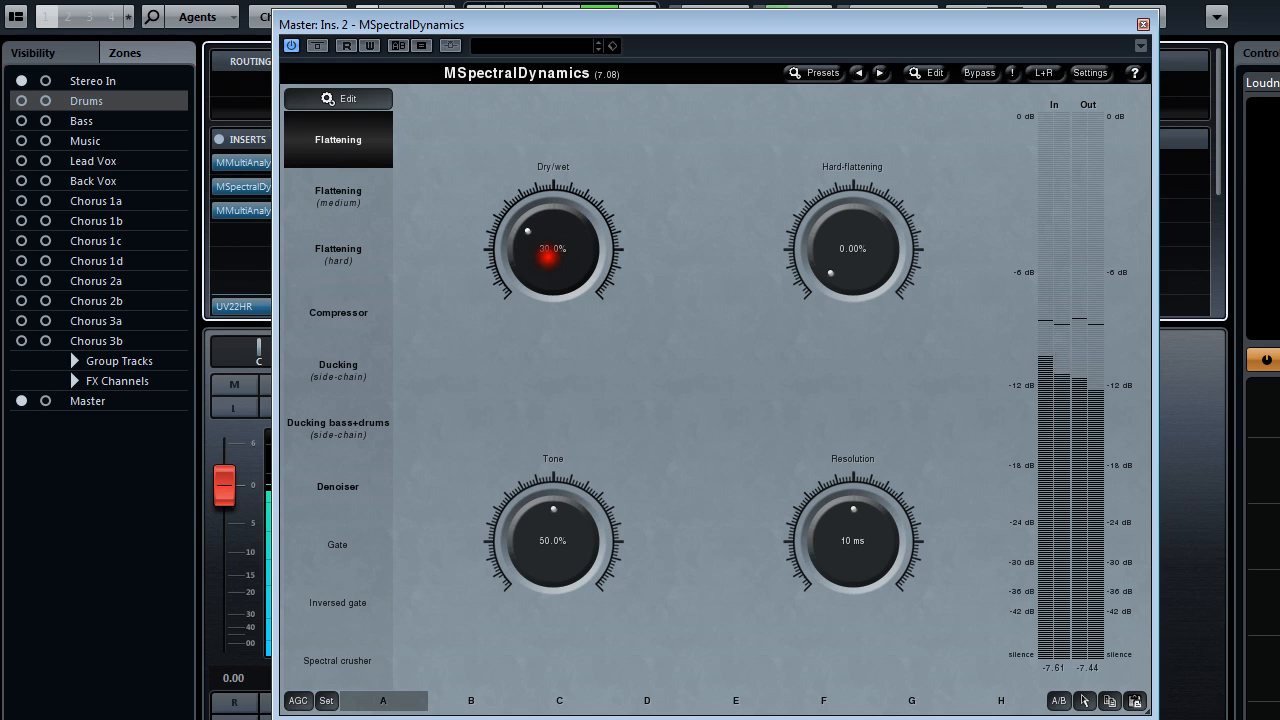
left_click_drag(552, 248, 552, 216)
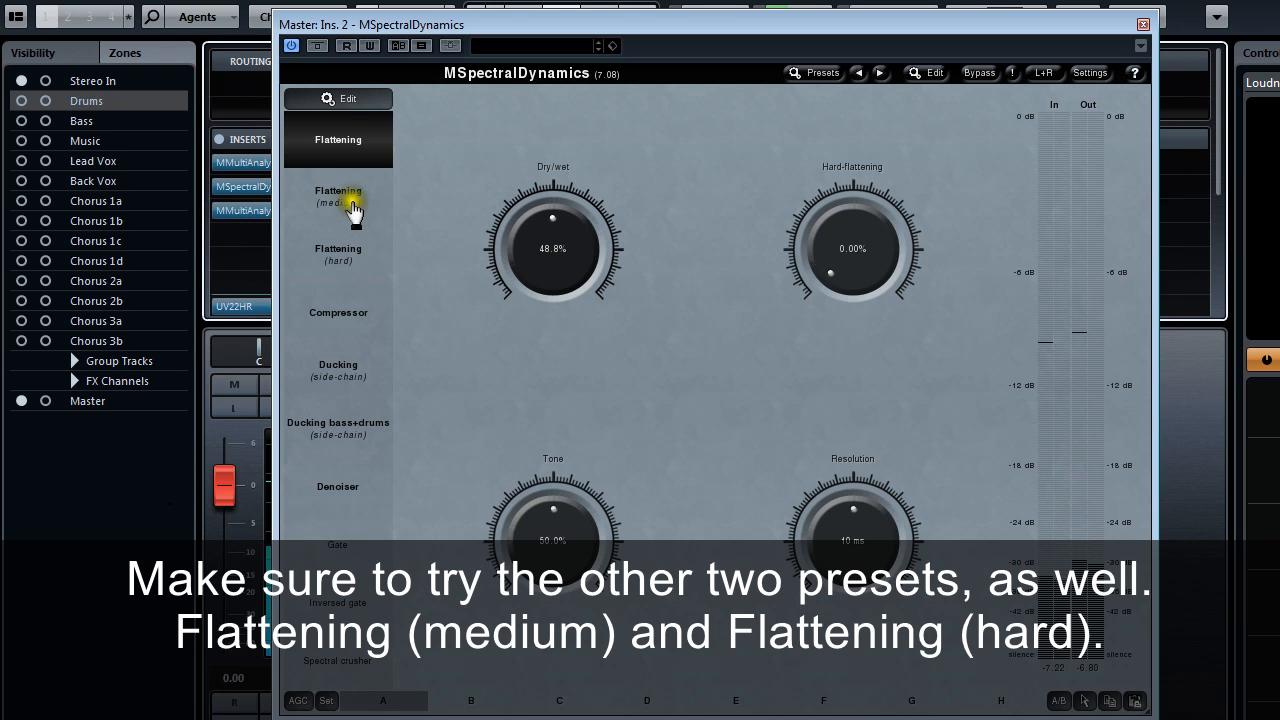
left_click(338, 198)
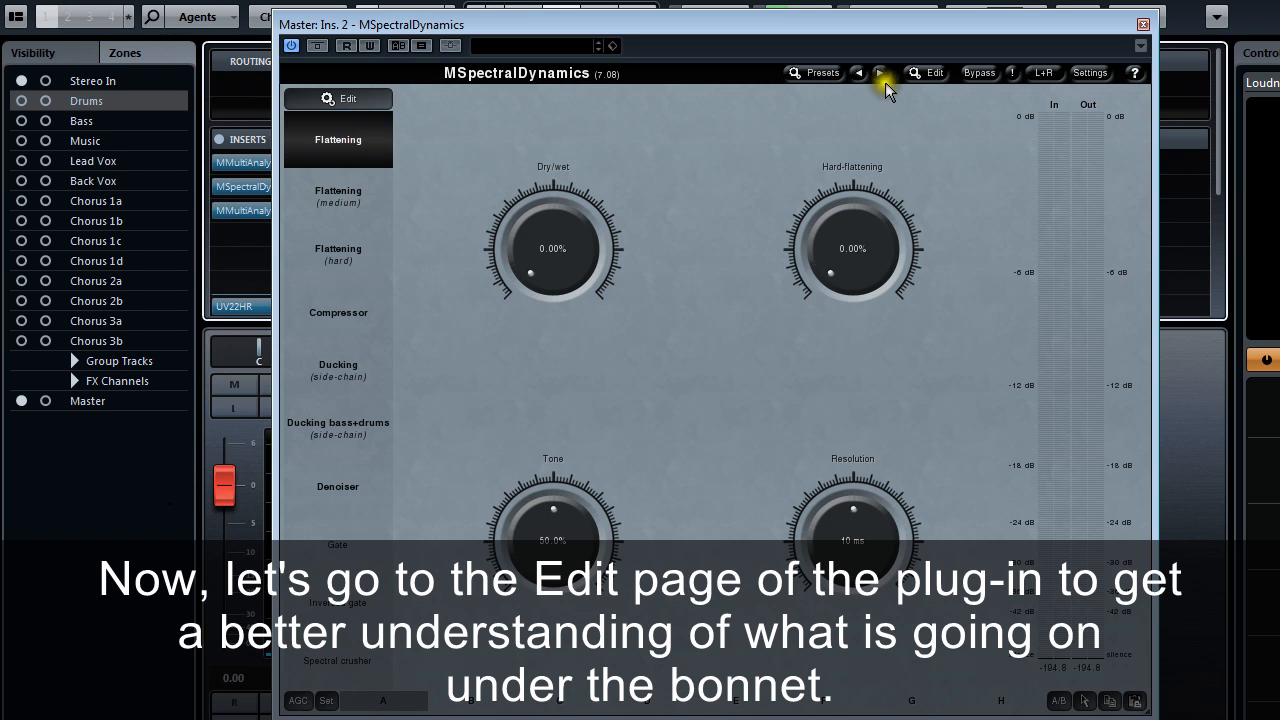
On the master compressor's Edit page, try Tone settings and set Resolution to 13 ms
left_click(928, 72)
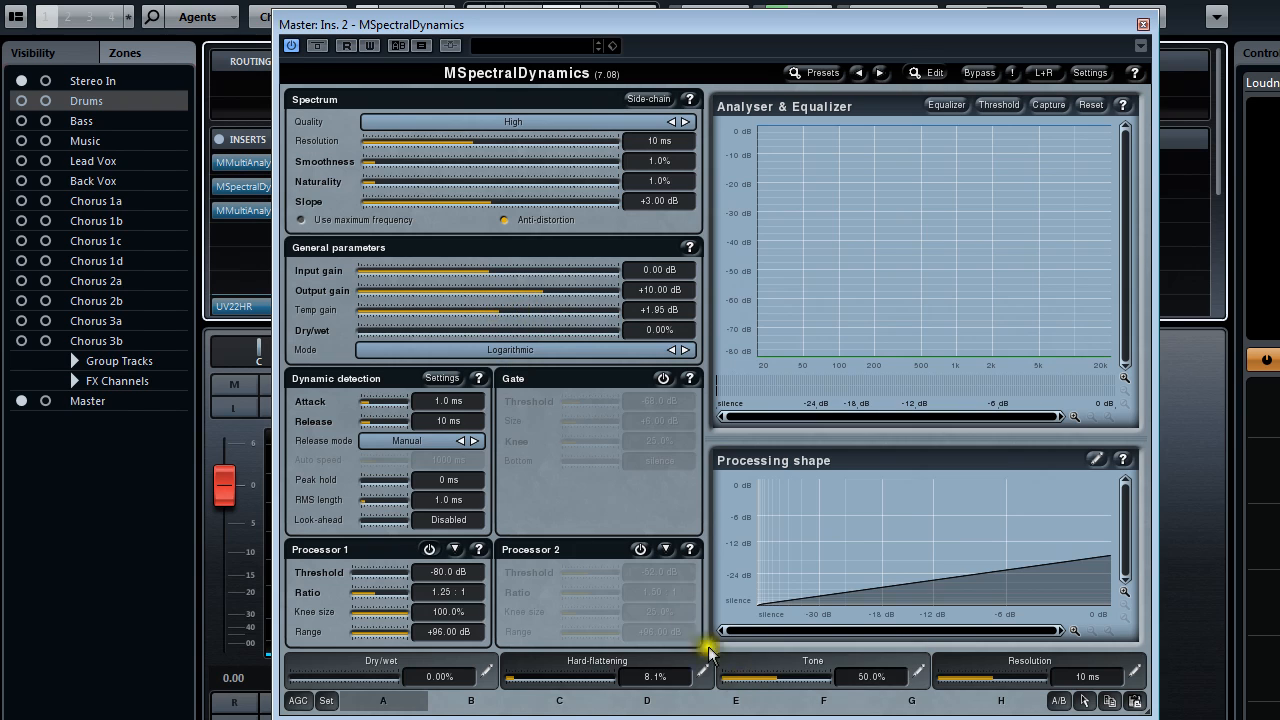
left_click_drag(810, 676, 744, 690)
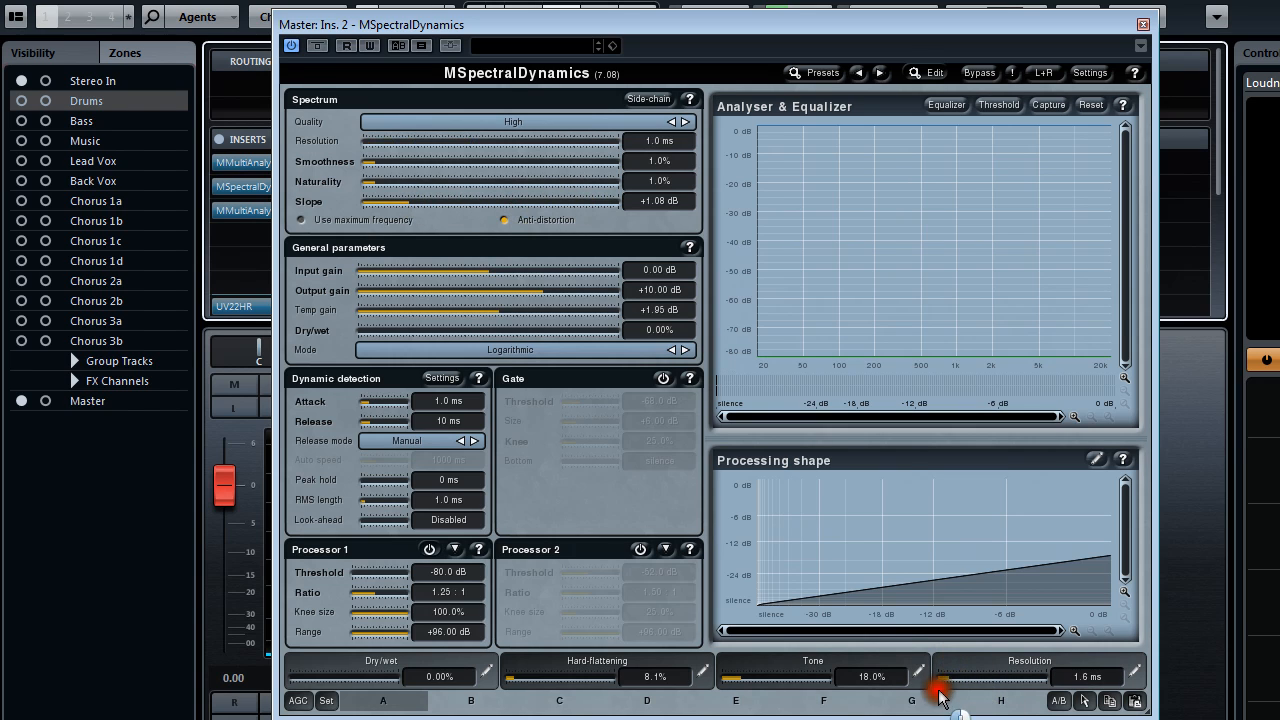
left_click_drag(940, 690, 500, 140)
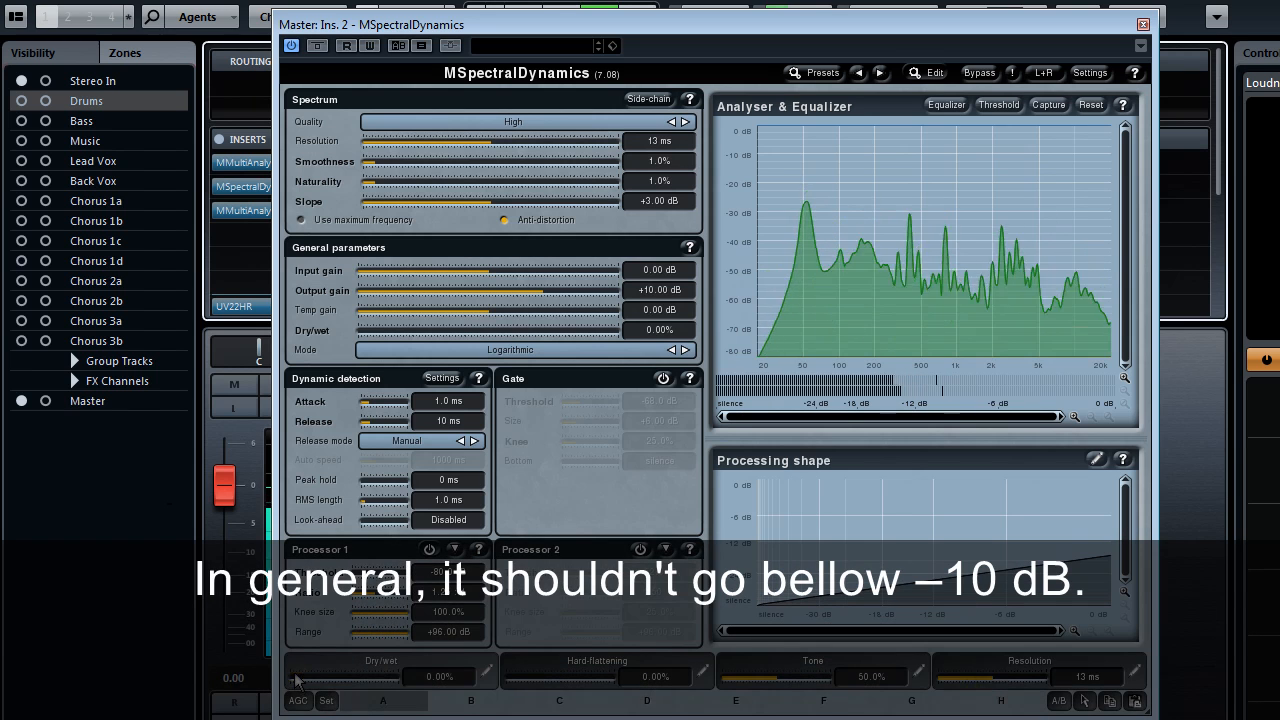
Set master compression to about 76% wet and raise Output gain to about +7.2 dB to match levels
left_click_drag(300, 676, 376, 676)
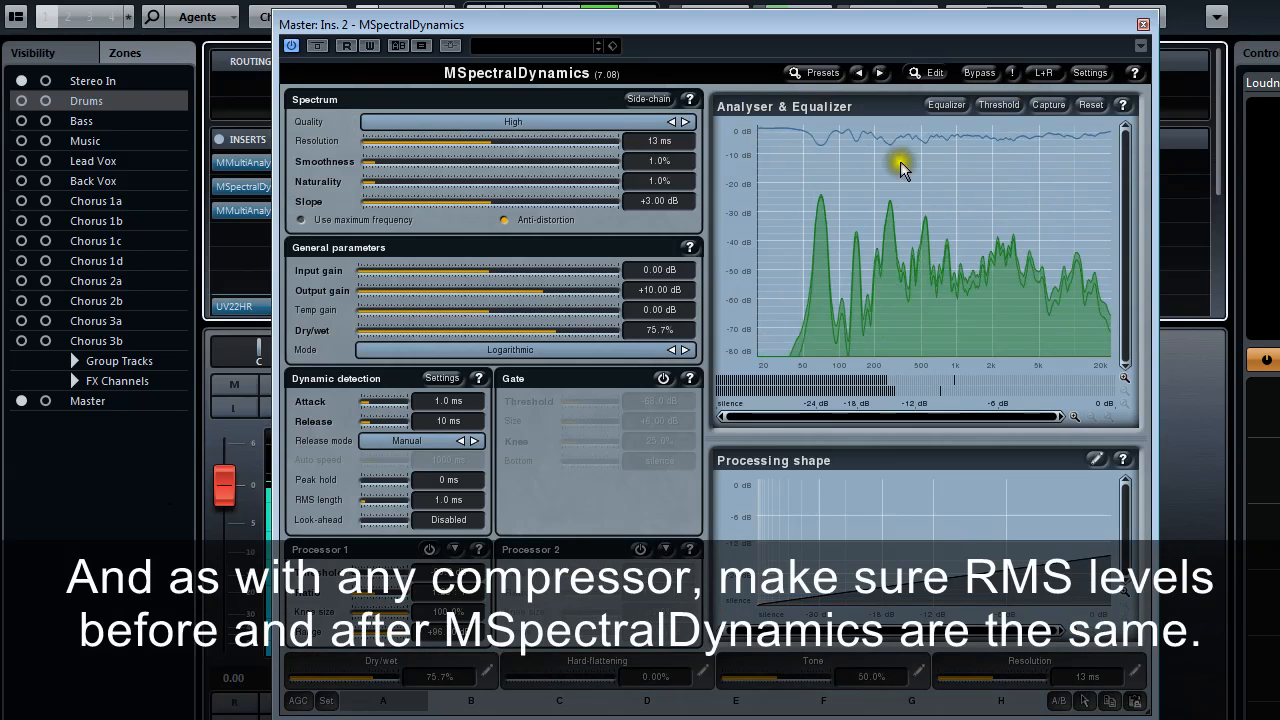
mouse_move(764, 168)
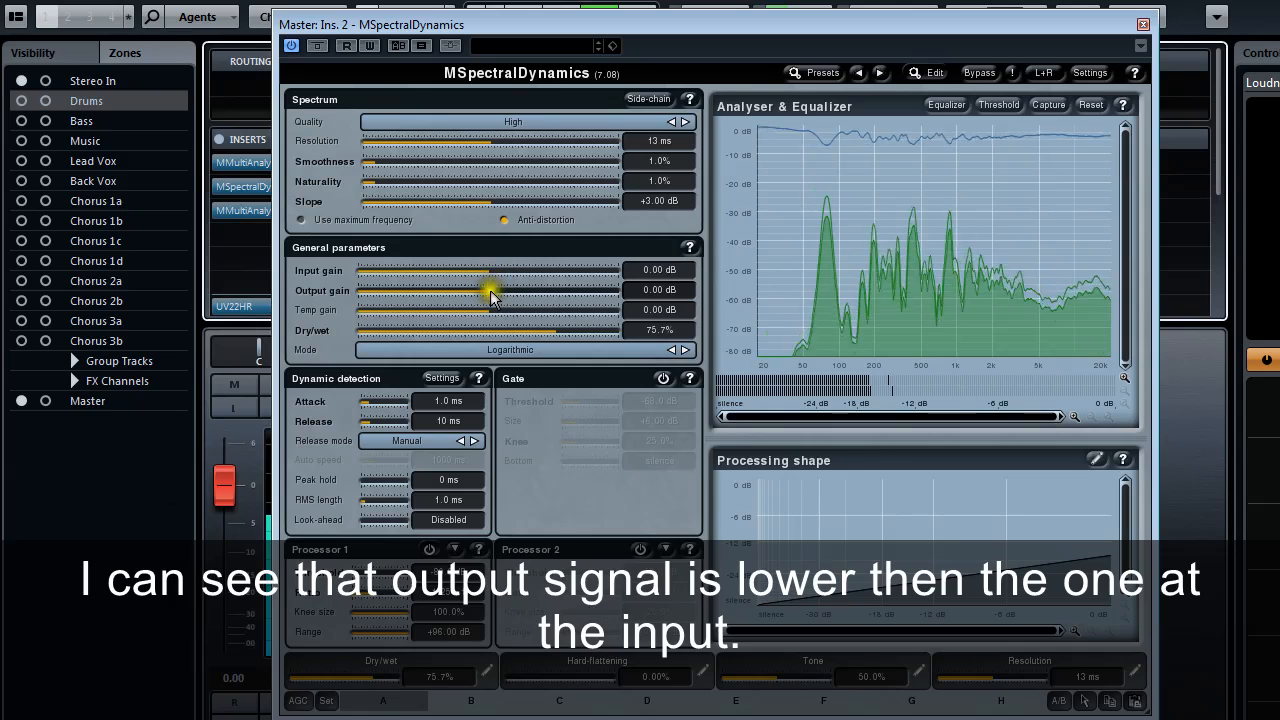
left_click_drag(490, 290, 530, 290)
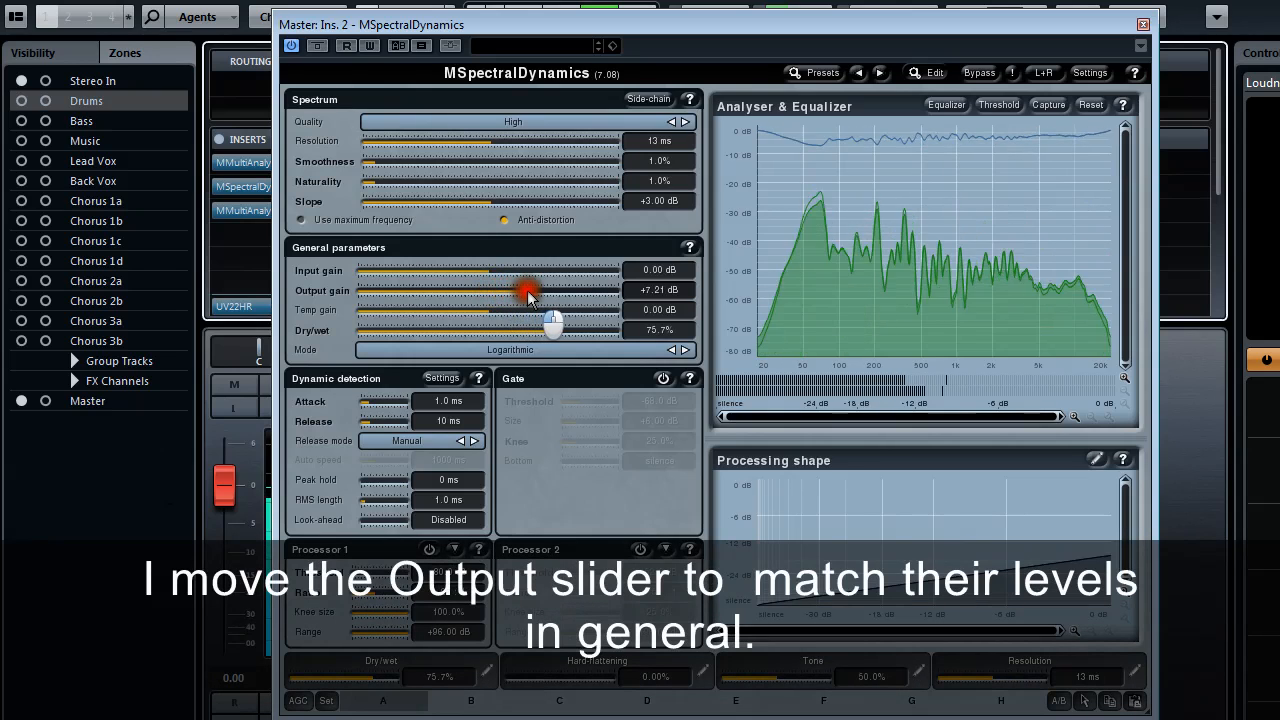
left_click_drag(530, 290, 544, 290)
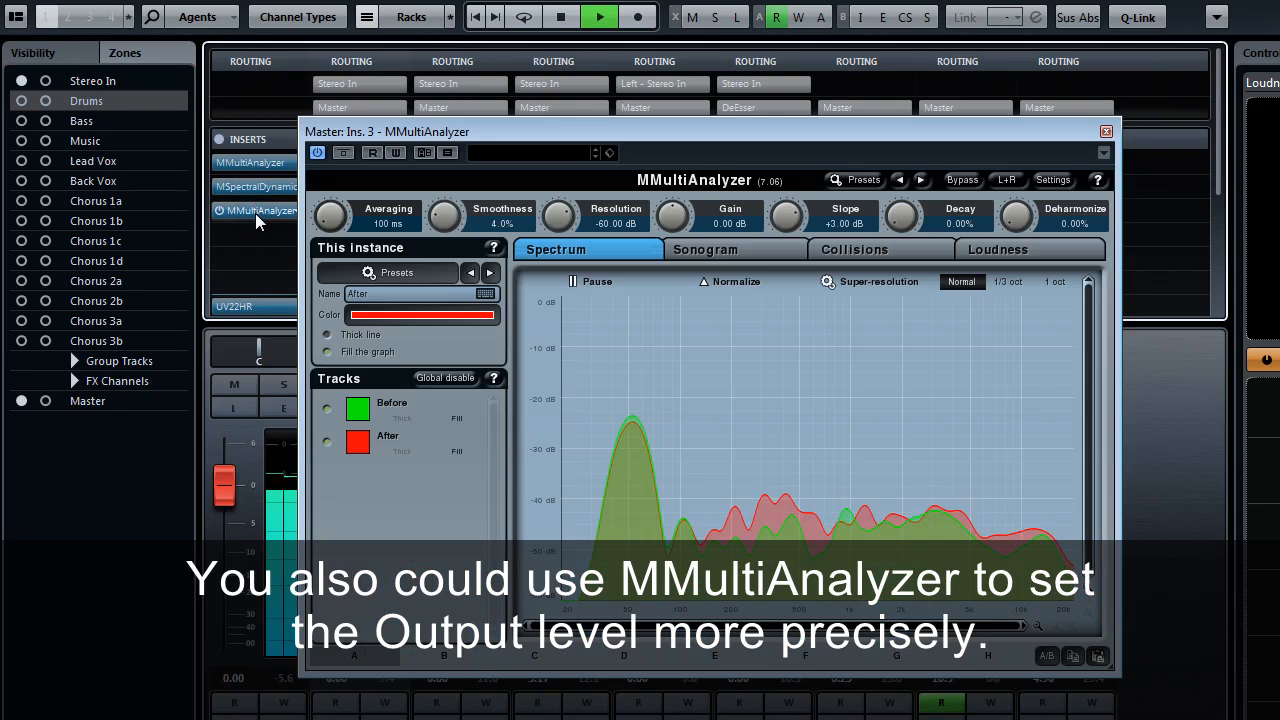
mouse_move(922, 348)
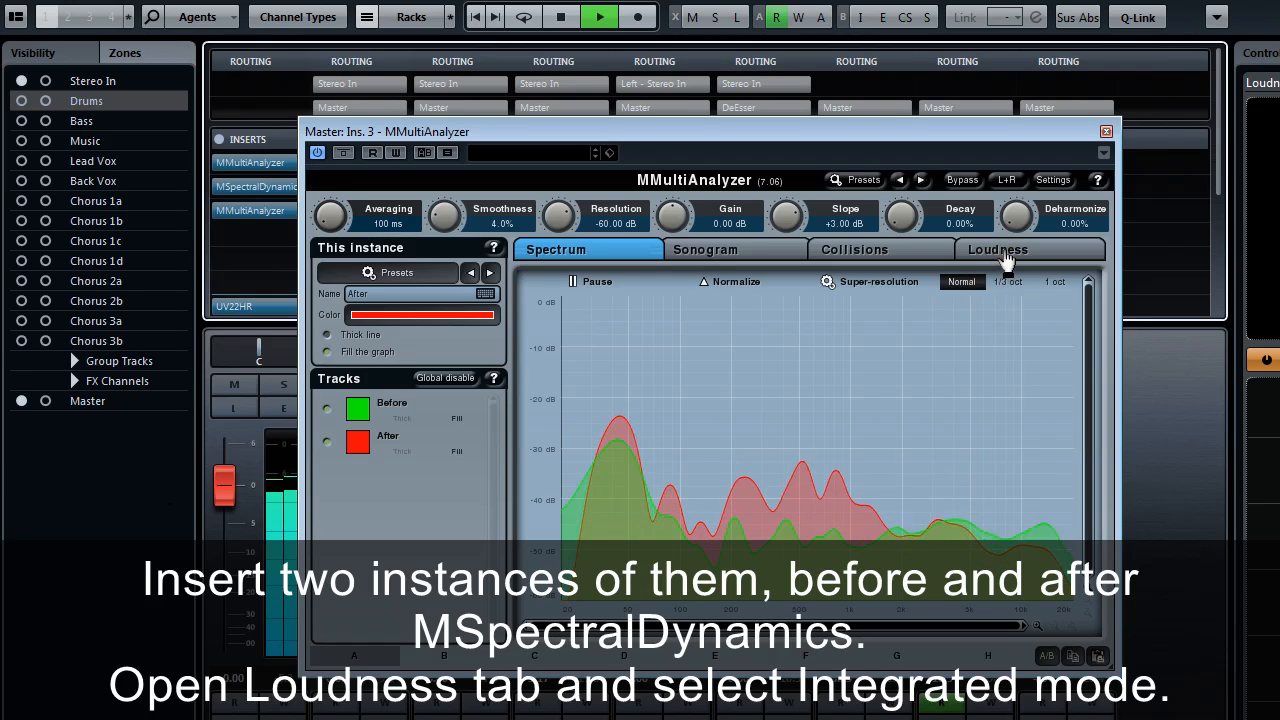
Show MMultiAnalyzer's Loudness measurements to compare Before and After
left_click(996, 248)
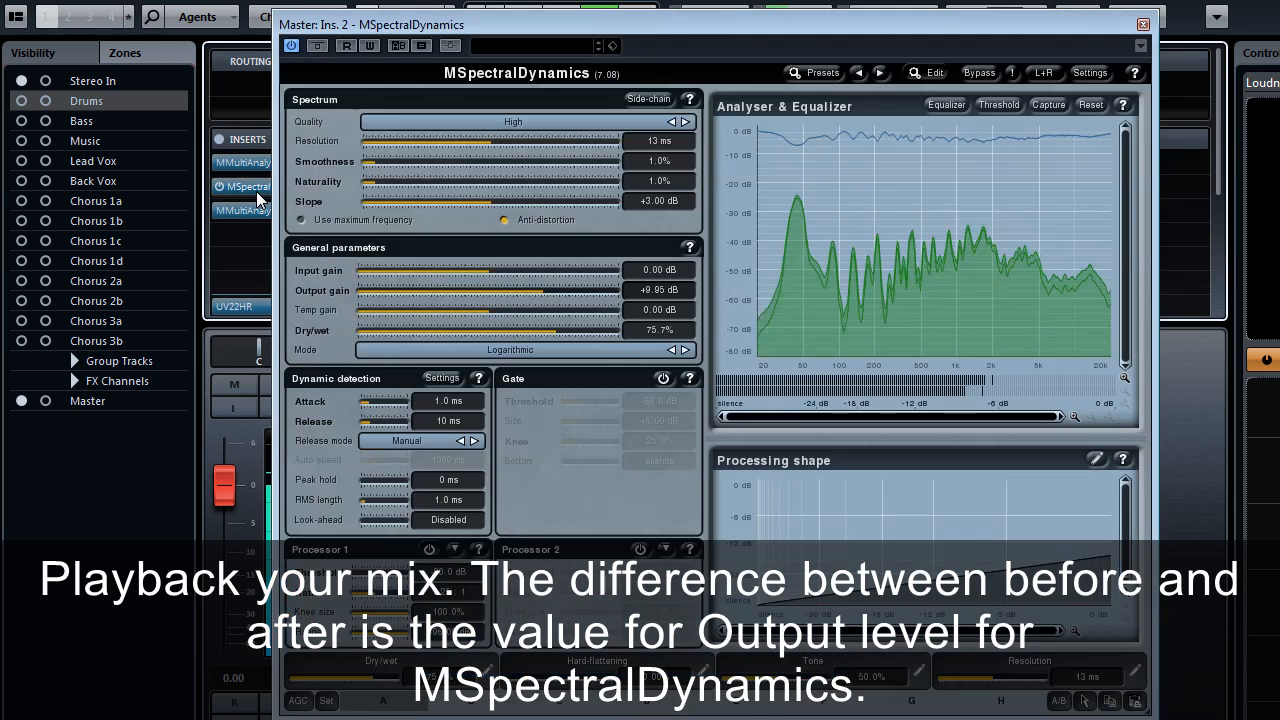
Fine-tune master Output gain around +9.9 dB and close the analyzer to return to the mixer
left_click_drag(556, 290, 540, 290)
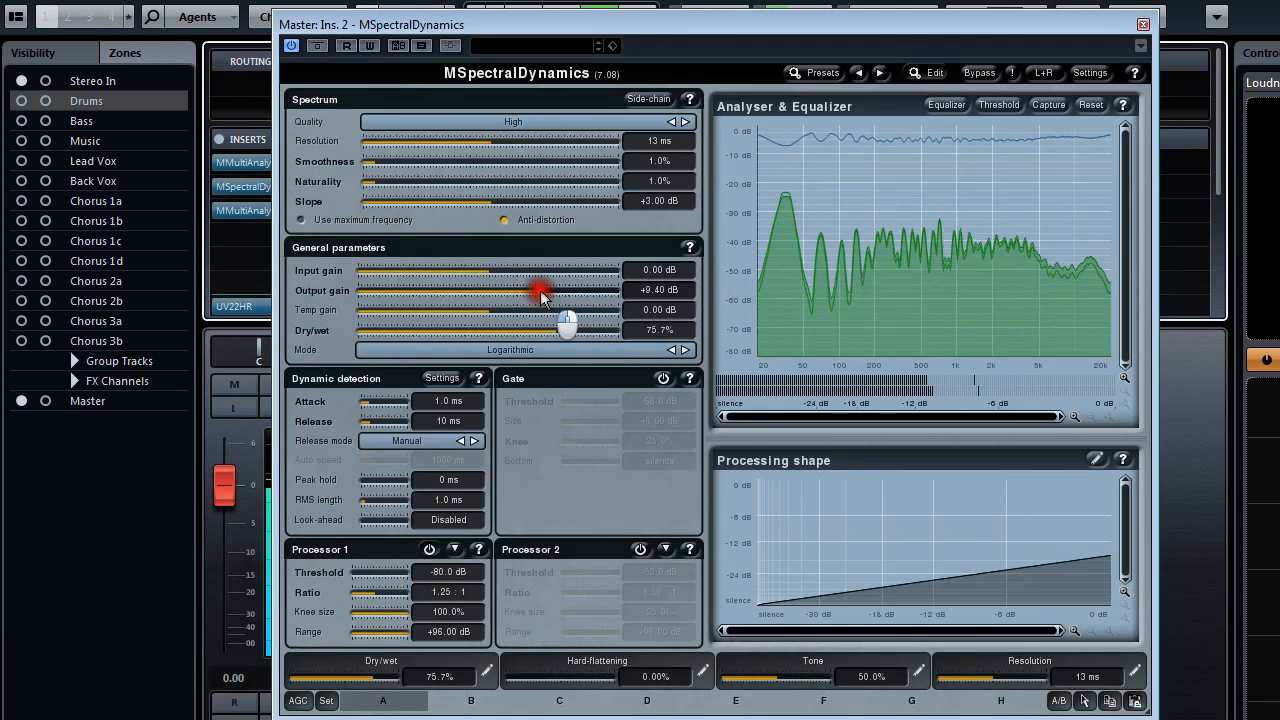
left_click_drag(540, 290, 530, 290)
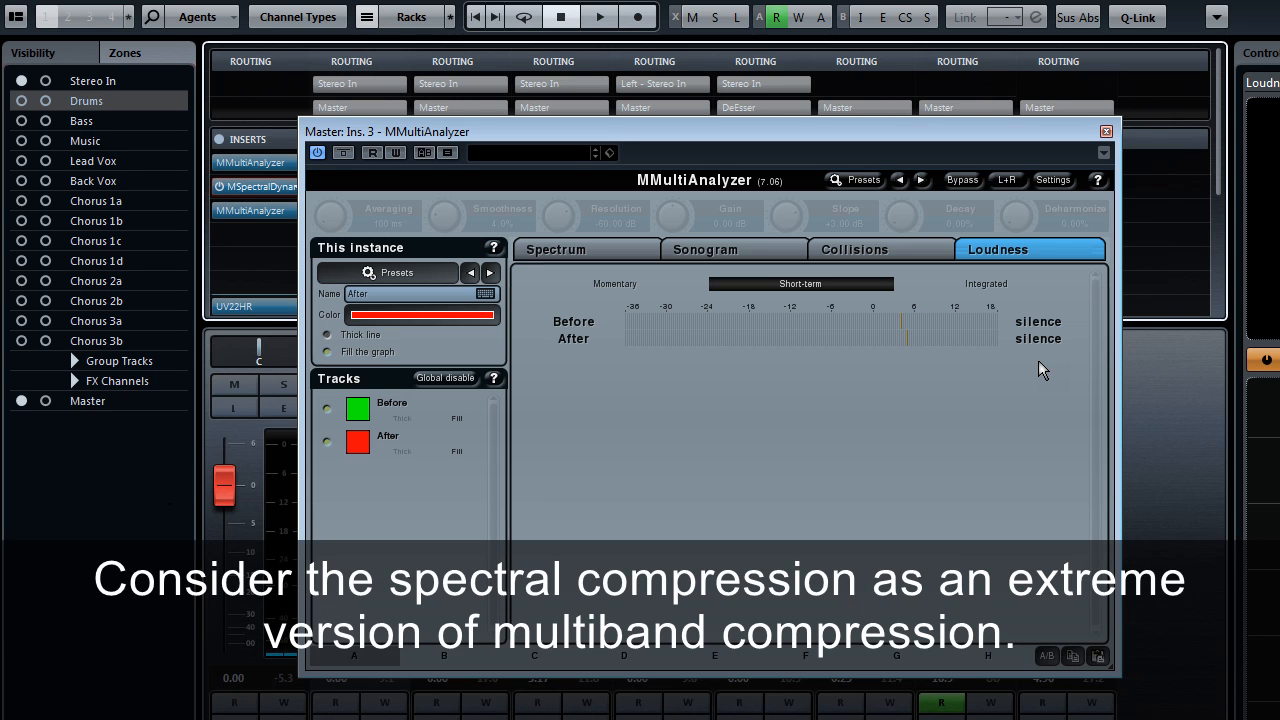
left_click(1104, 132)
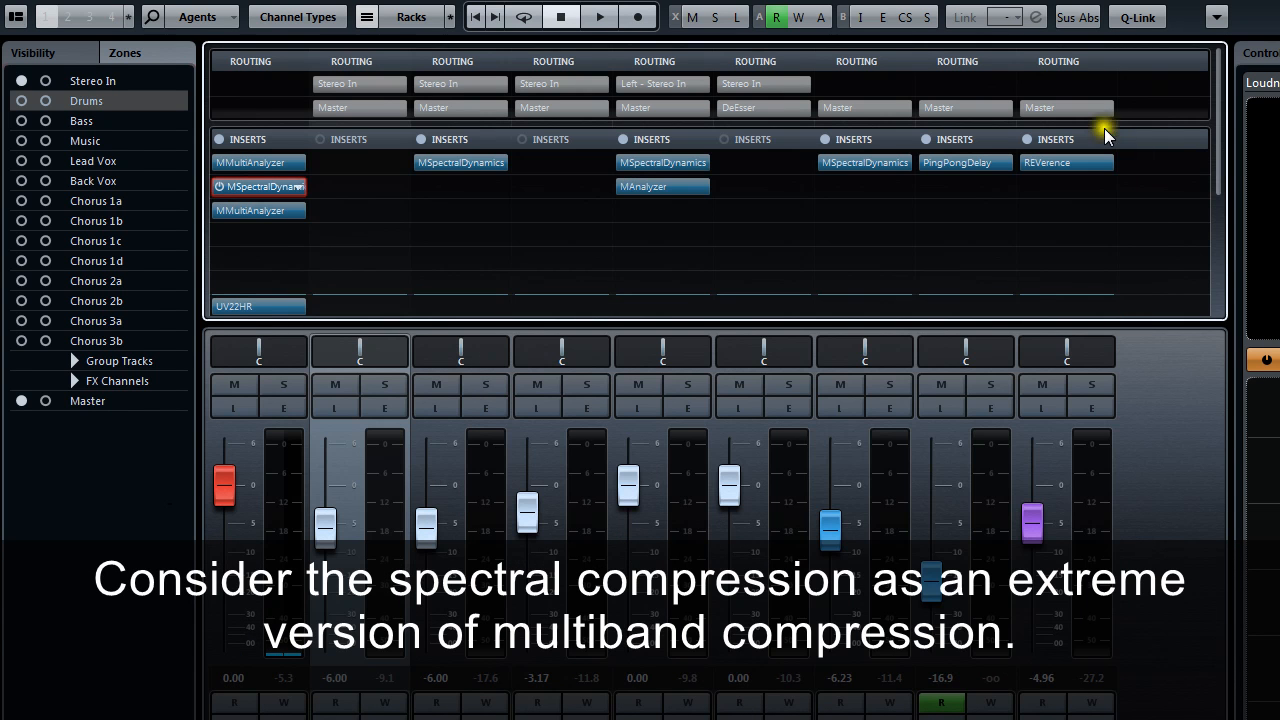